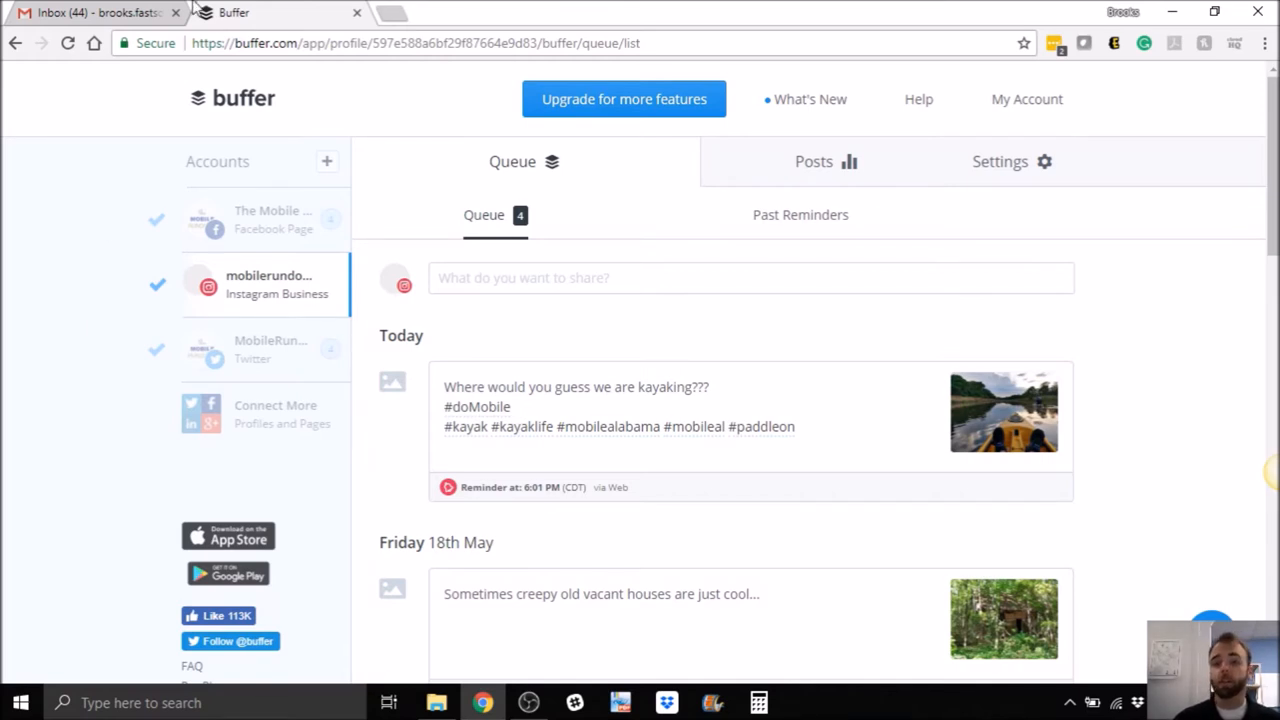
pyautogui.moveTo(135, 183)
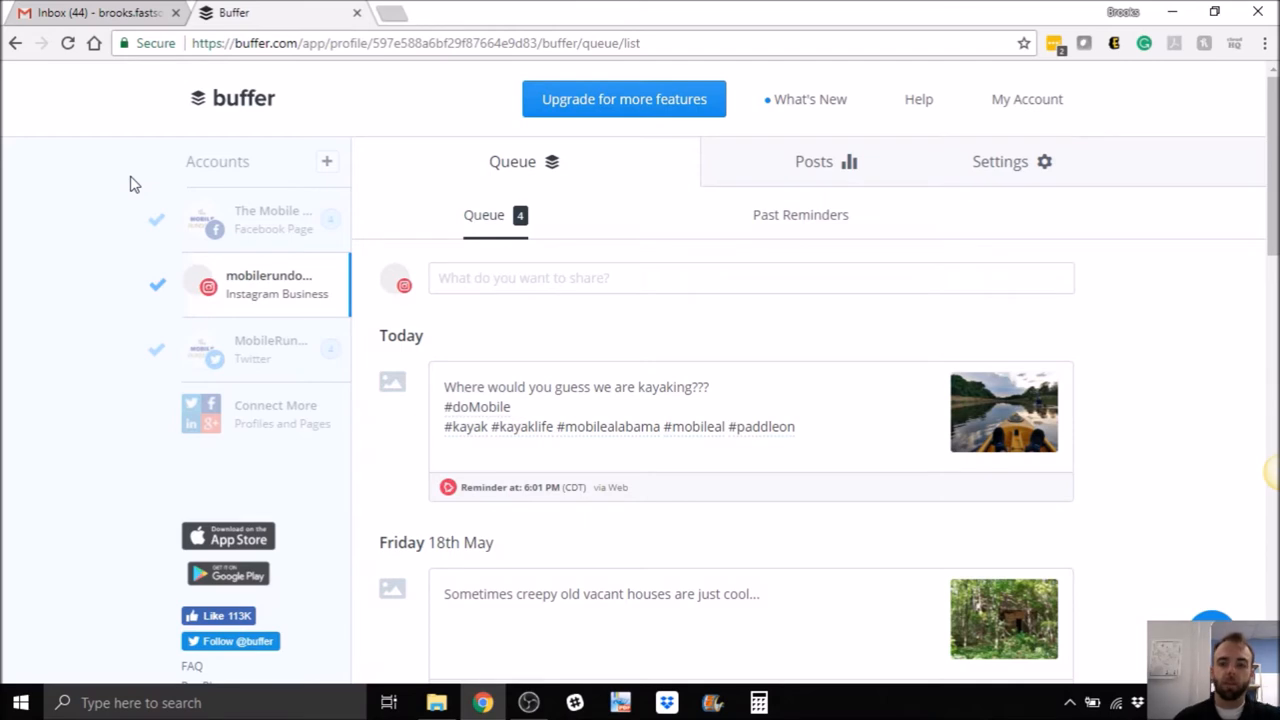
pyautogui.moveTo(155, 290)
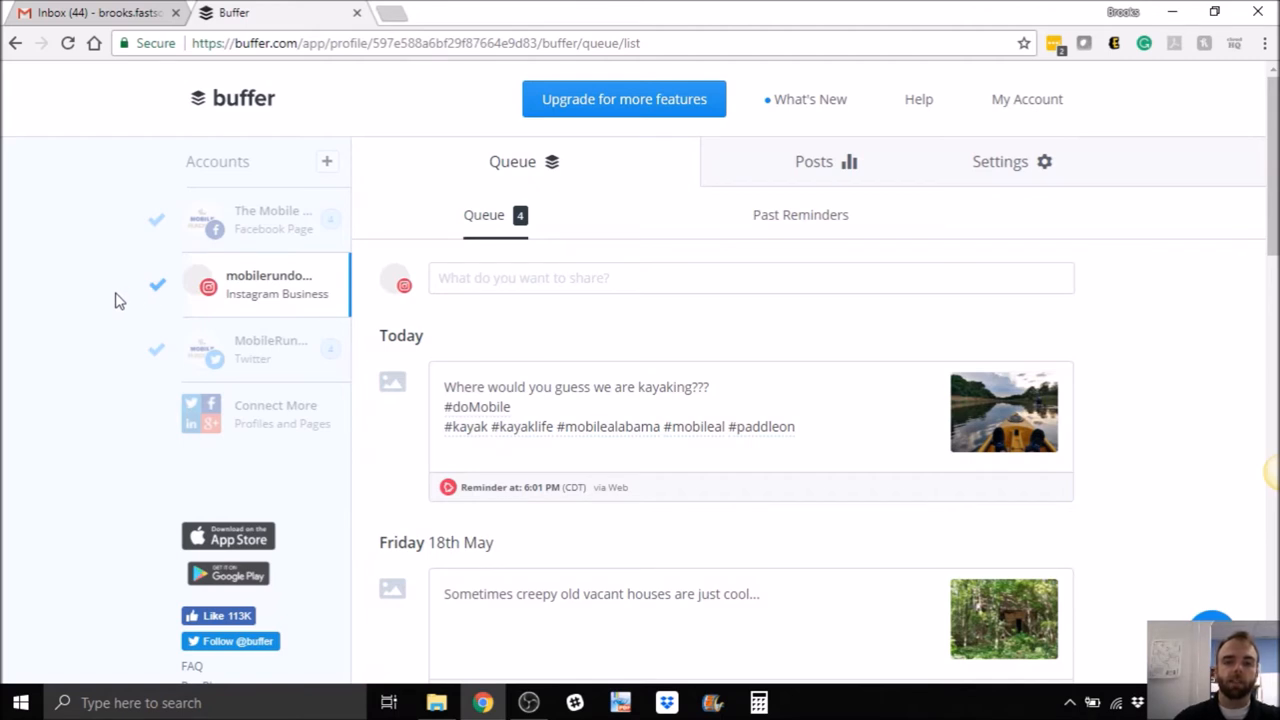
pyautogui.moveTo(93, 290)
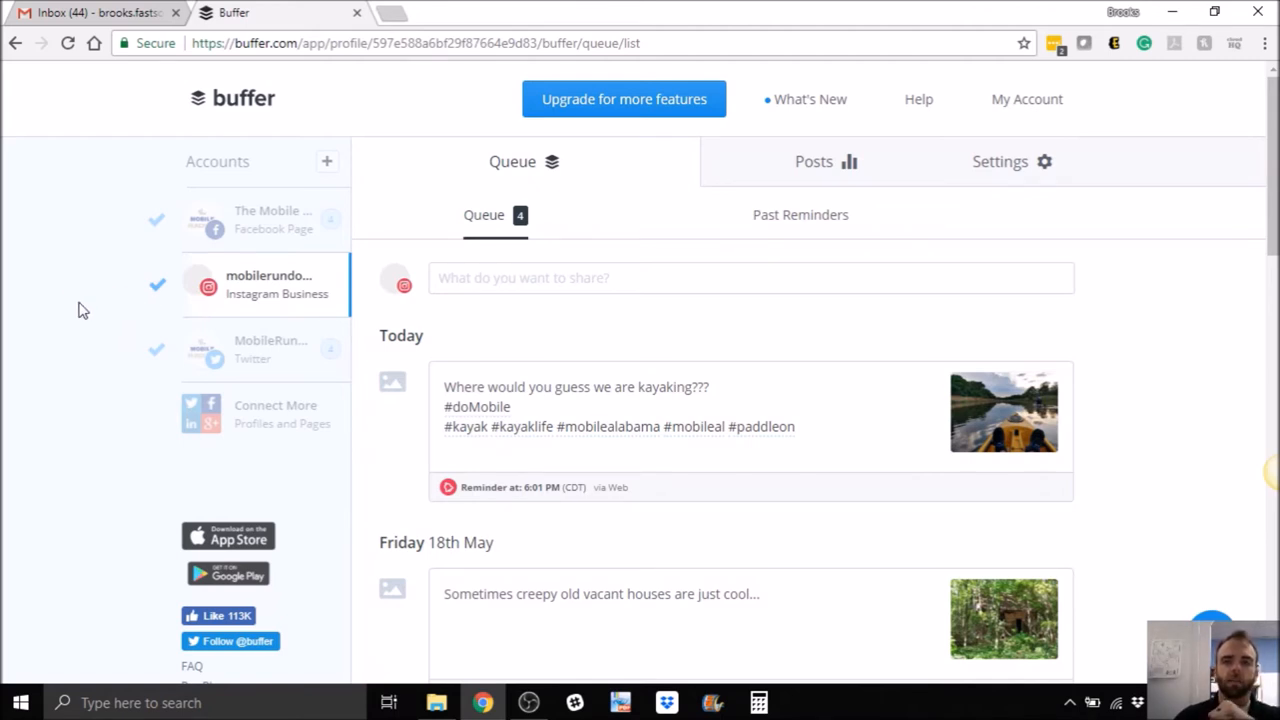
pyautogui.moveTo(54, 335)
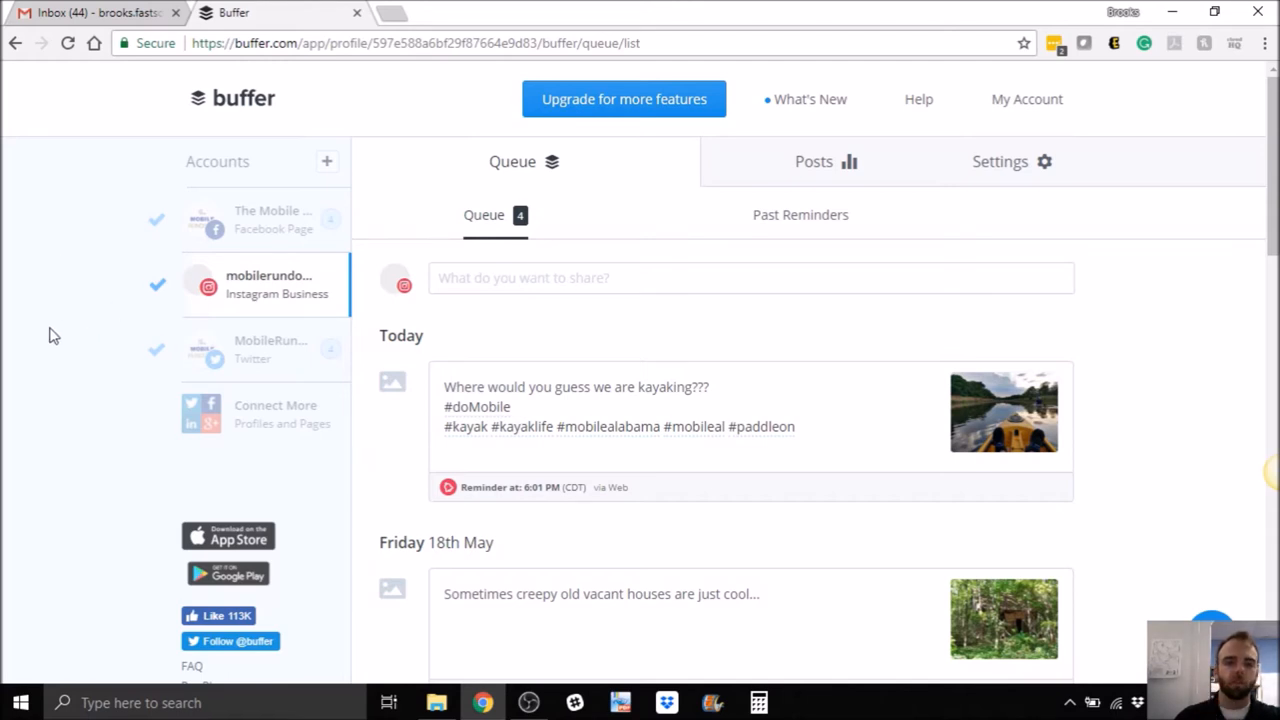
pyautogui.moveTo(108, 288)
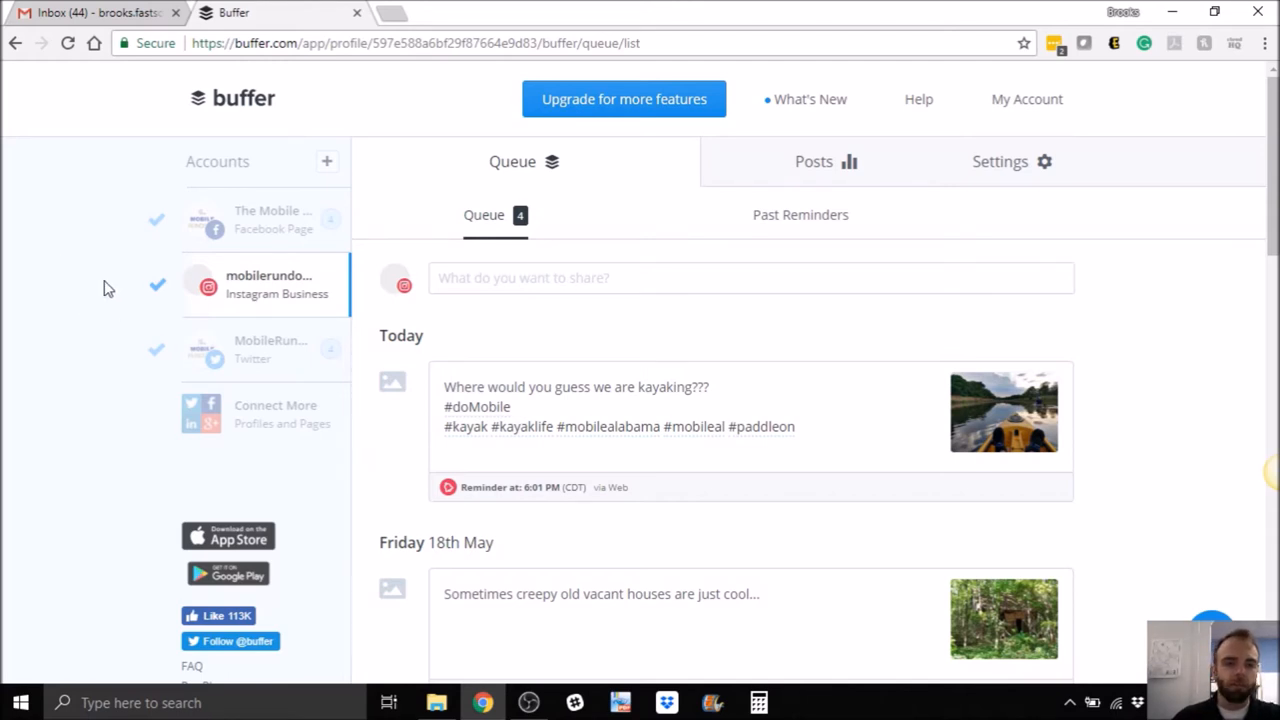
# Scroll down the Buffer queue page to the 'What do you want to share?' box
pyautogui.scroll(-3)
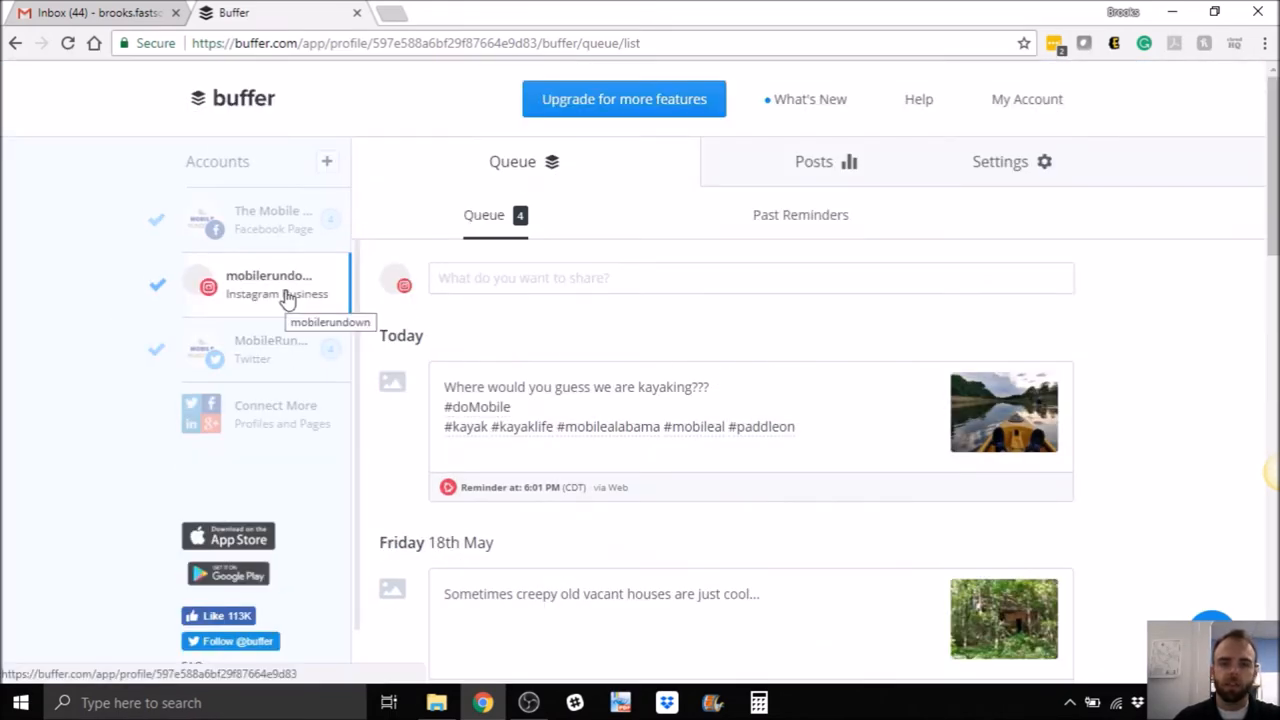
pyautogui.scroll(-3)
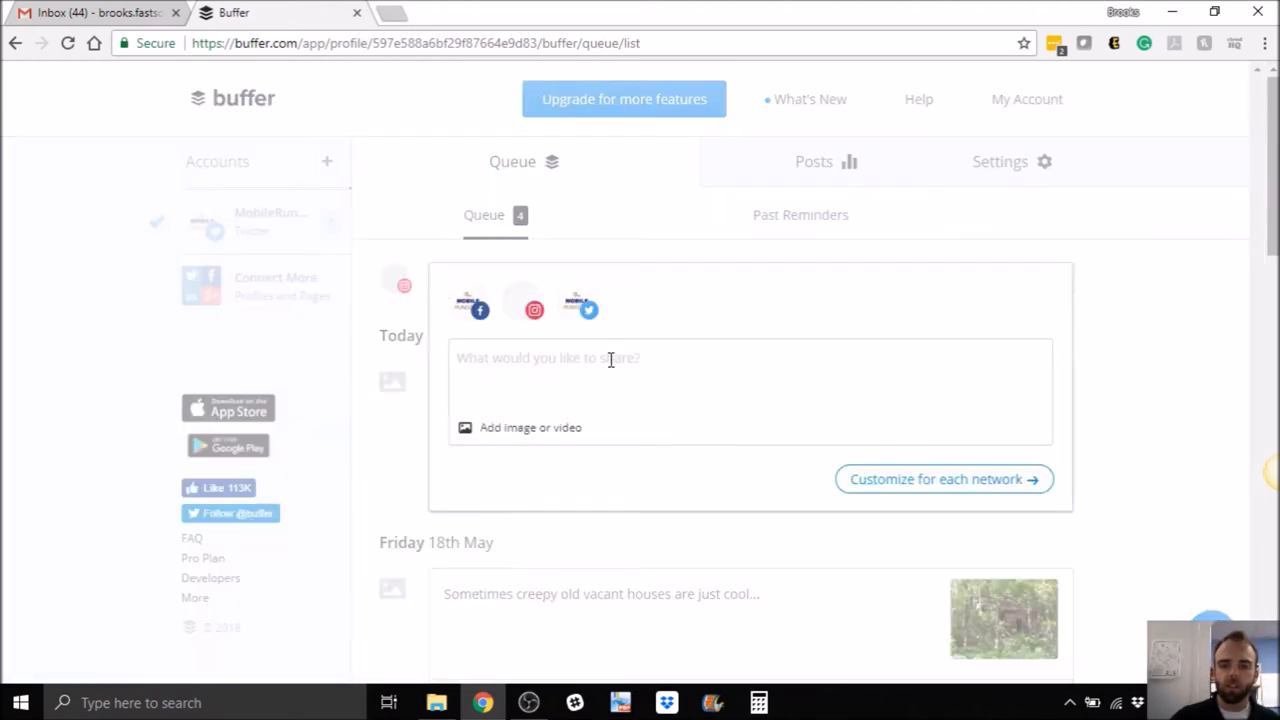
# Attach IMG_20180507_191244153_HDR from the Mobile Rundown IG folder, then close its preview
pyautogui.click(520, 427)
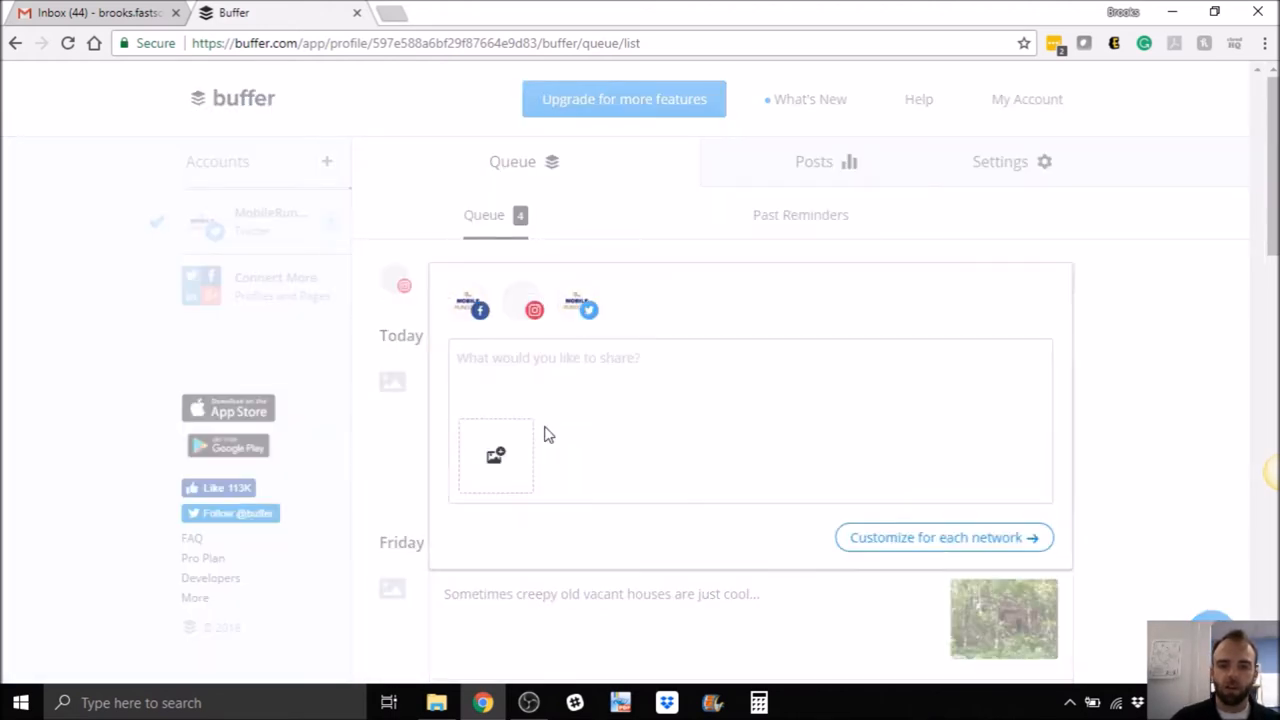
pyautogui.click(496, 456)
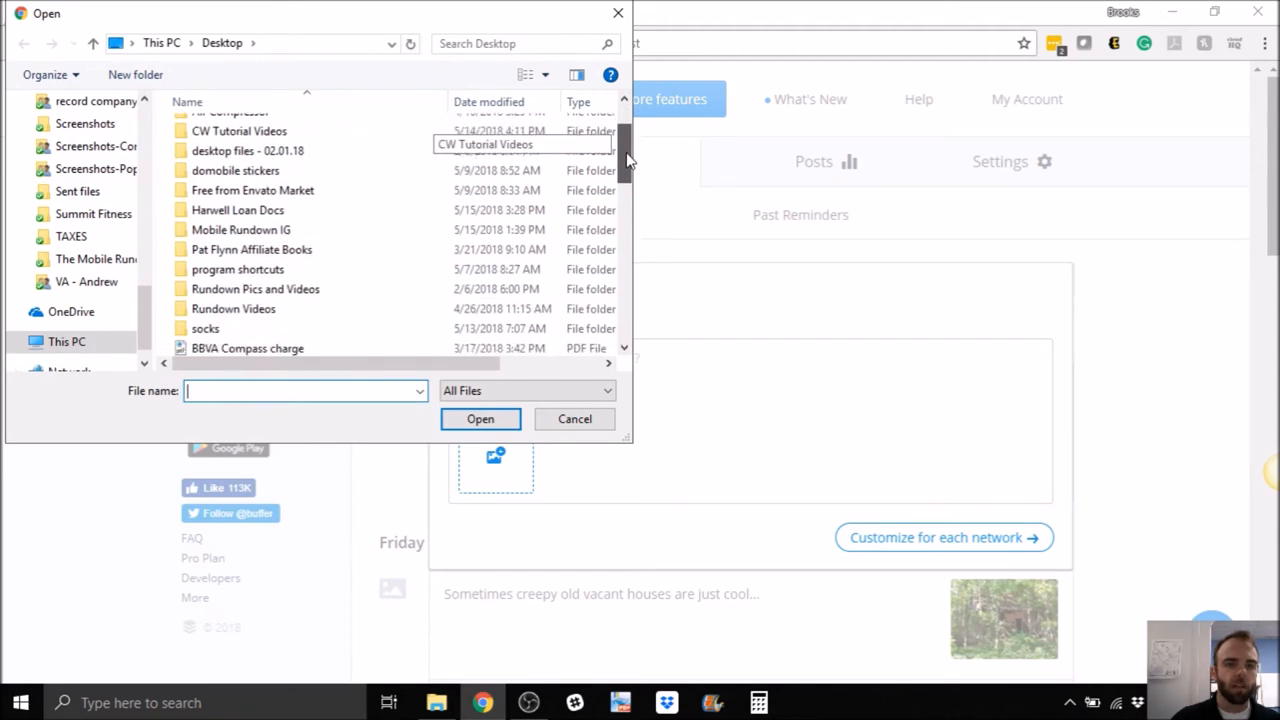
pyautogui.doubleClick(240, 229)
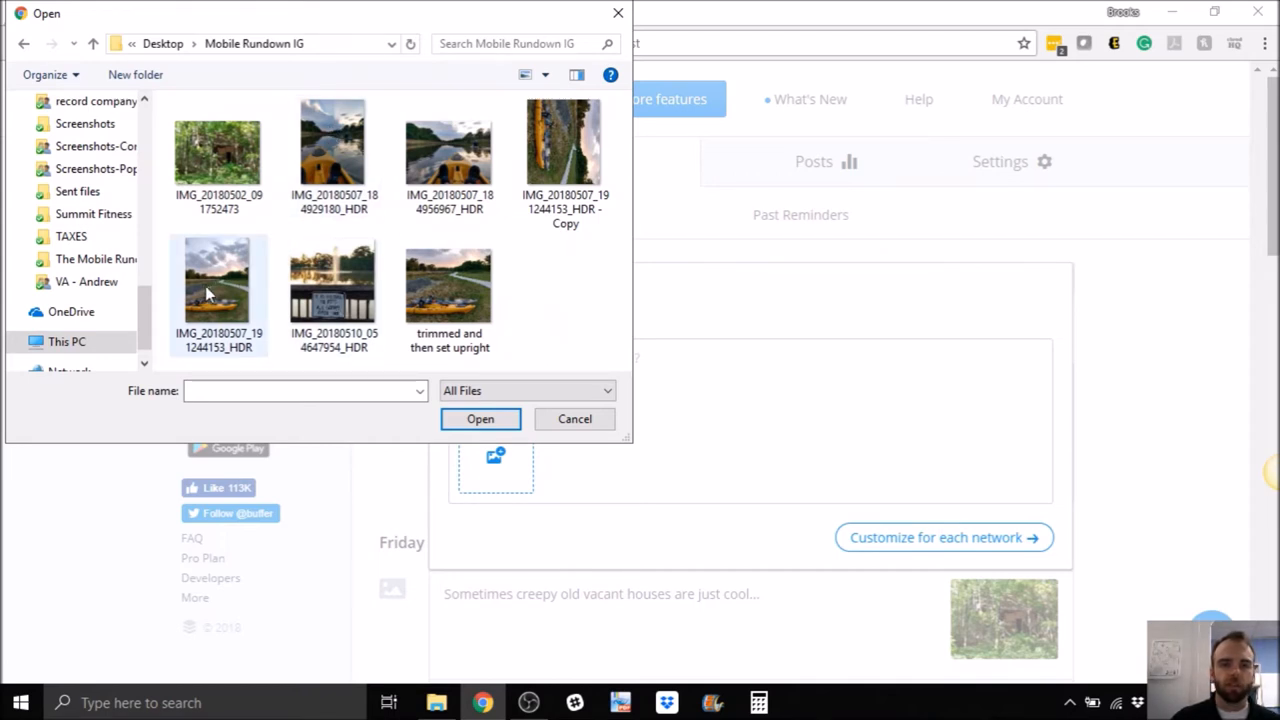
pyautogui.moveTo(253, 253)
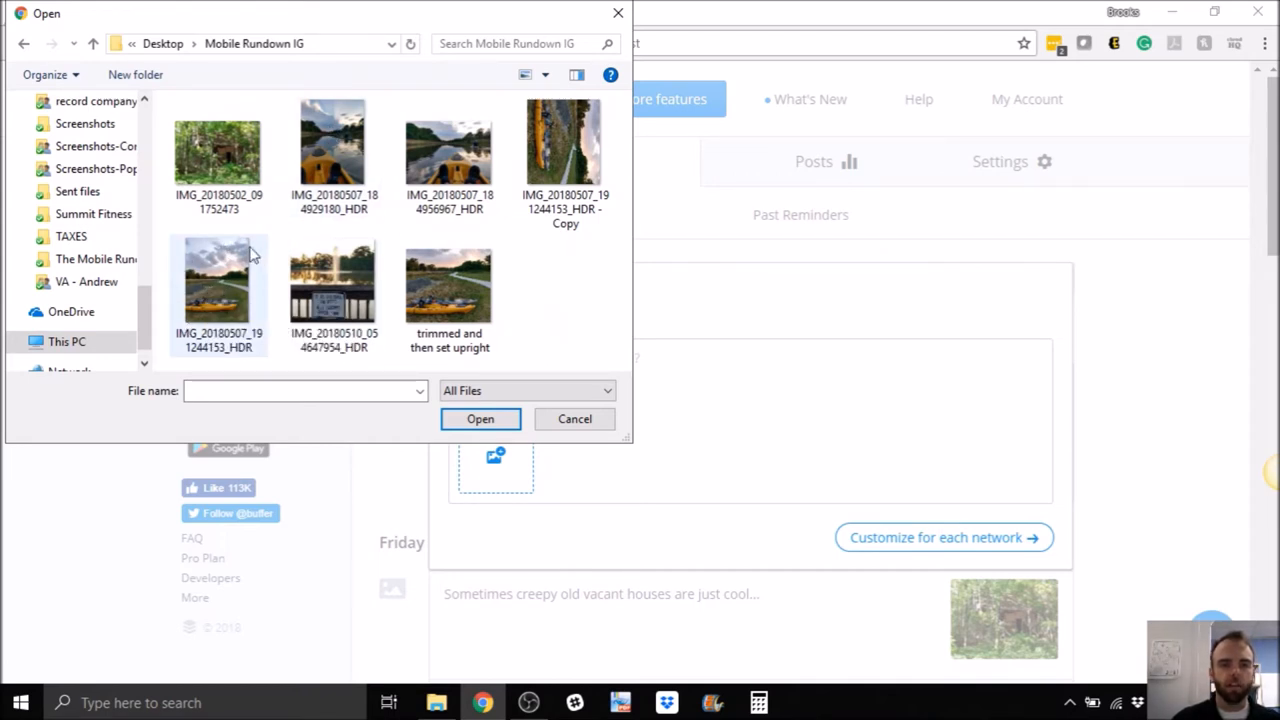
pyautogui.moveTo(218, 290)
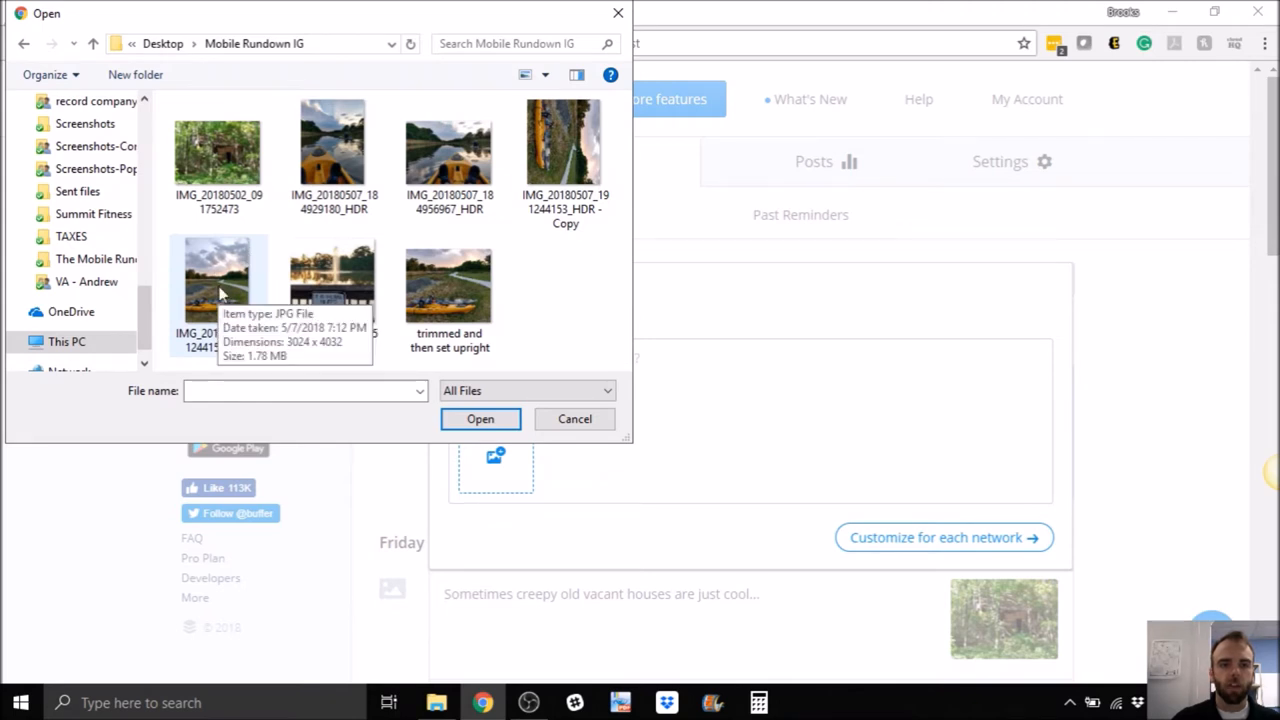
pyautogui.click(480, 418)
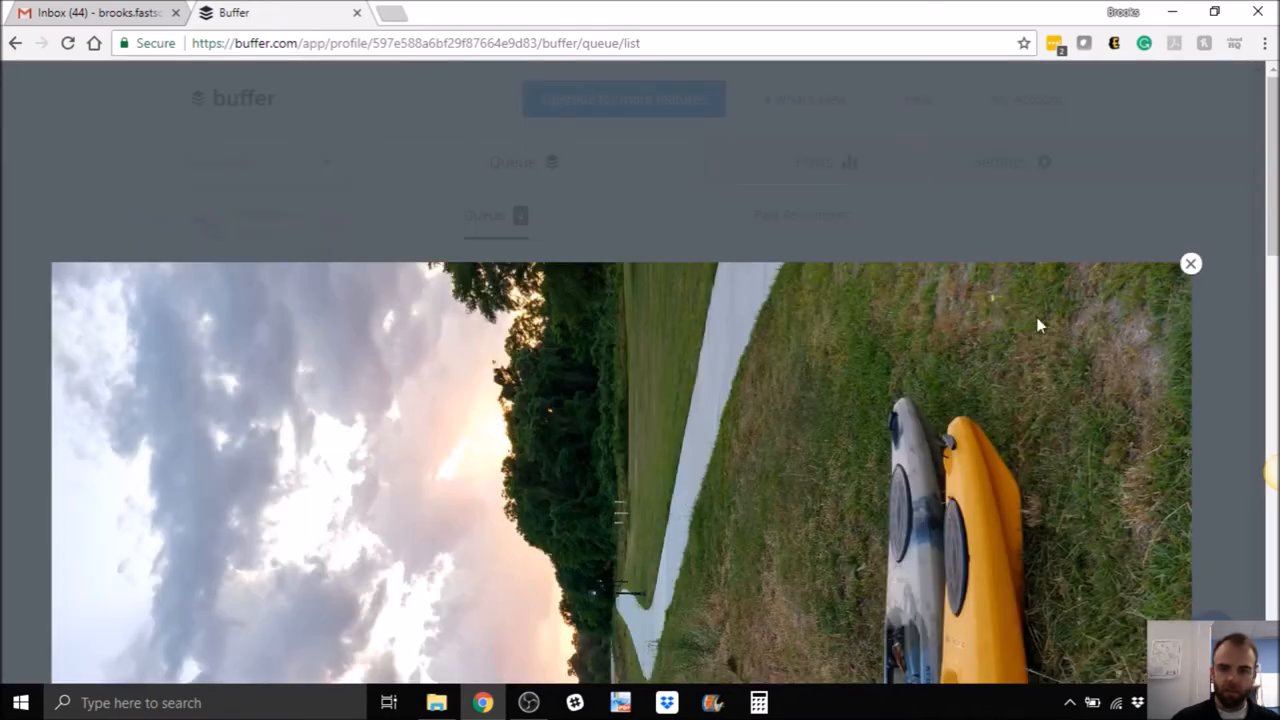
pyautogui.moveTo(1191, 263)
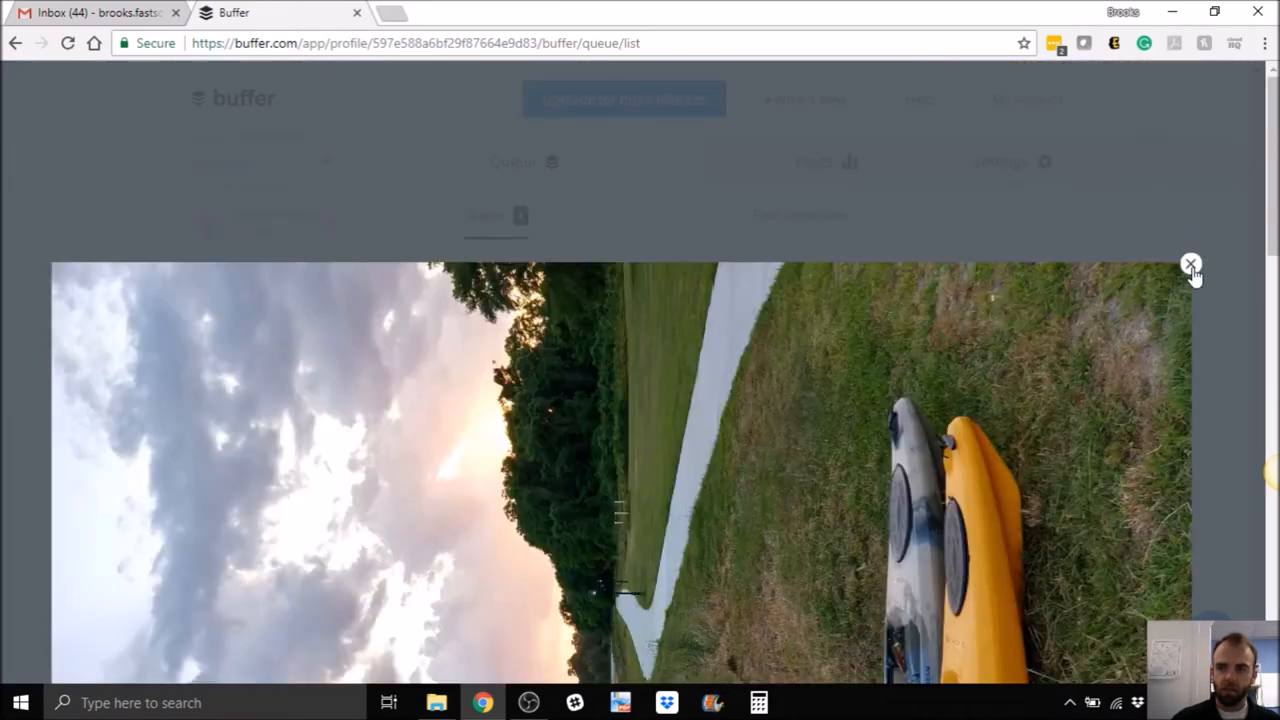
pyautogui.click(1191, 264)
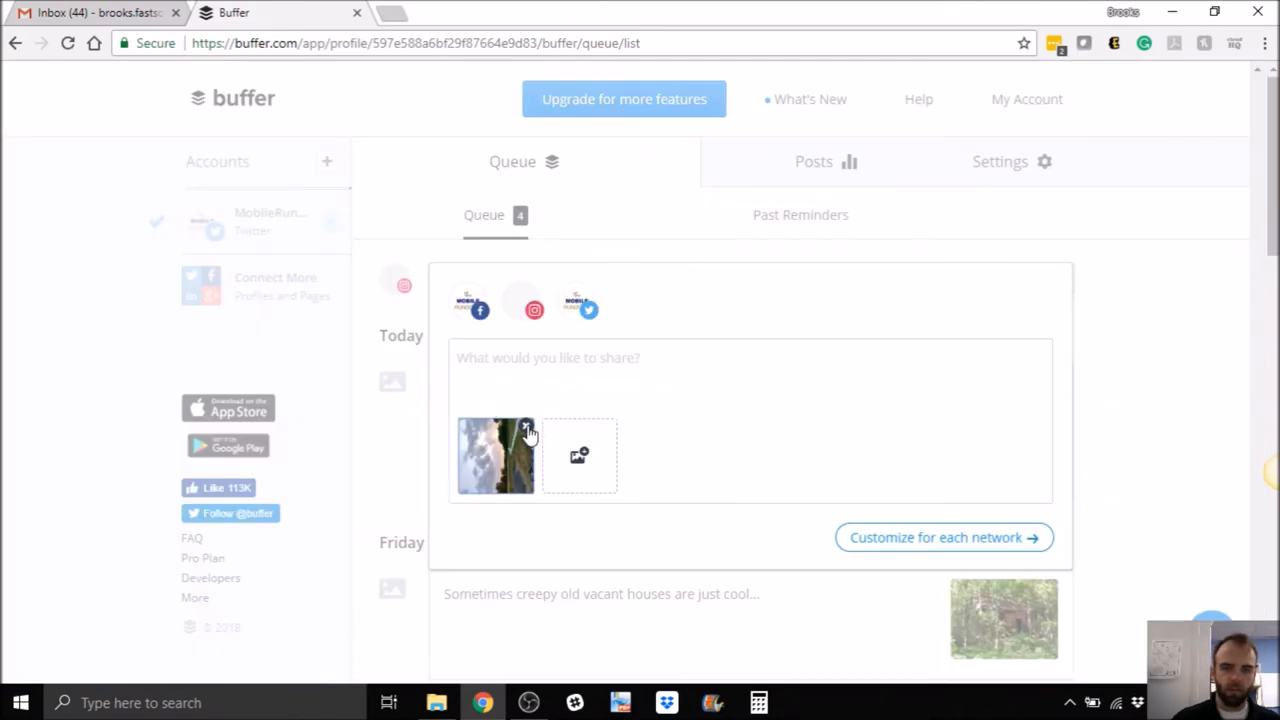
pyautogui.moveTo(480, 450)
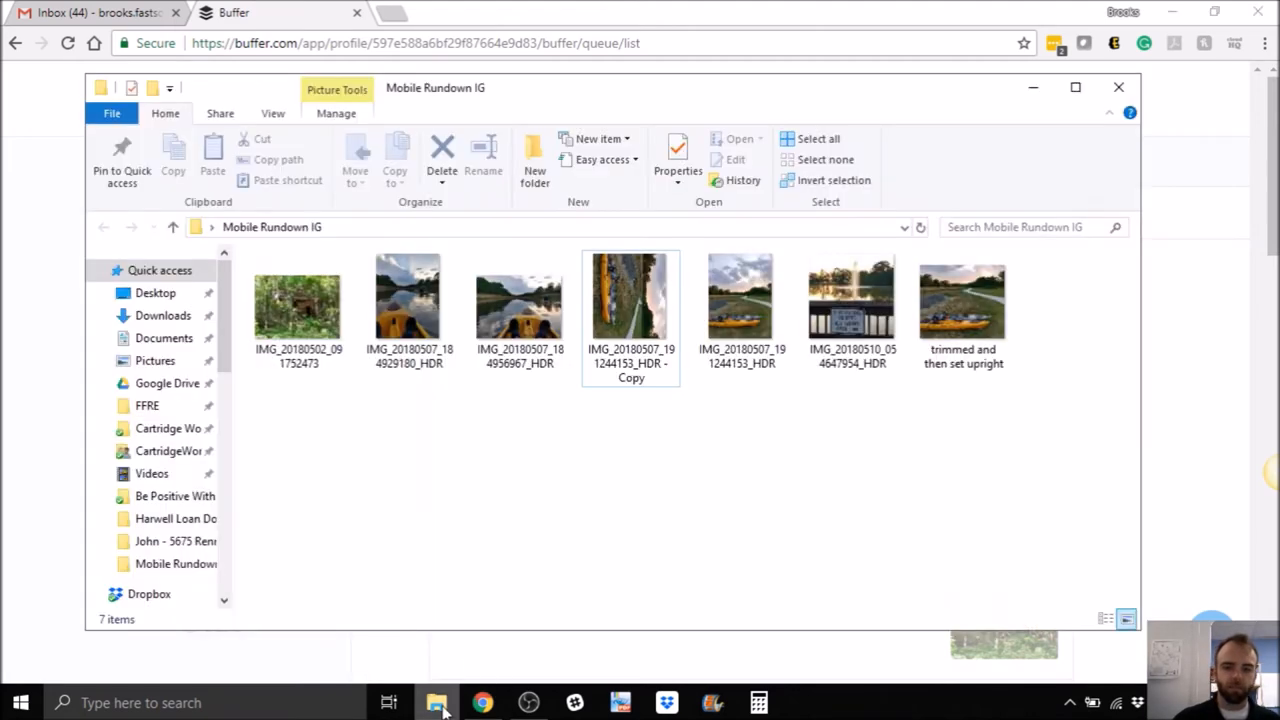
pyautogui.moveTo(641, 462)
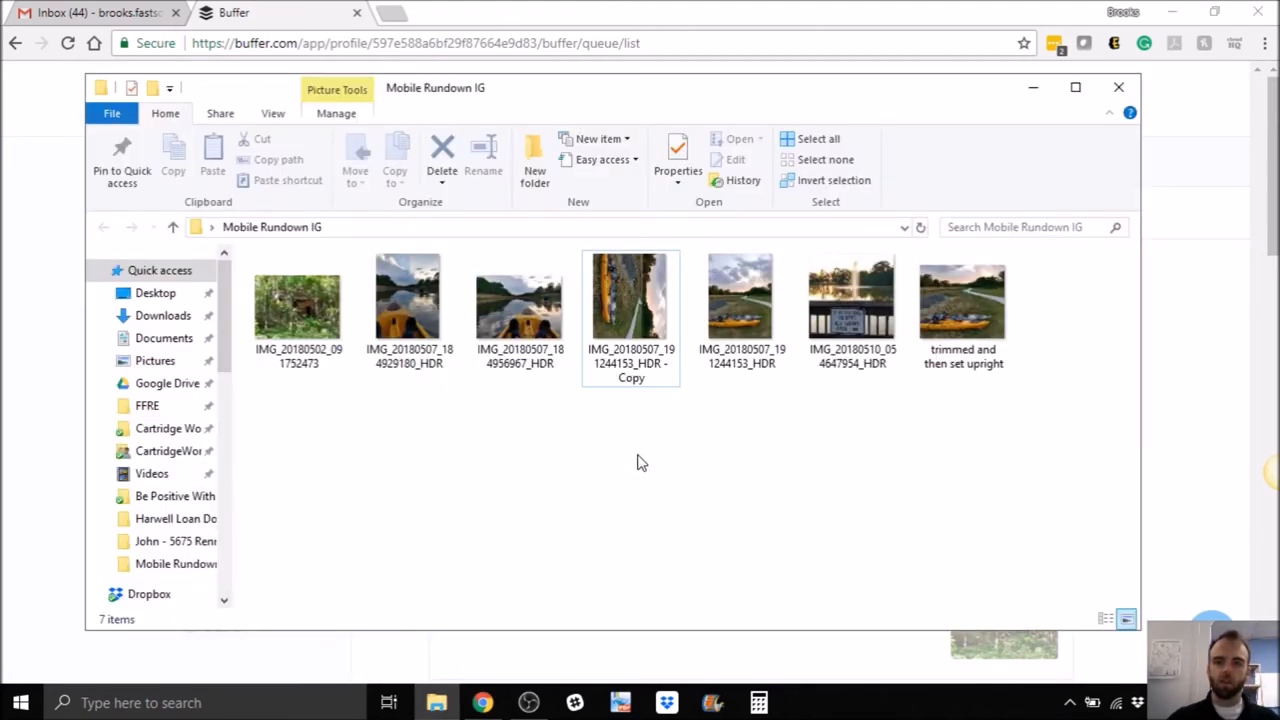
pyautogui.moveTo(540, 483)
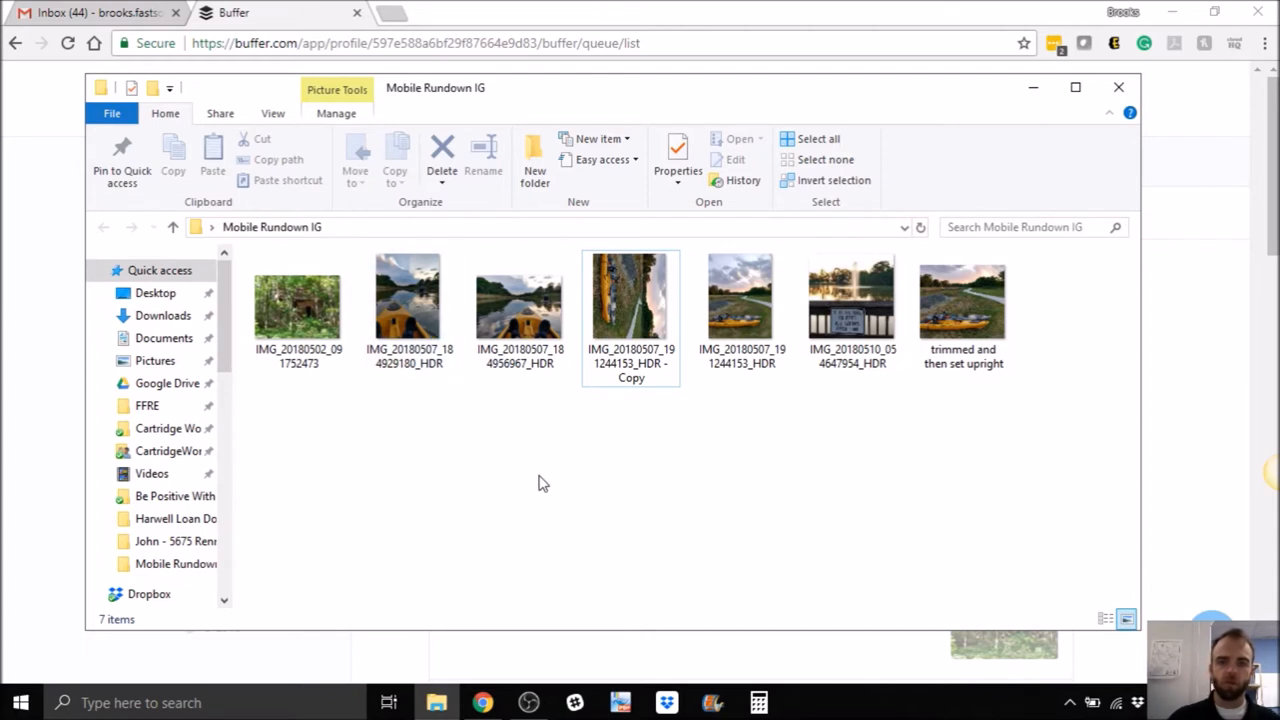
pyautogui.moveTo(640, 483)
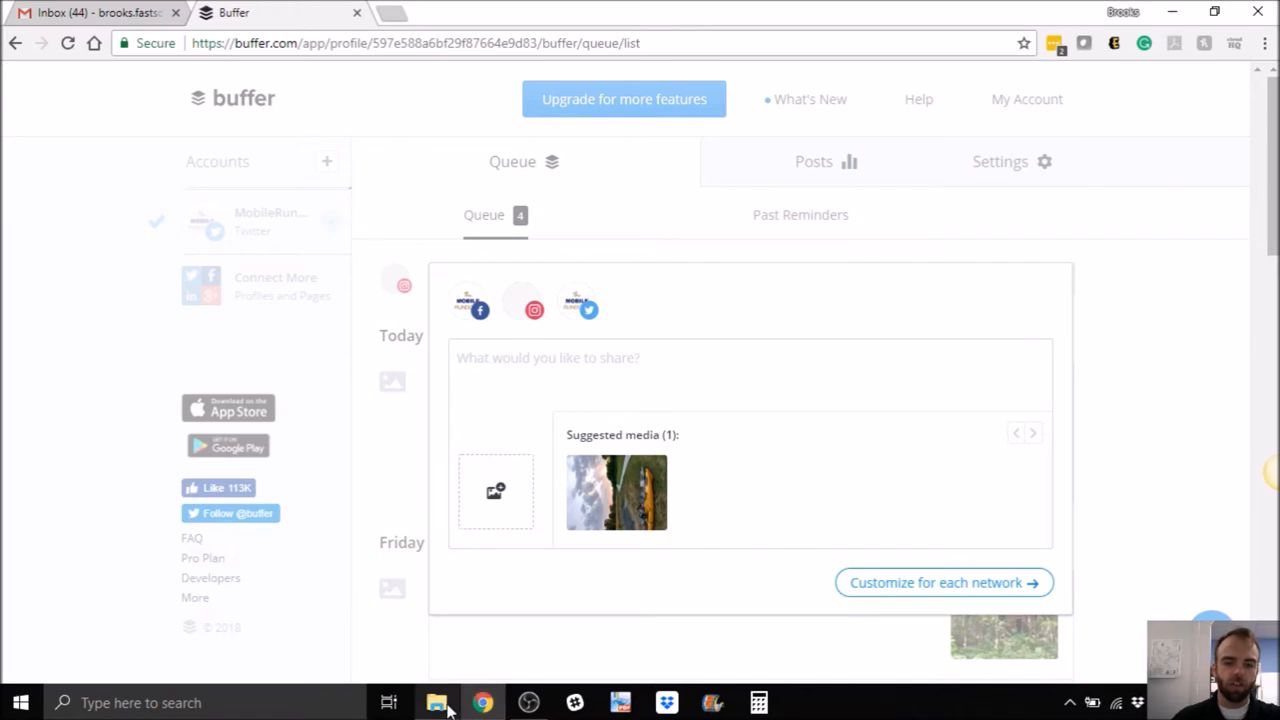
pyautogui.moveTo(483, 702)
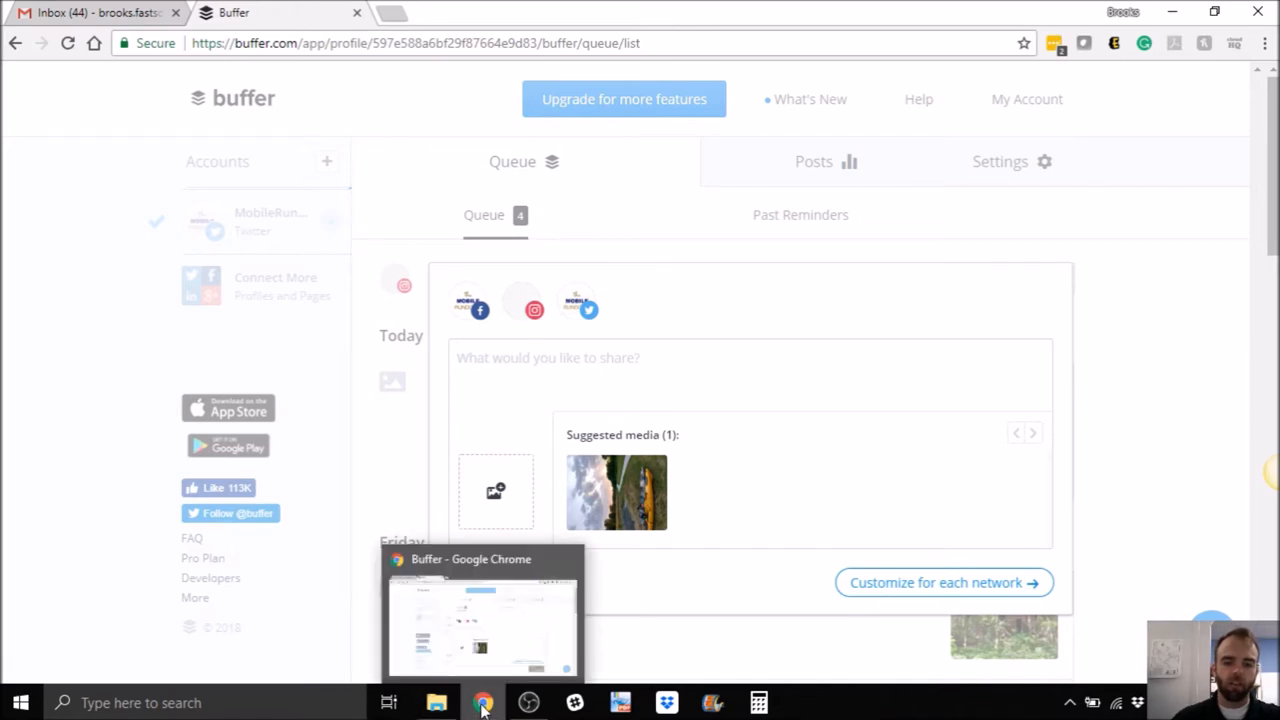
# Open IMG_20180507_191244153_HDR from File Explorer in Paint using Open with
pyautogui.click(435, 702)
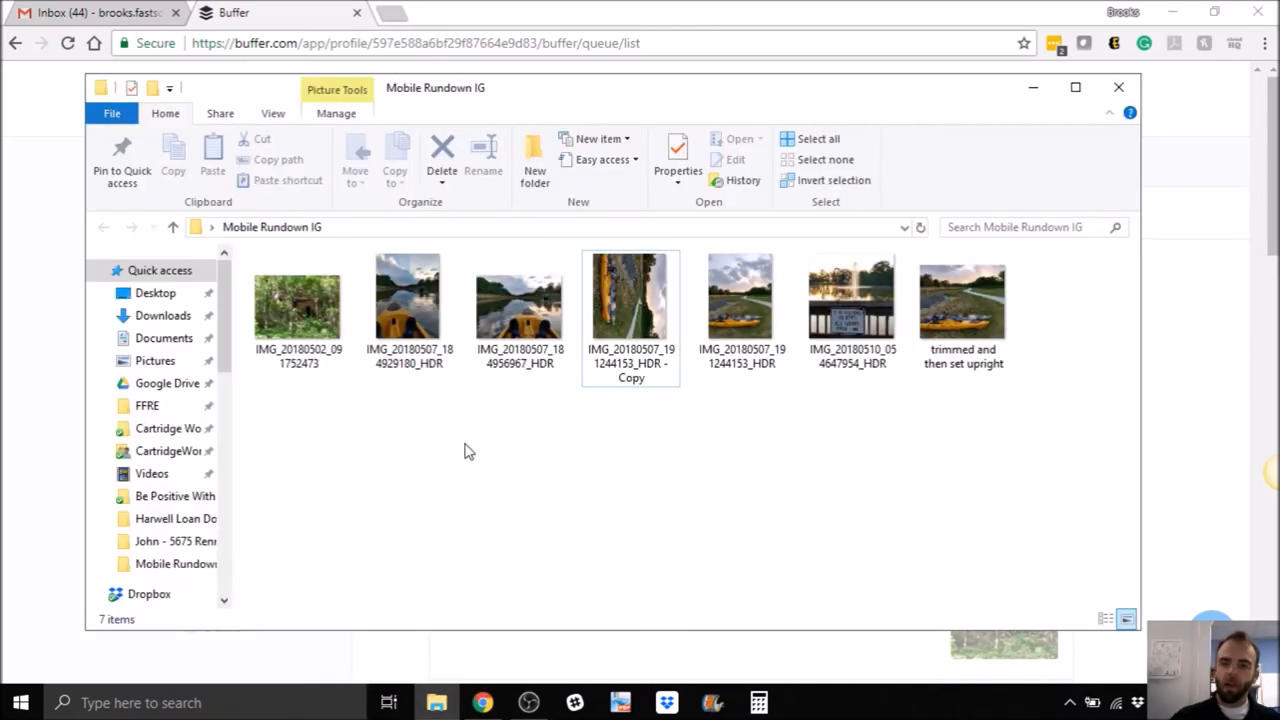
pyautogui.click(741, 295)
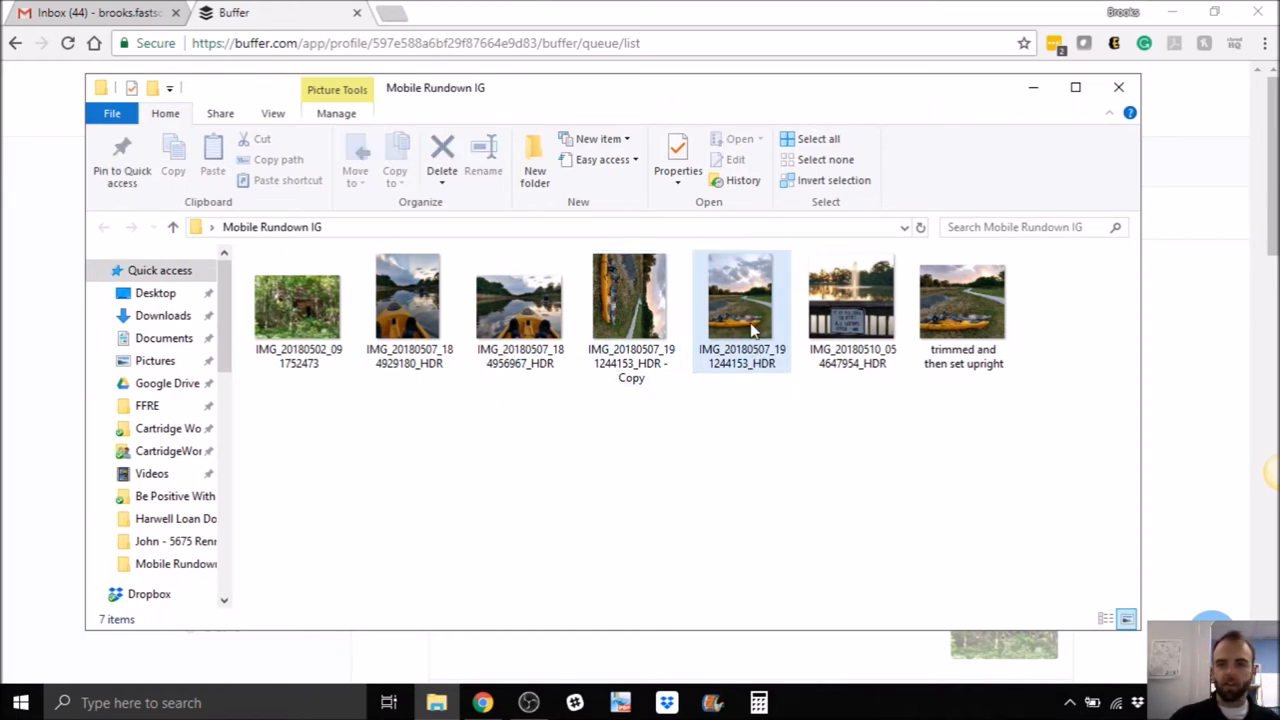
pyautogui.click(742, 295)
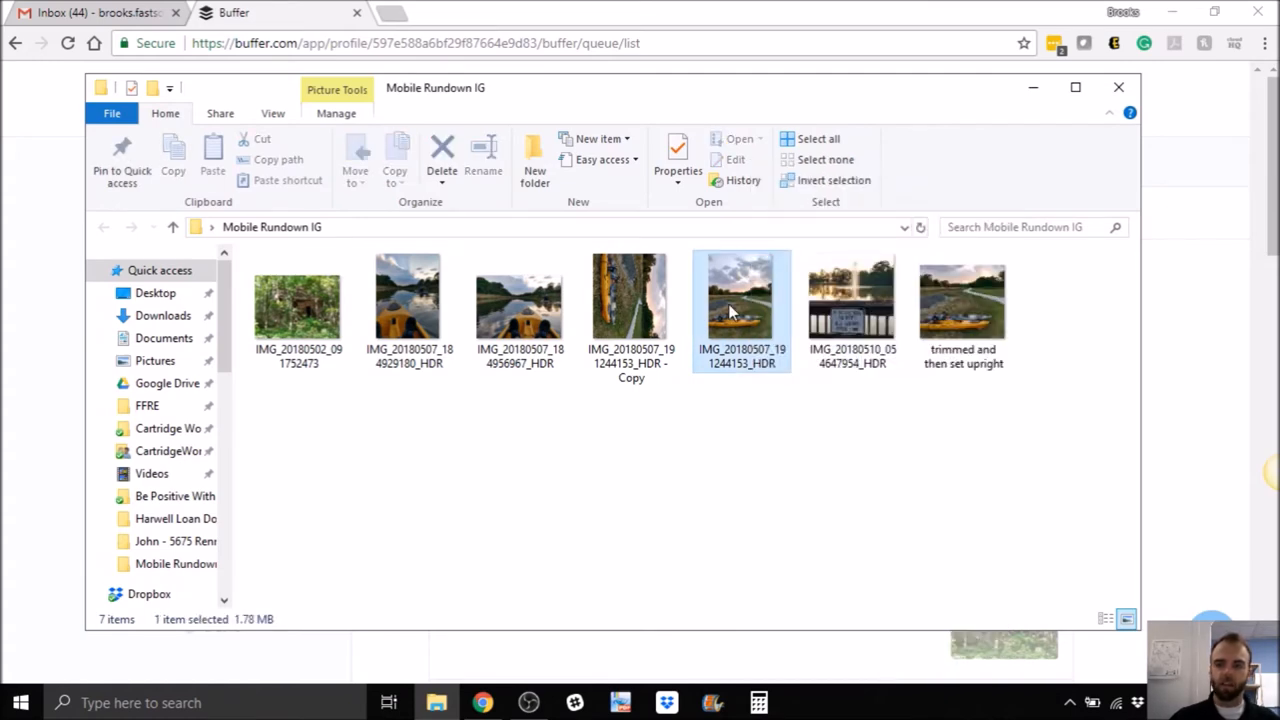
pyautogui.rightClick(741, 300)
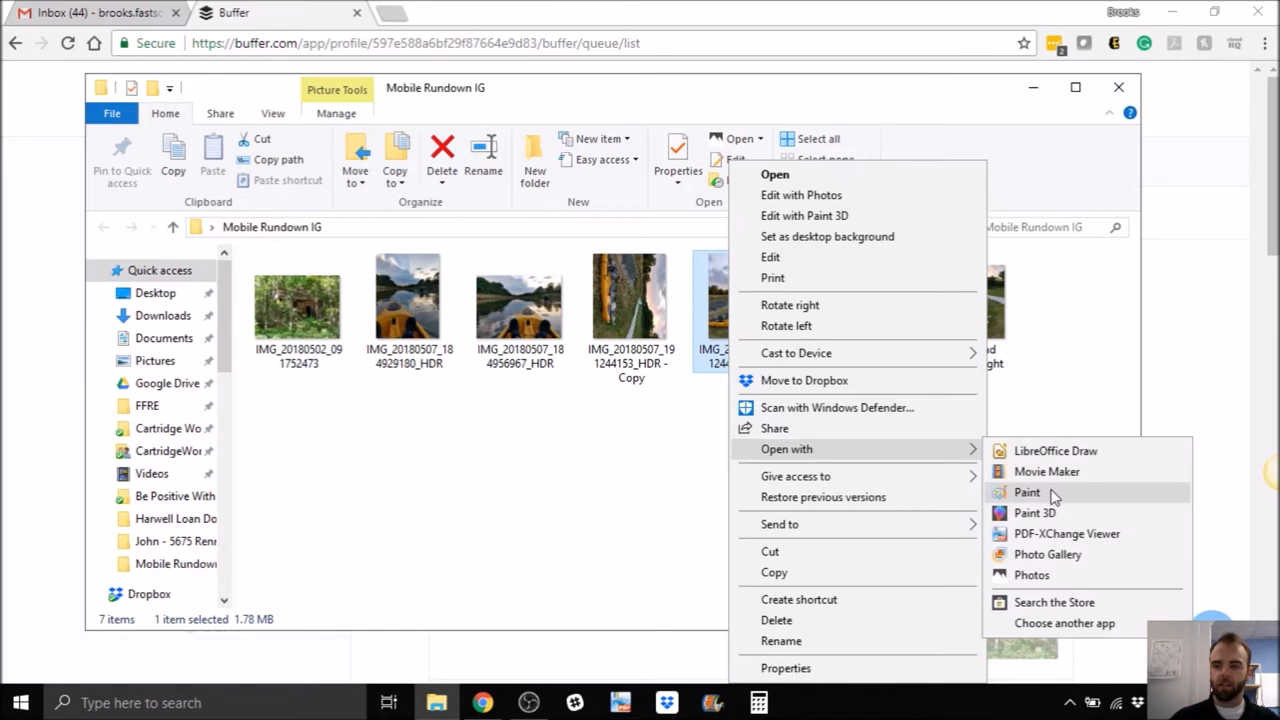
pyautogui.click(1027, 492)
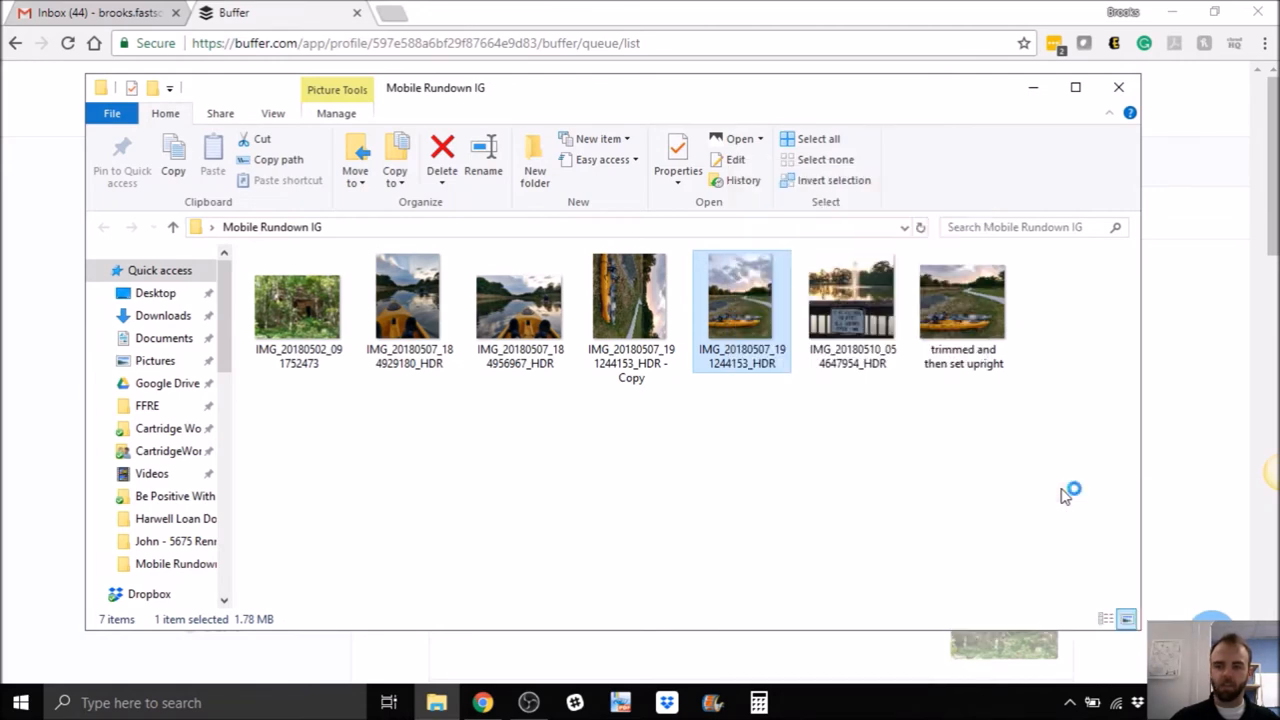
pyautogui.doubleClick(741, 300)
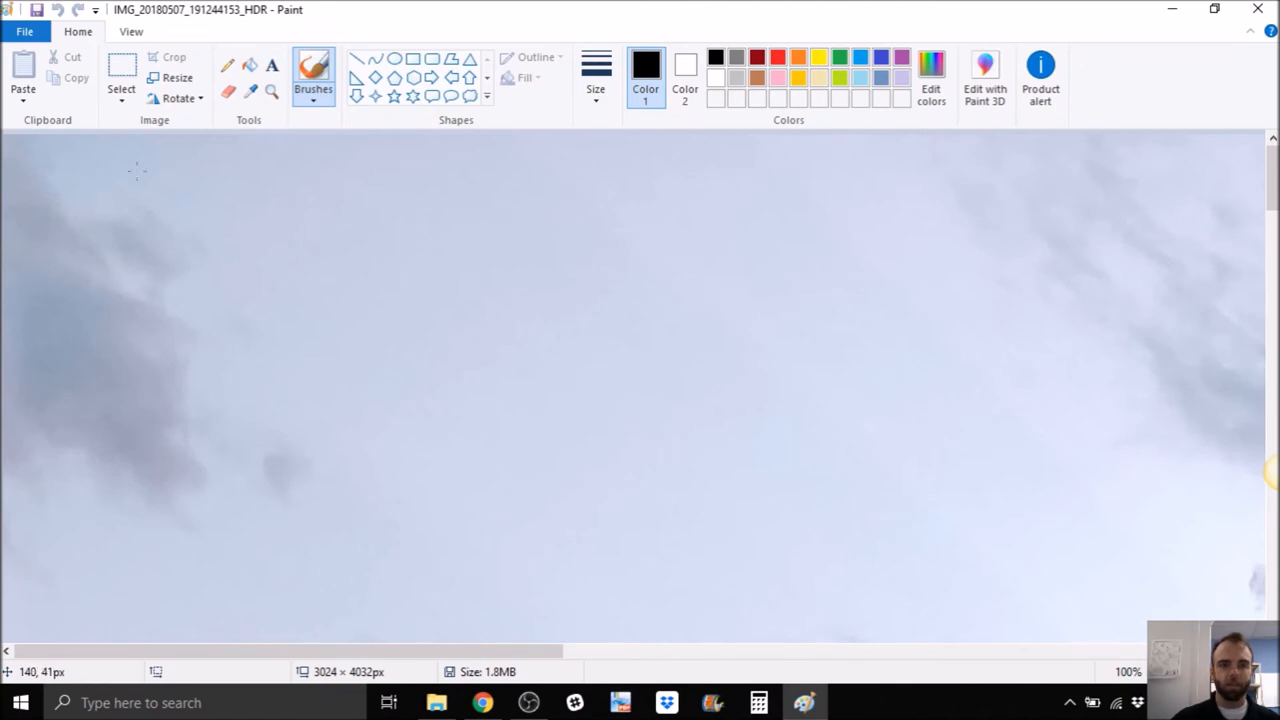
pyautogui.moveTo(127, 35)
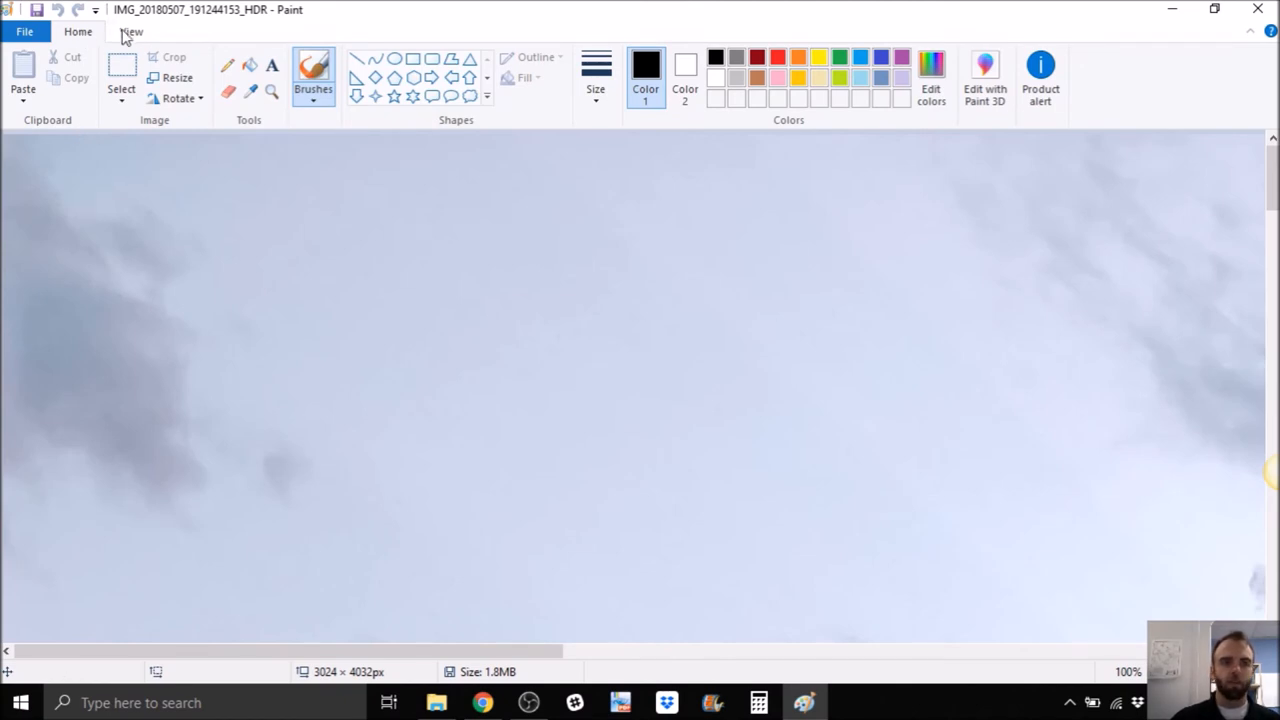
# Rotate the kayak photo right 90° into landscape and save it
pyautogui.click(131, 31)
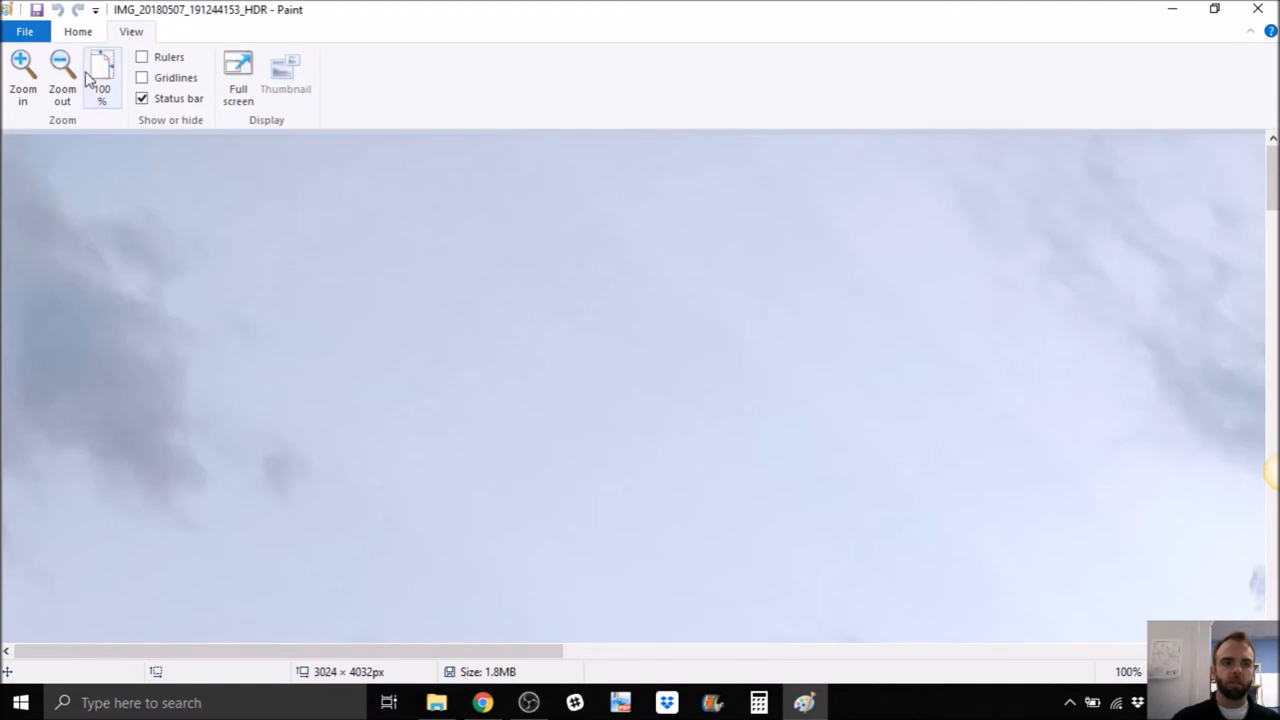
pyautogui.click(62, 75)
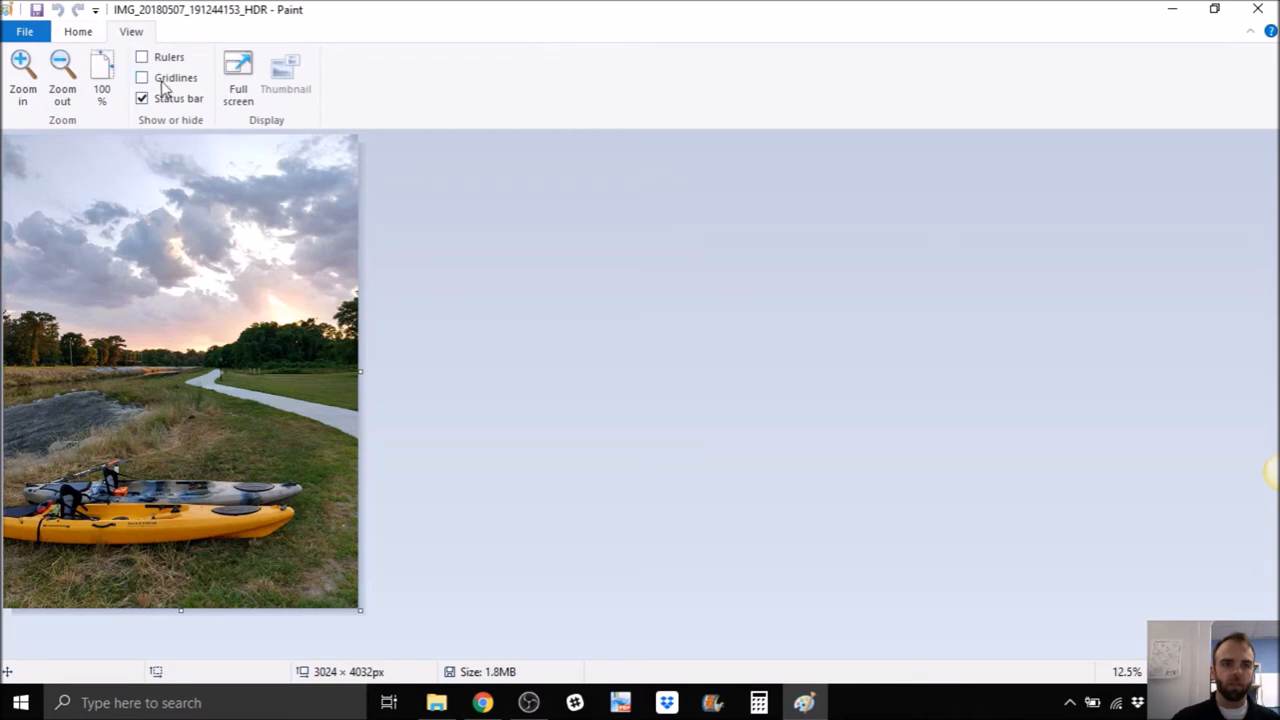
pyautogui.click(78, 31)
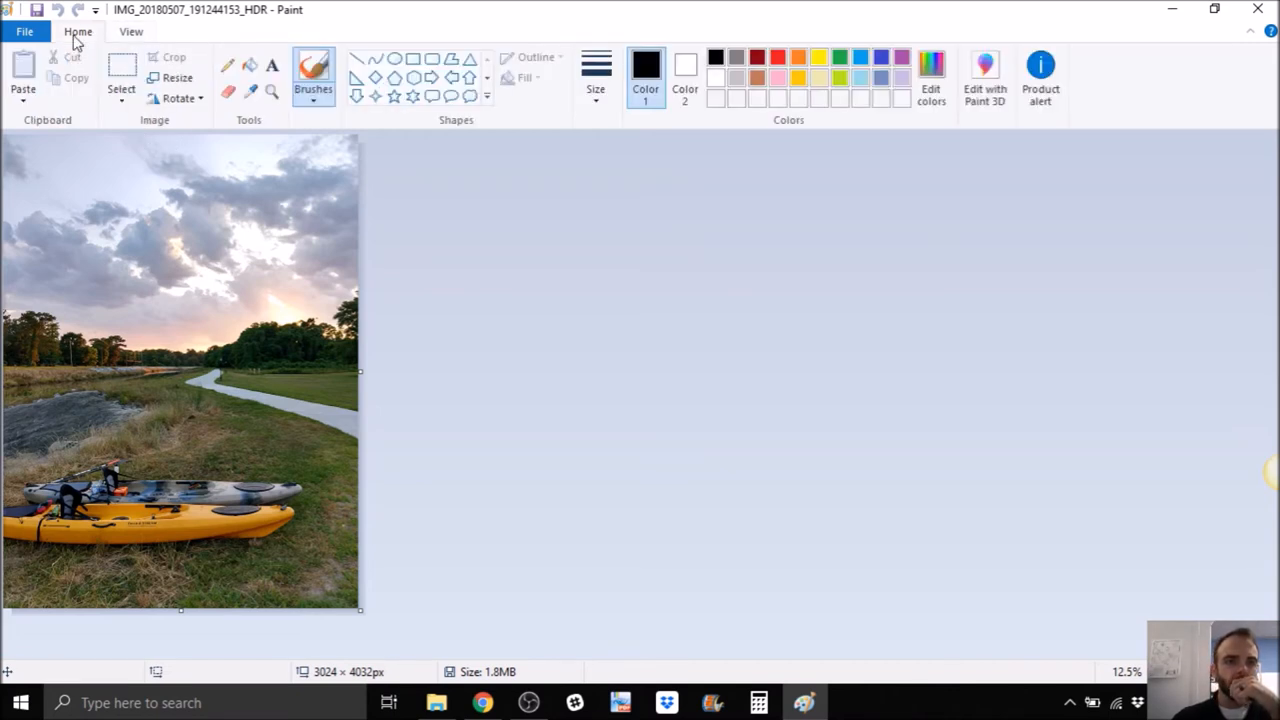
pyautogui.click(178, 97)
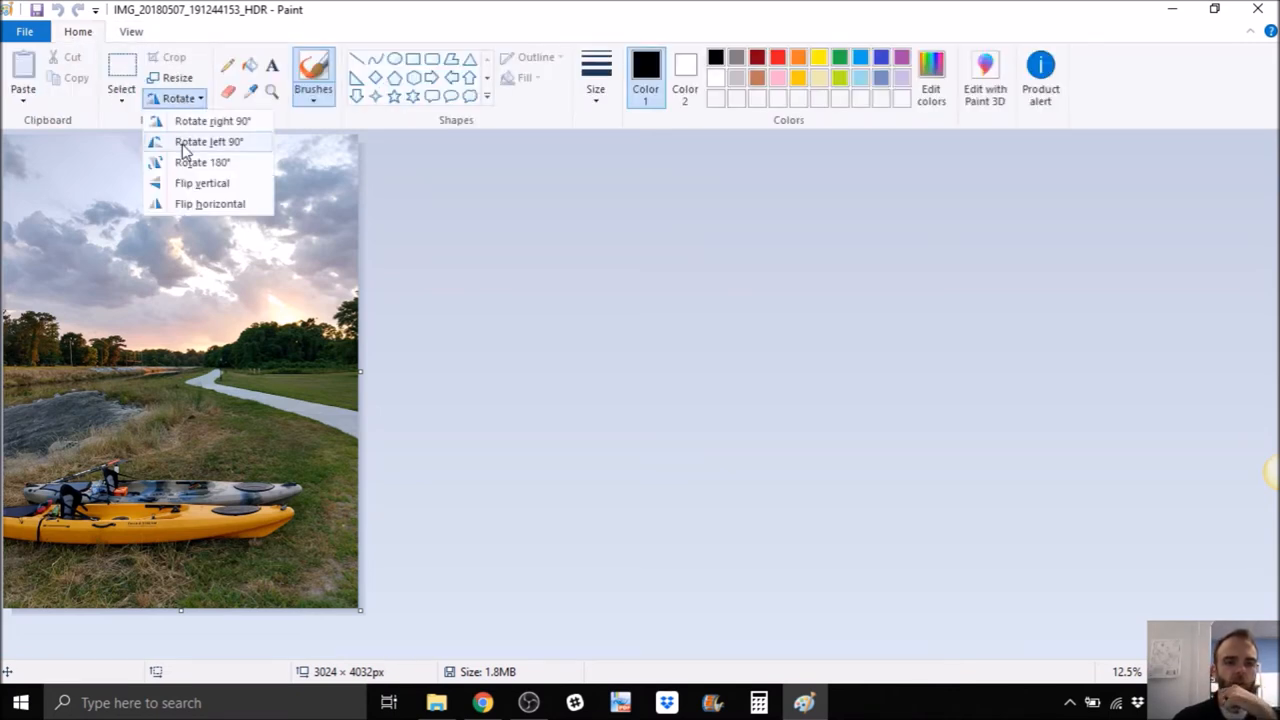
pyautogui.moveTo(213, 120)
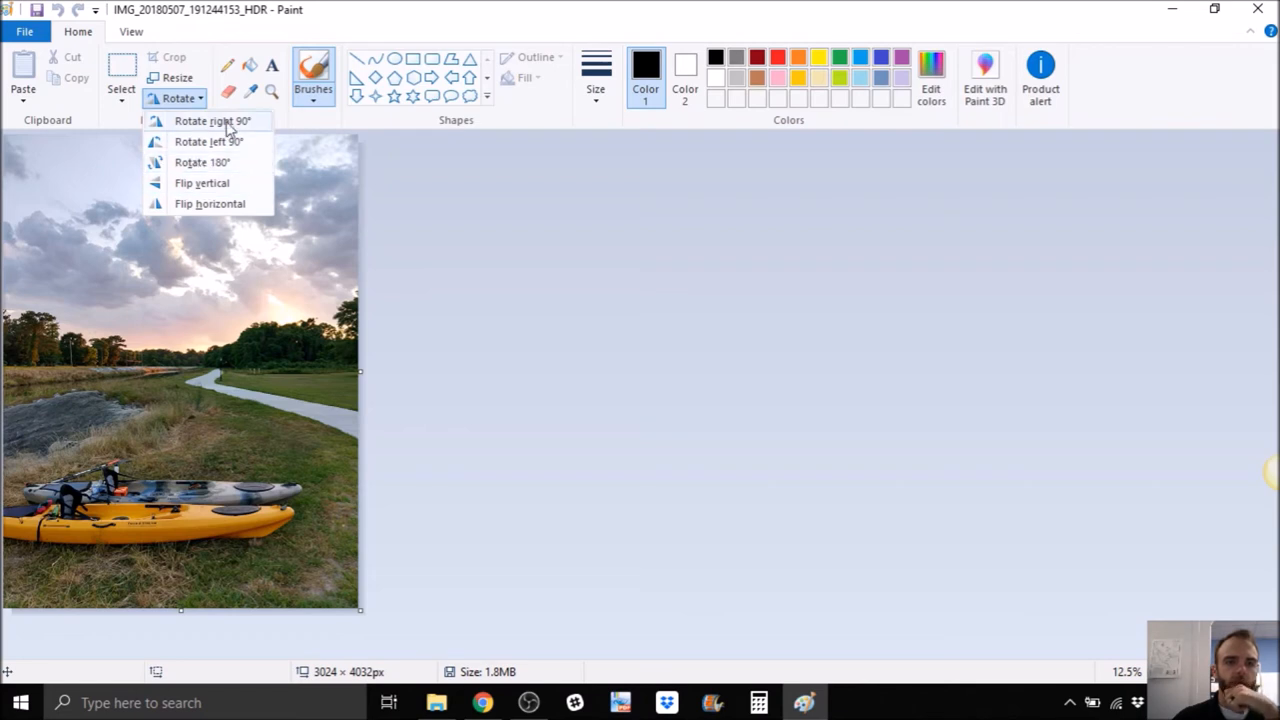
pyautogui.click(212, 121)
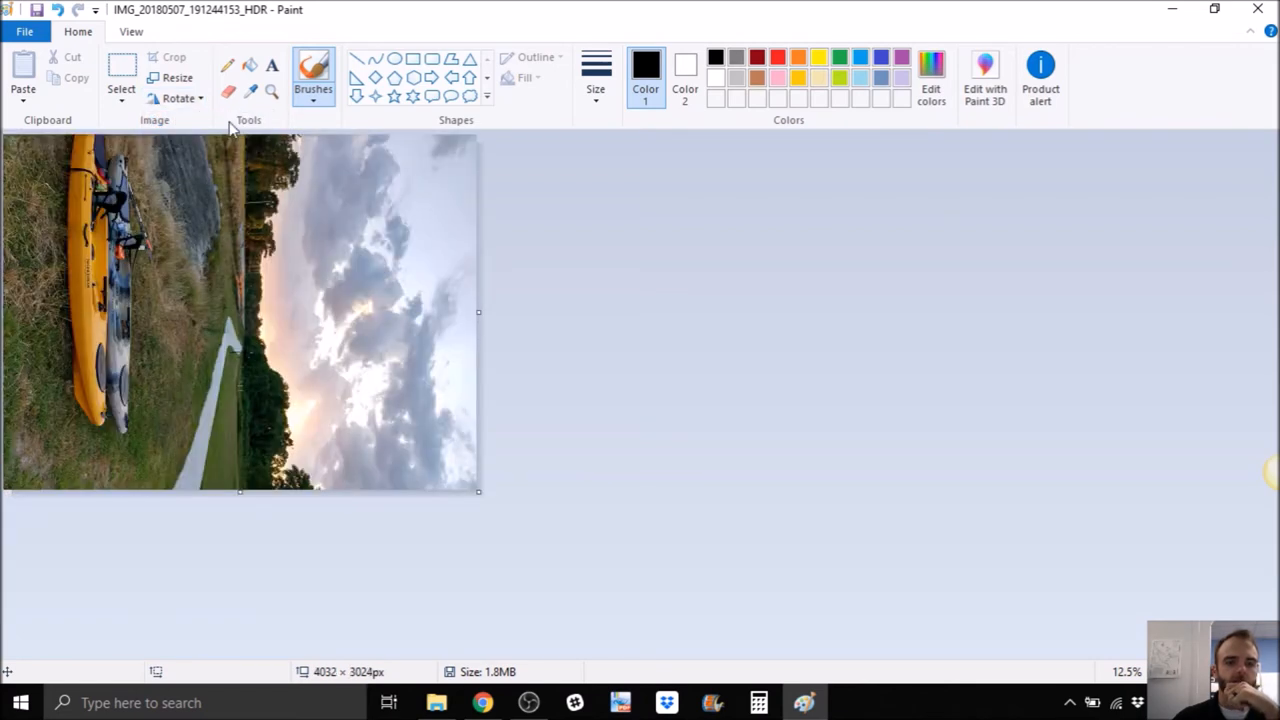
pyautogui.moveTo(630, 407)
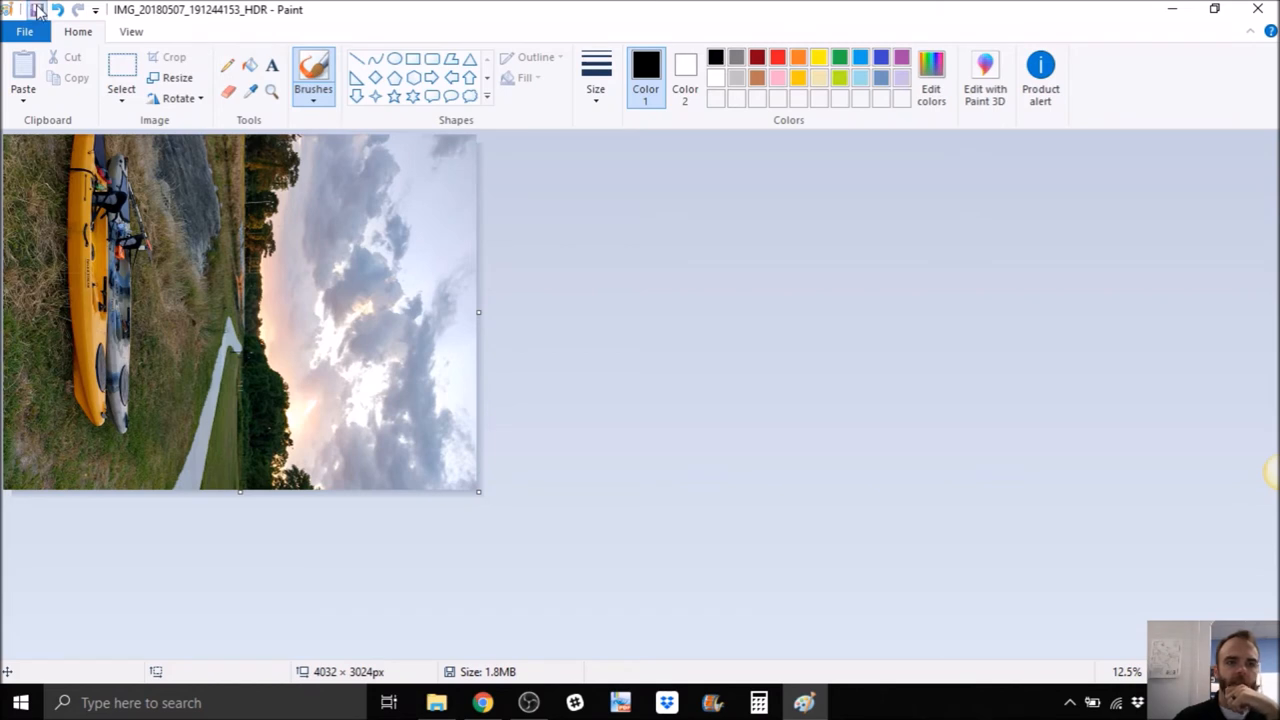
pyautogui.click(37, 10)
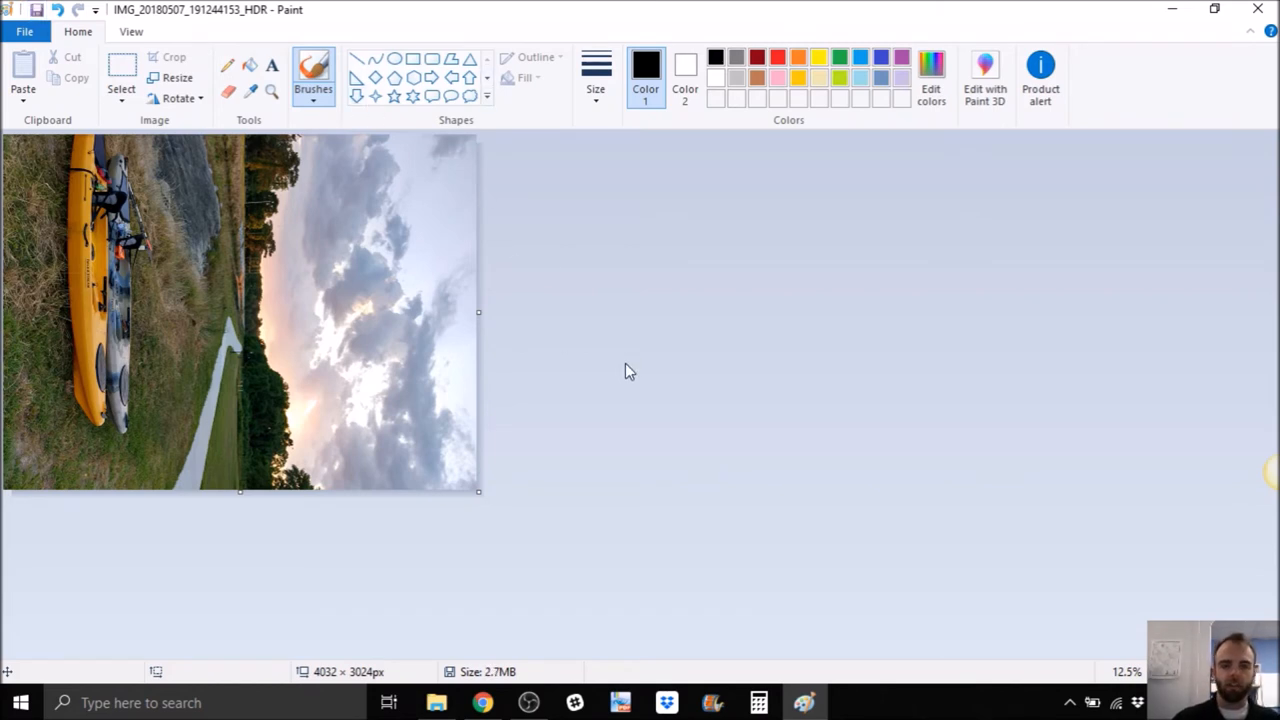
pyautogui.moveTo(700, 345)
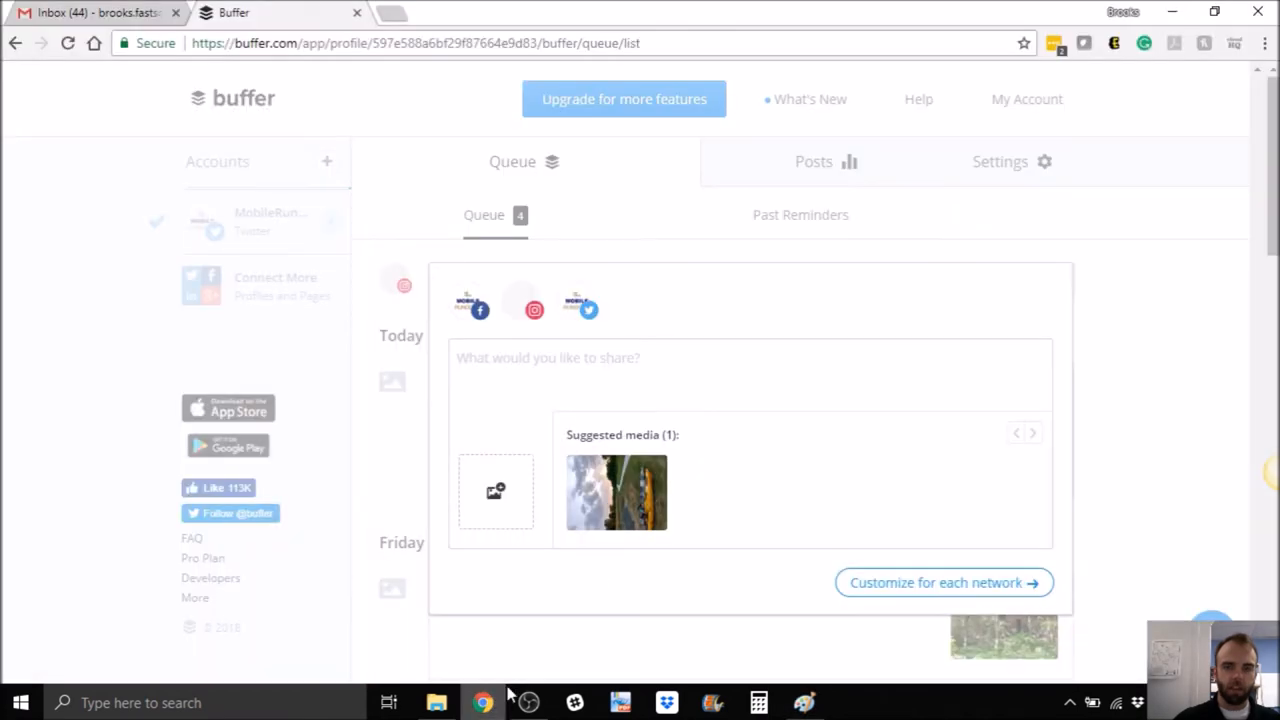
# Select IMG_20180507_191244153_HDR in the Open dialog and return to the Buffer composer
pyautogui.click(496, 491)
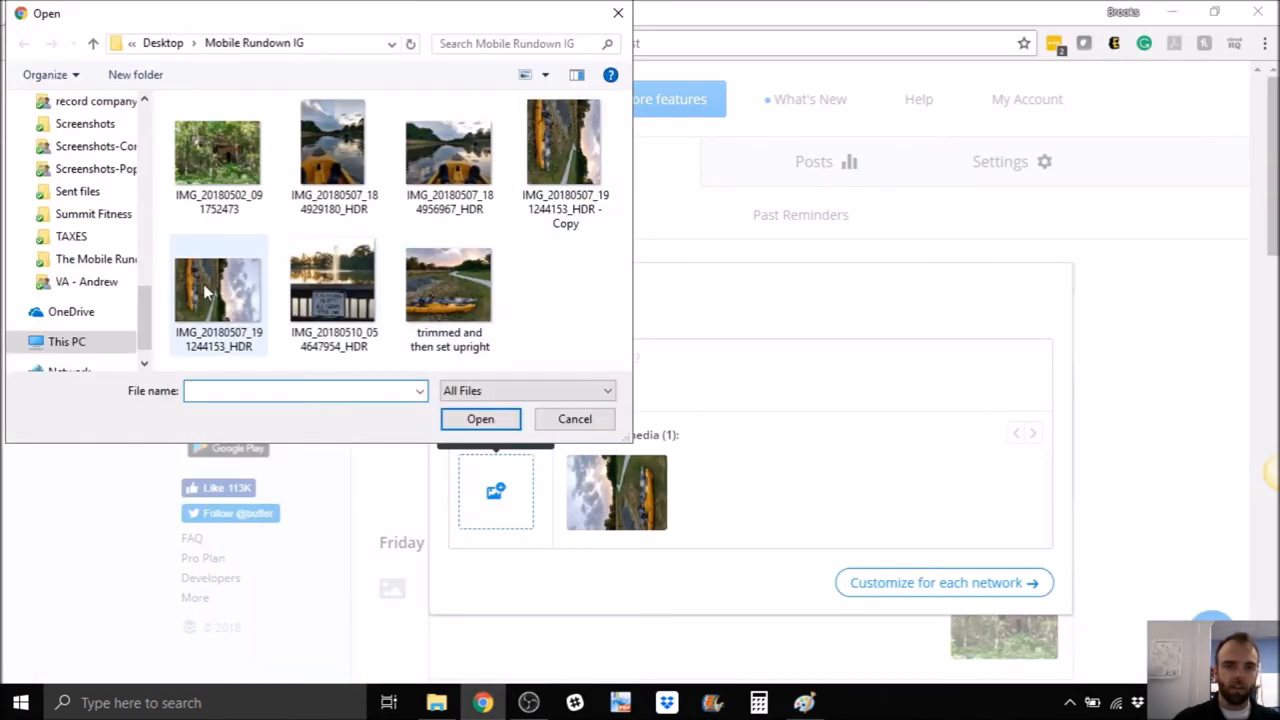
pyautogui.moveTo(218, 290)
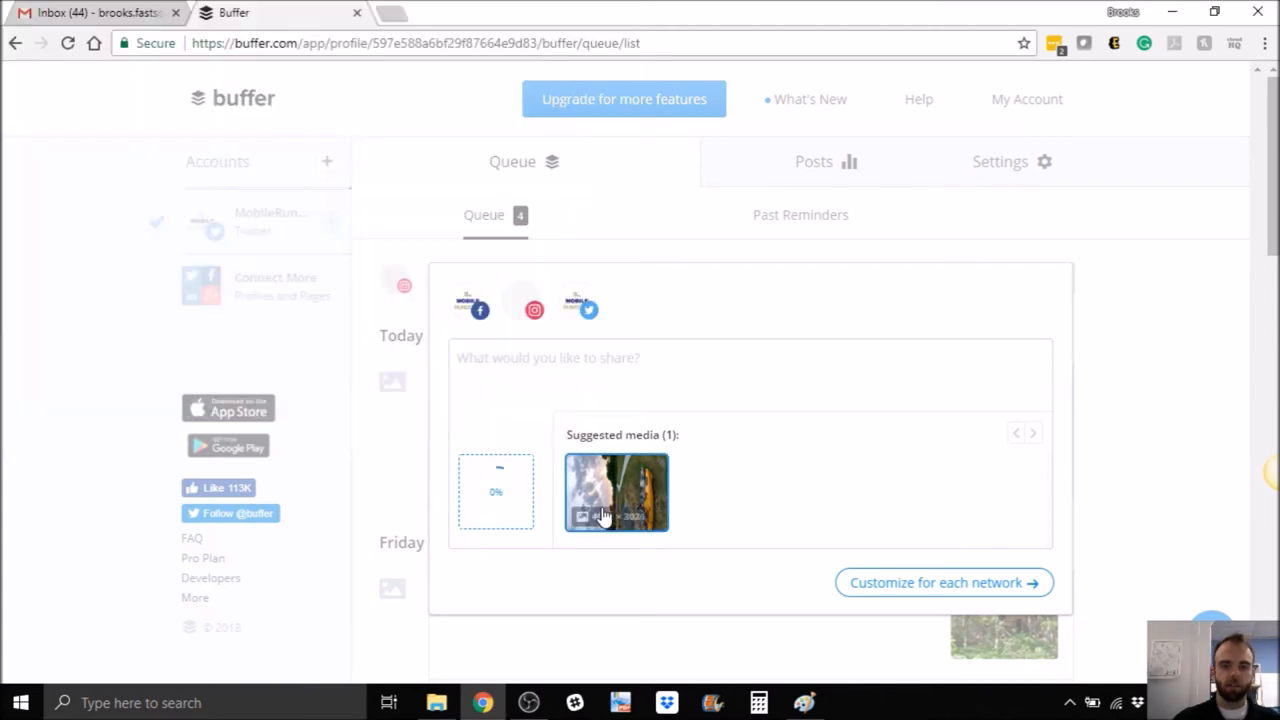
pyautogui.click(616, 492)
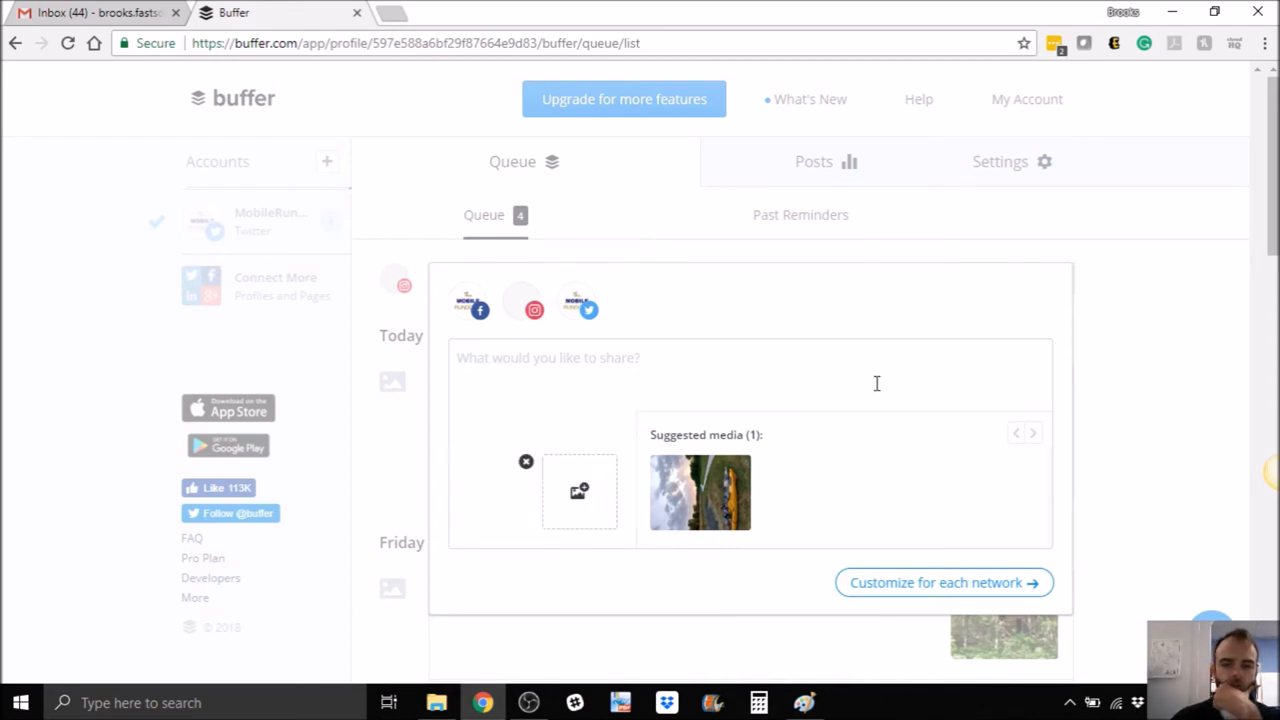
pyautogui.moveTo(578, 492)
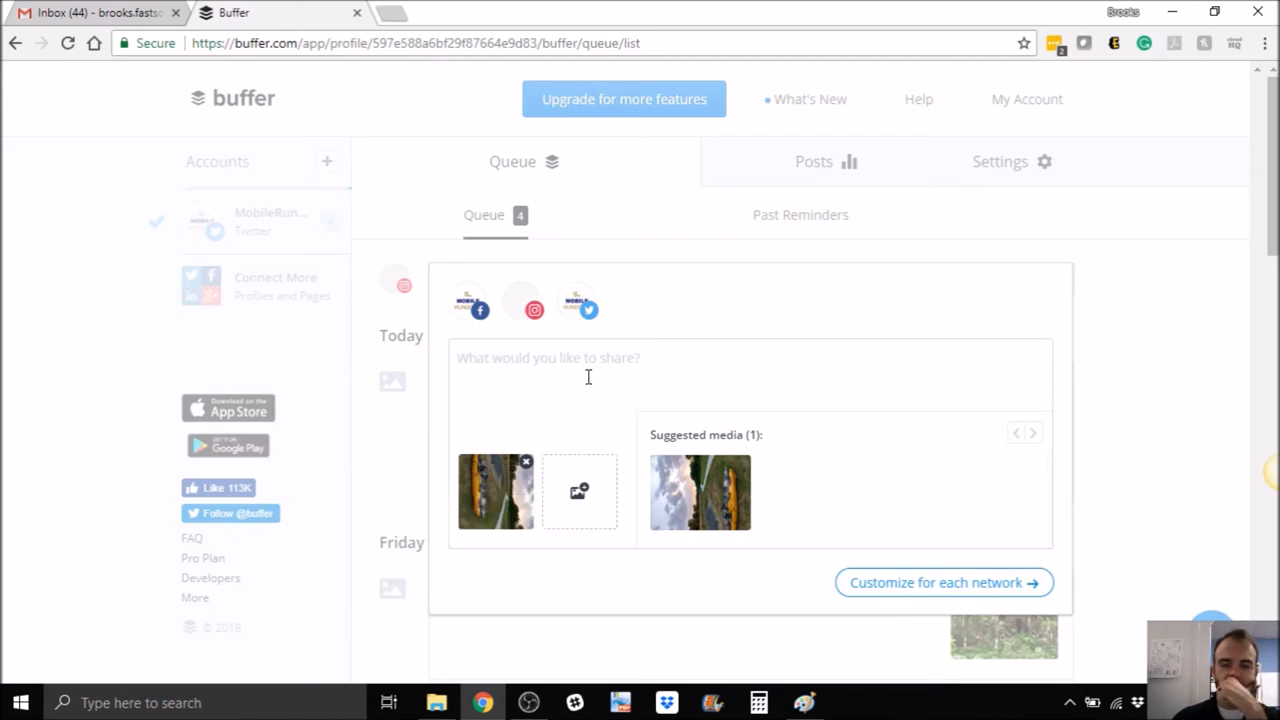
pyautogui.moveTo(514, 567)
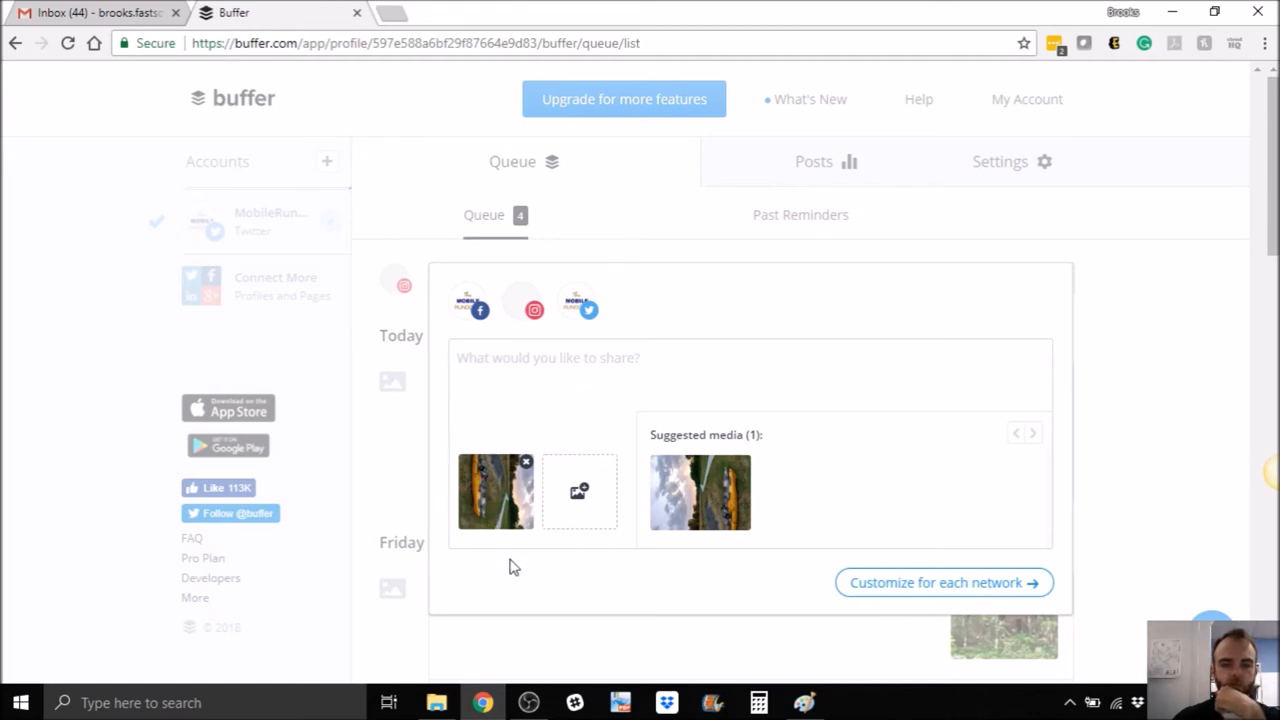
pyautogui.moveTo(525, 465)
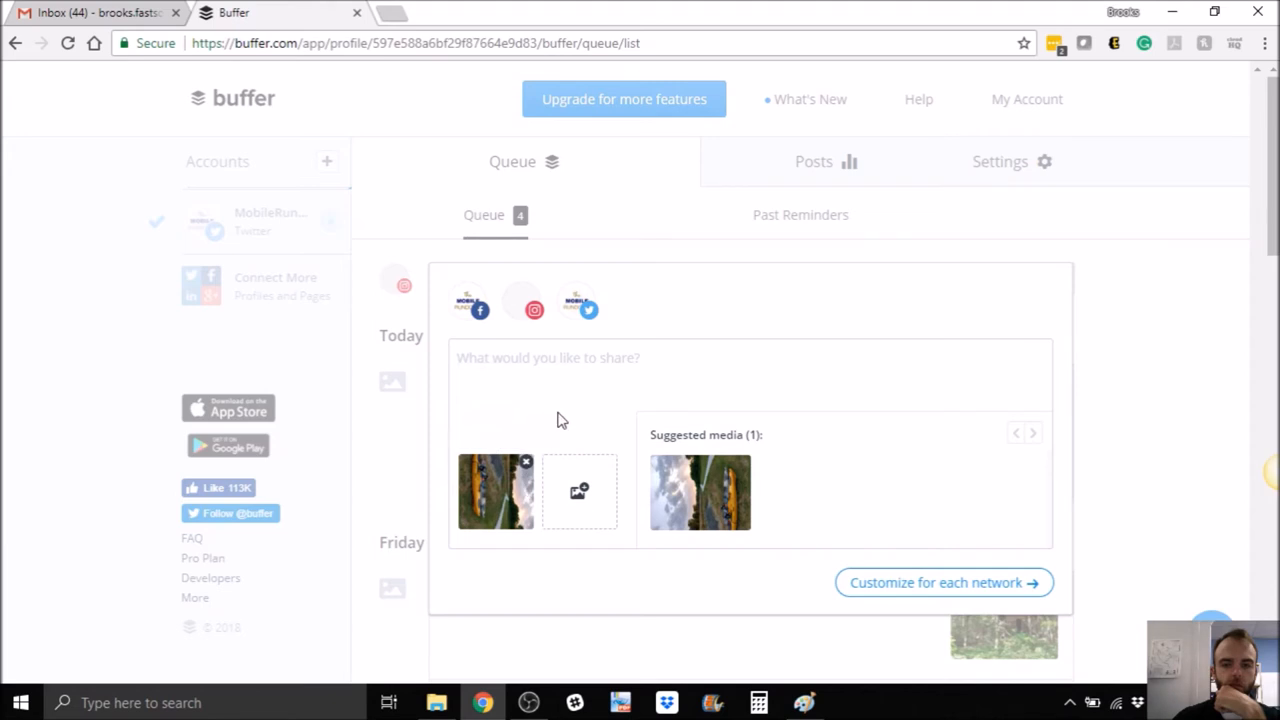
pyautogui.moveTo(611, 414)
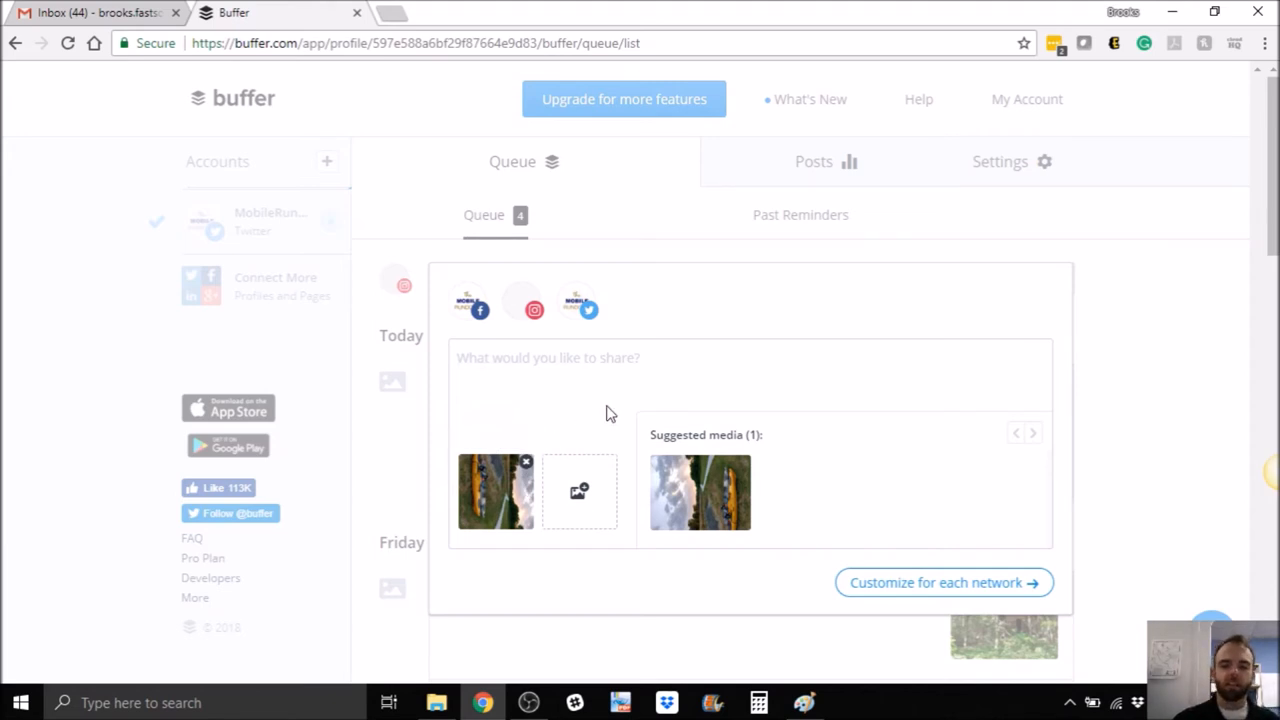
pyautogui.moveTo(580, 434)
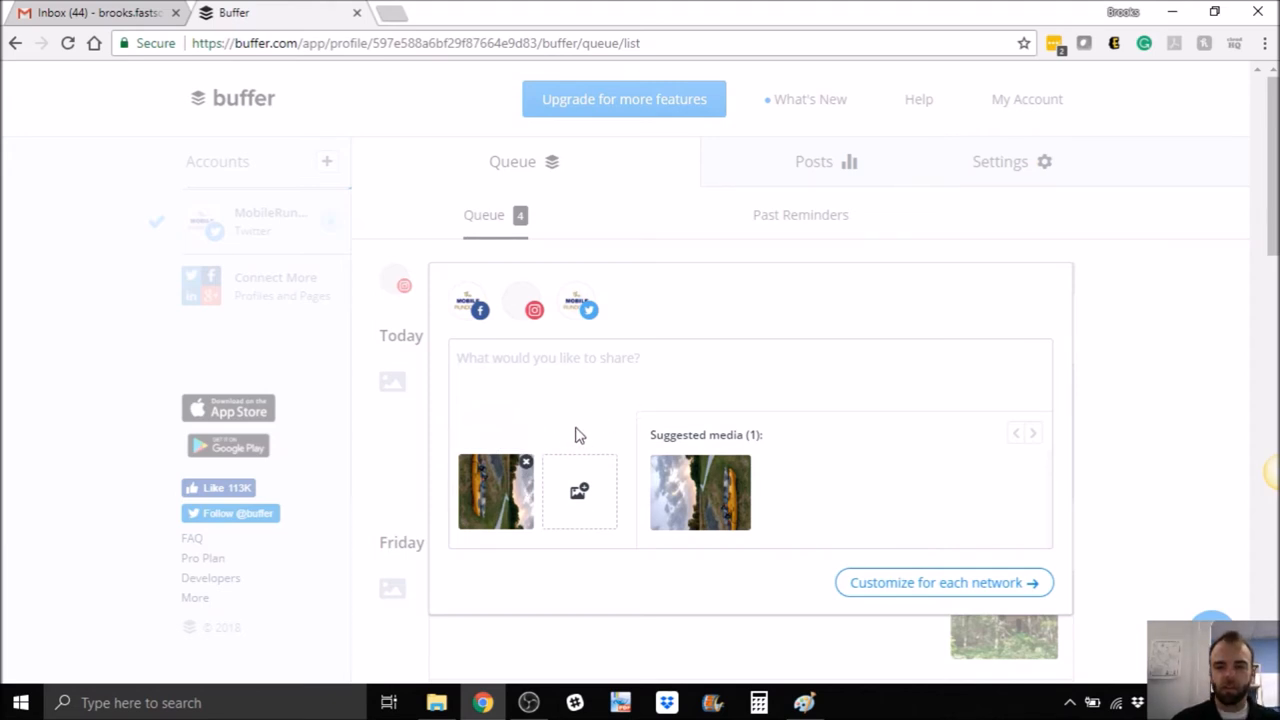
pyautogui.moveTo(570, 443)
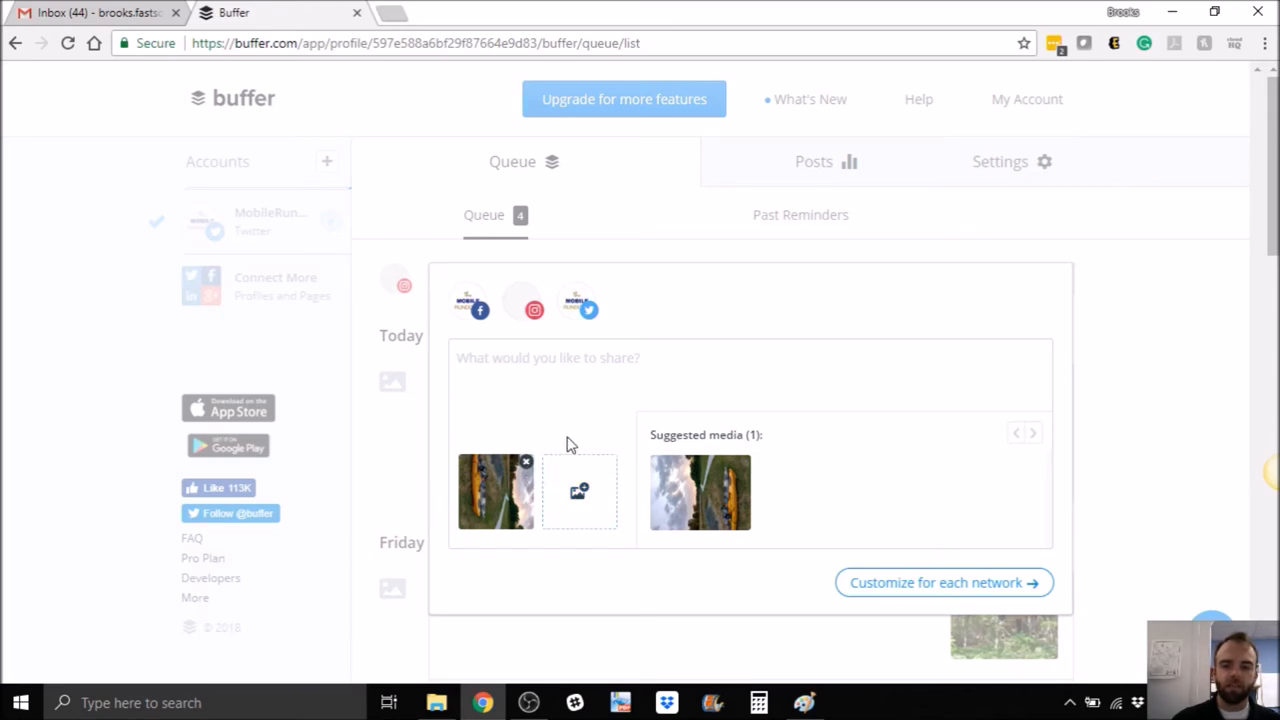
pyautogui.moveTo(497, 500)
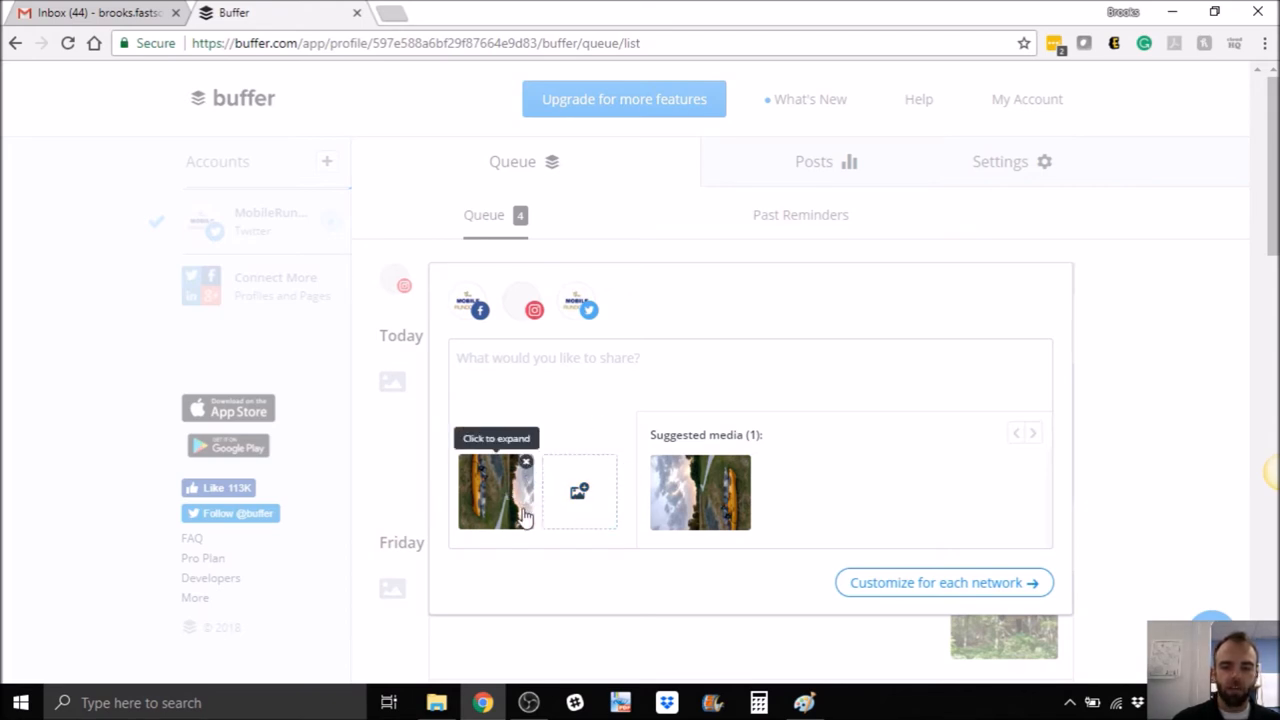
pyautogui.moveTo(527, 475)
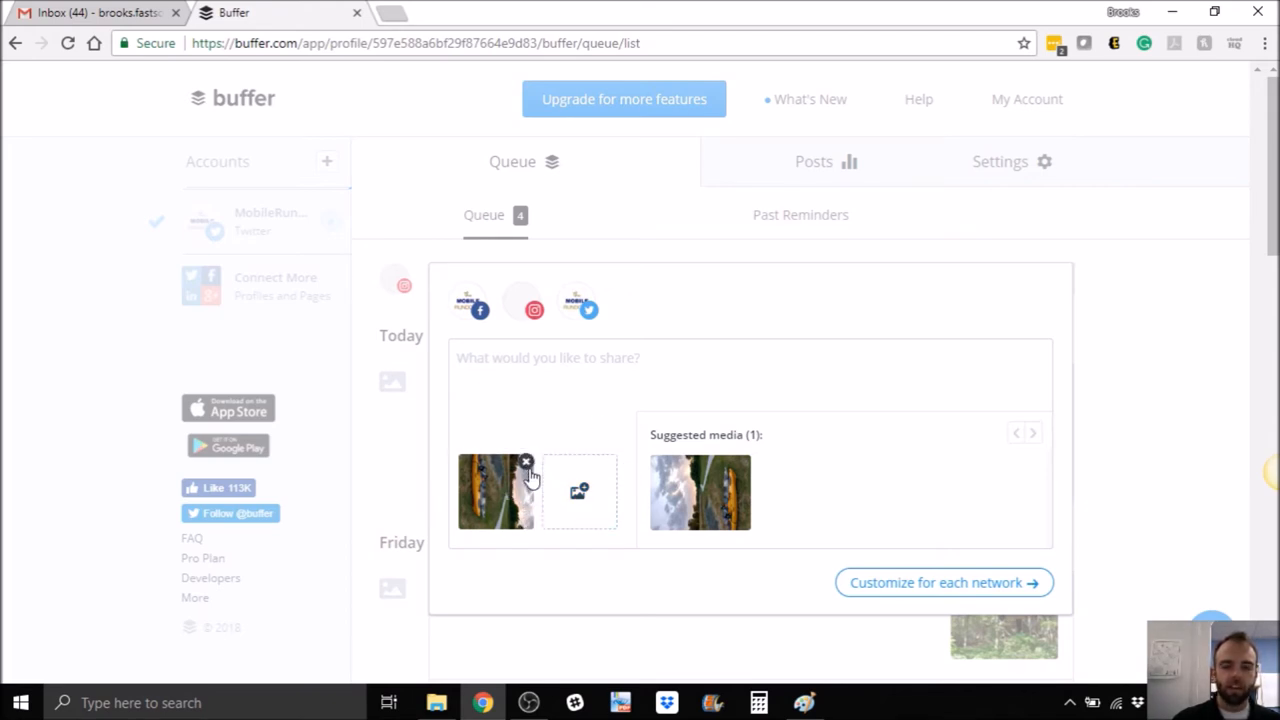
pyautogui.moveTo(520, 495)
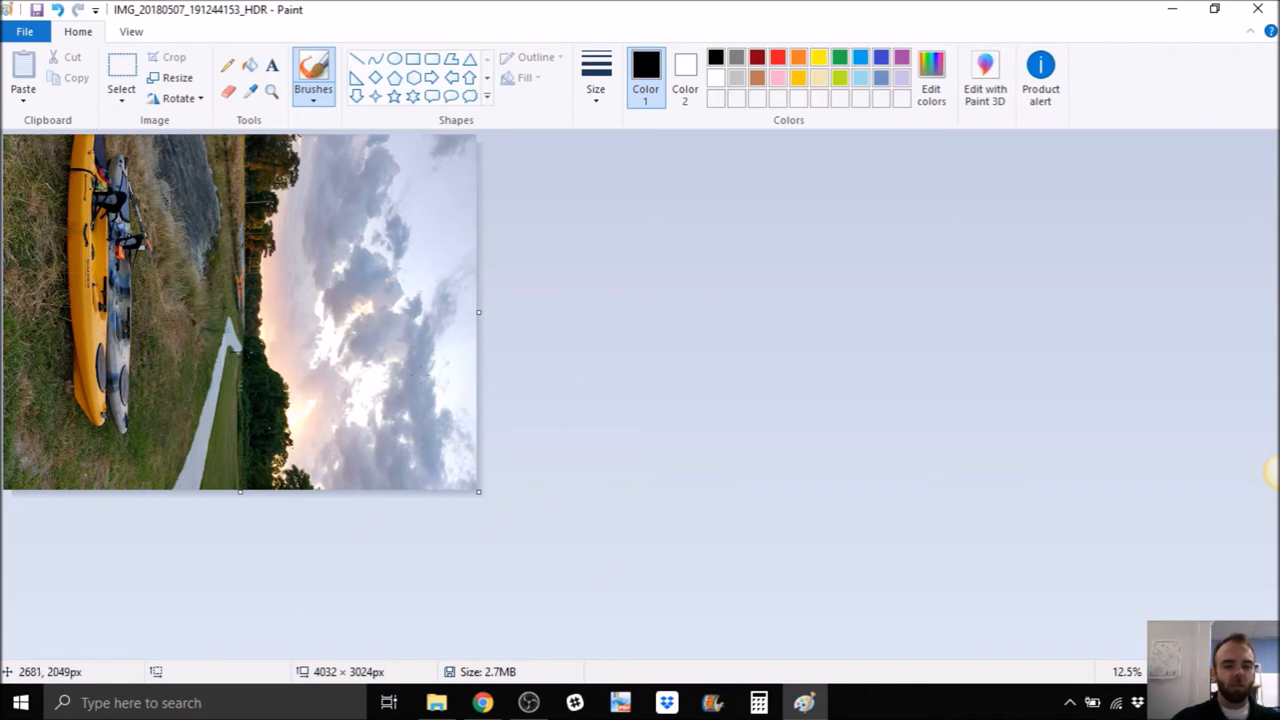
pyautogui.moveTo(497, 668)
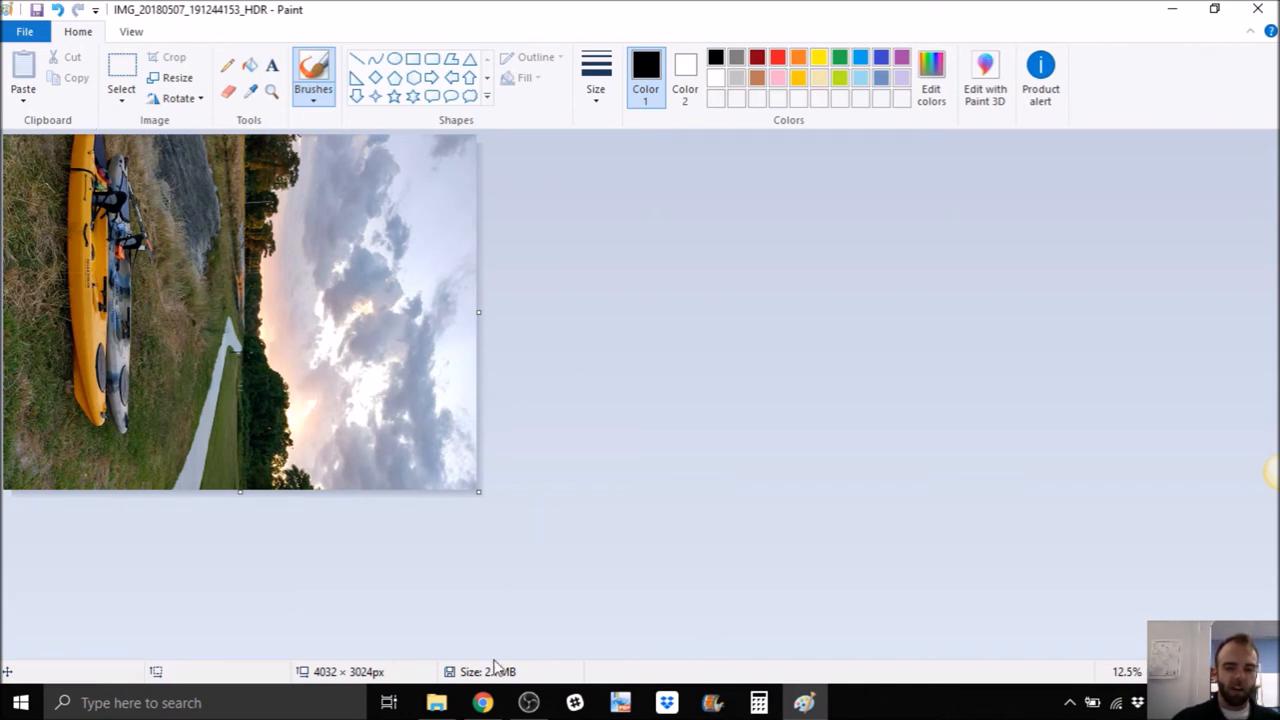
pyautogui.click(482, 702)
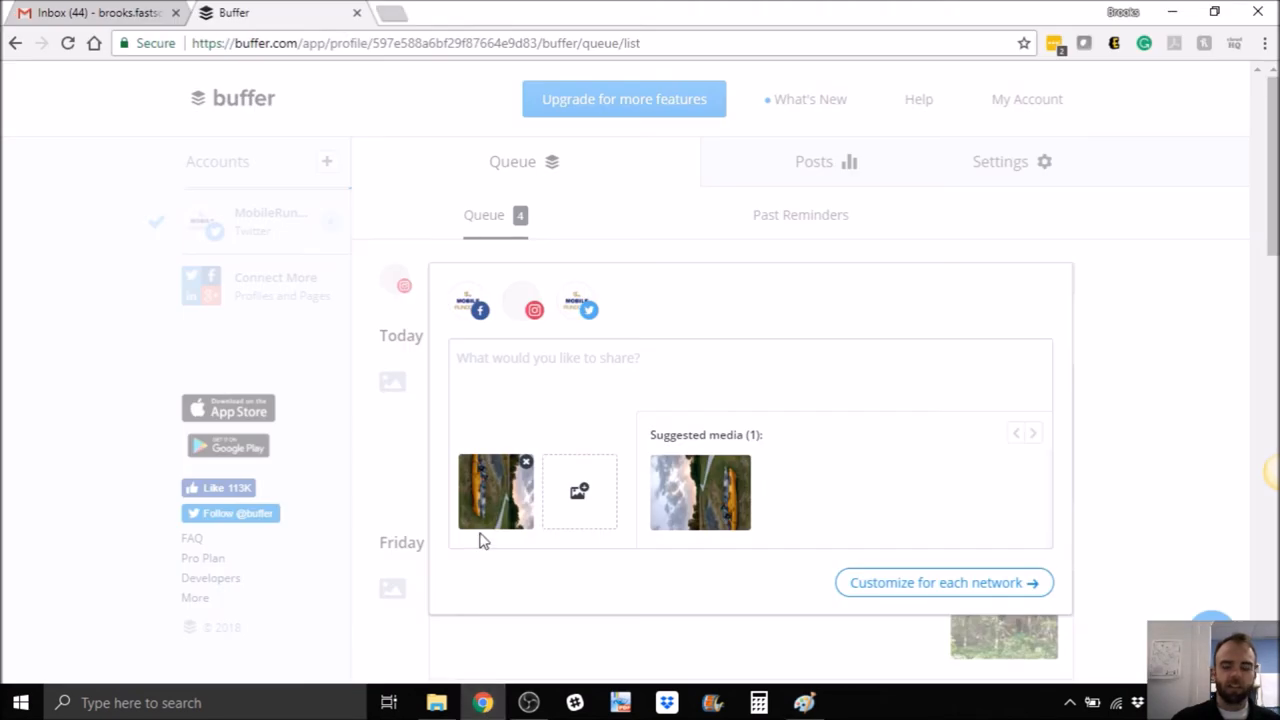
pyautogui.moveTo(543, 525)
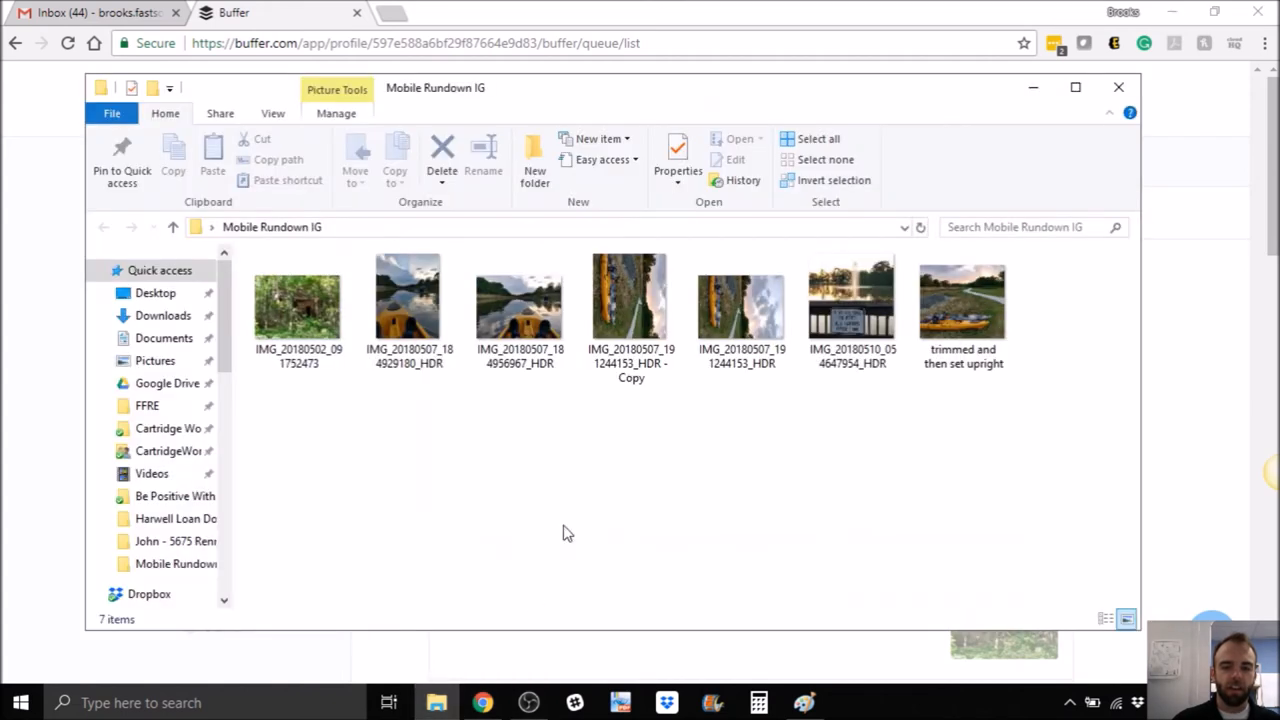
pyautogui.moveTo(733, 471)
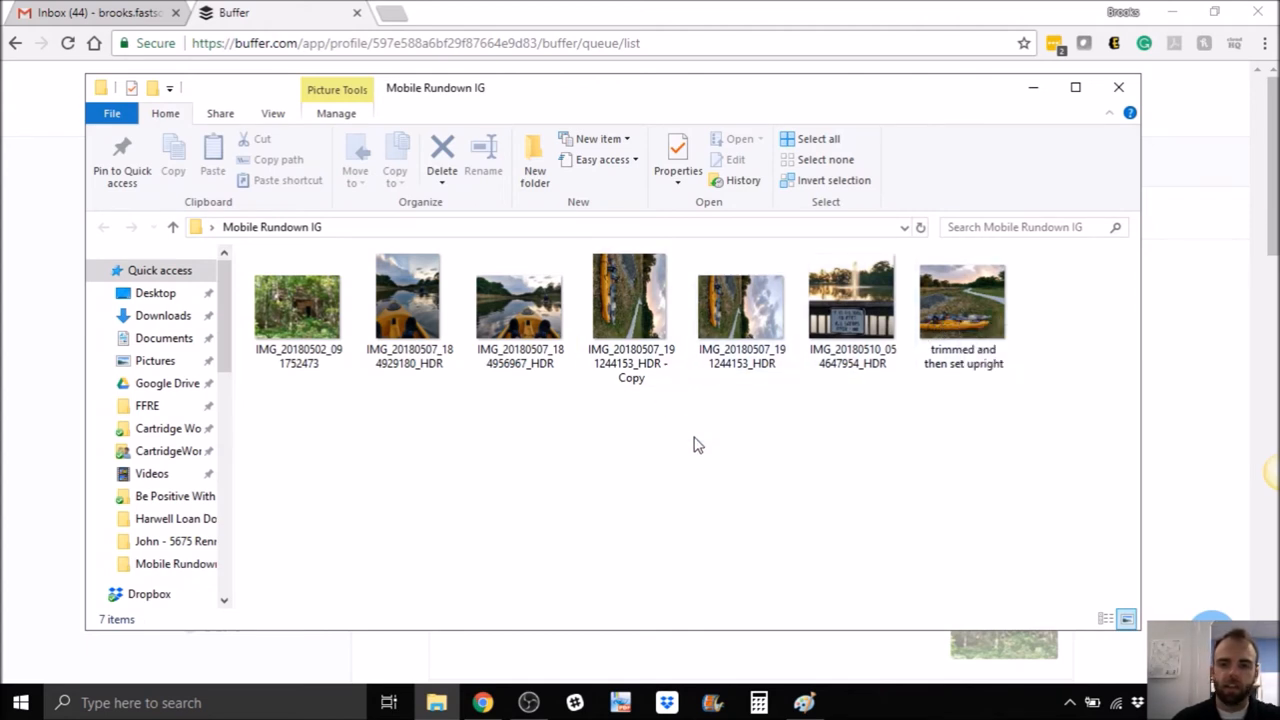
pyautogui.moveTo(732, 392)
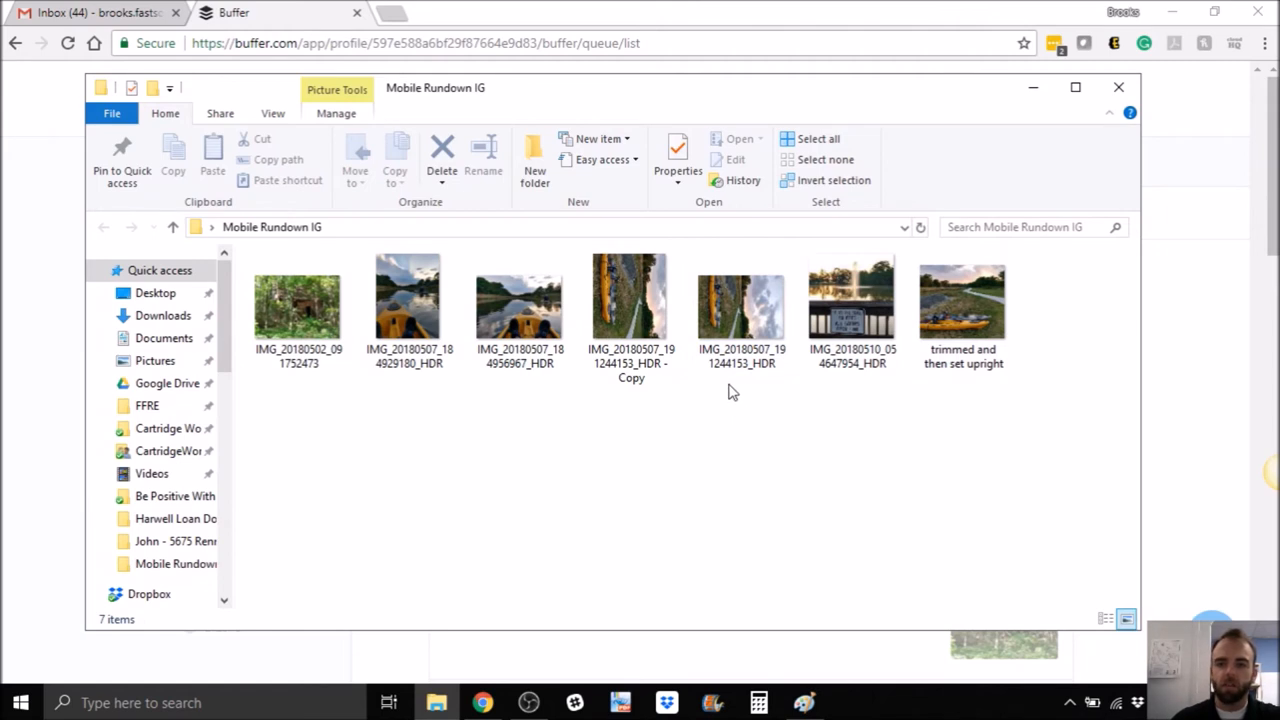
pyautogui.moveTo(963, 300)
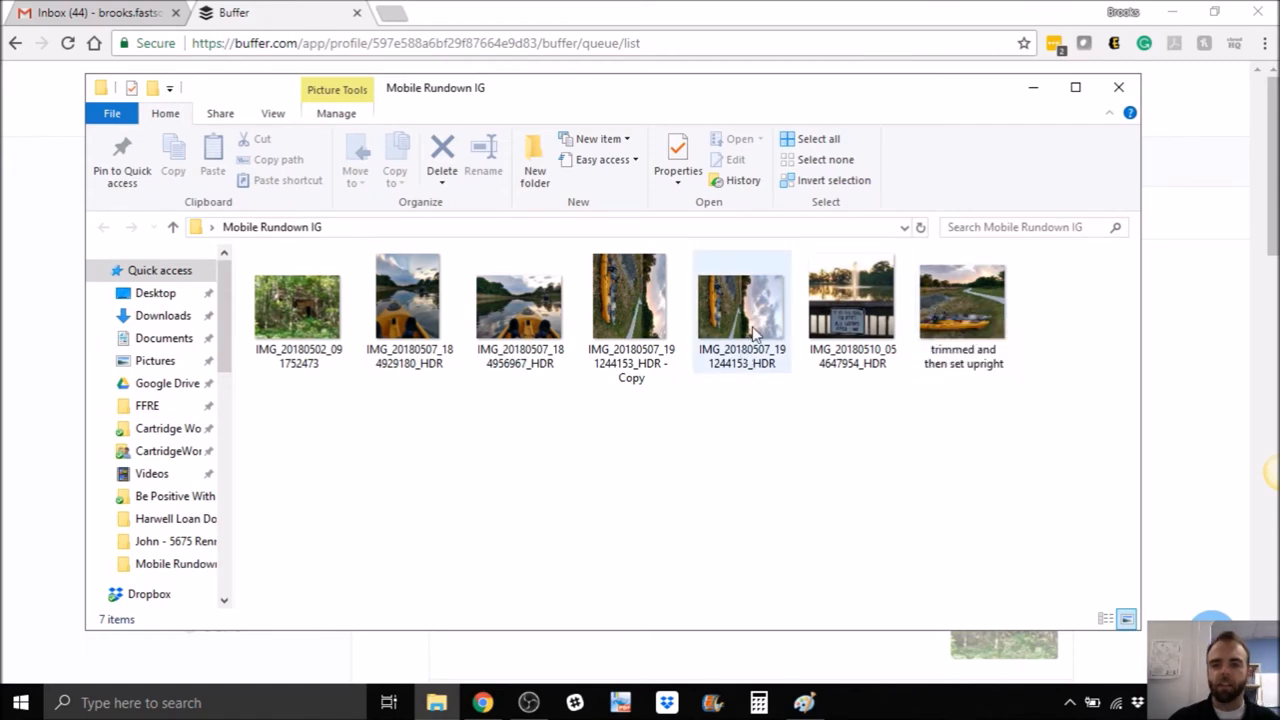
# Dismiss the file's action menu and double-click IMG_20180507_191244153_HDR to open it in Paint
pyautogui.click(741, 300)
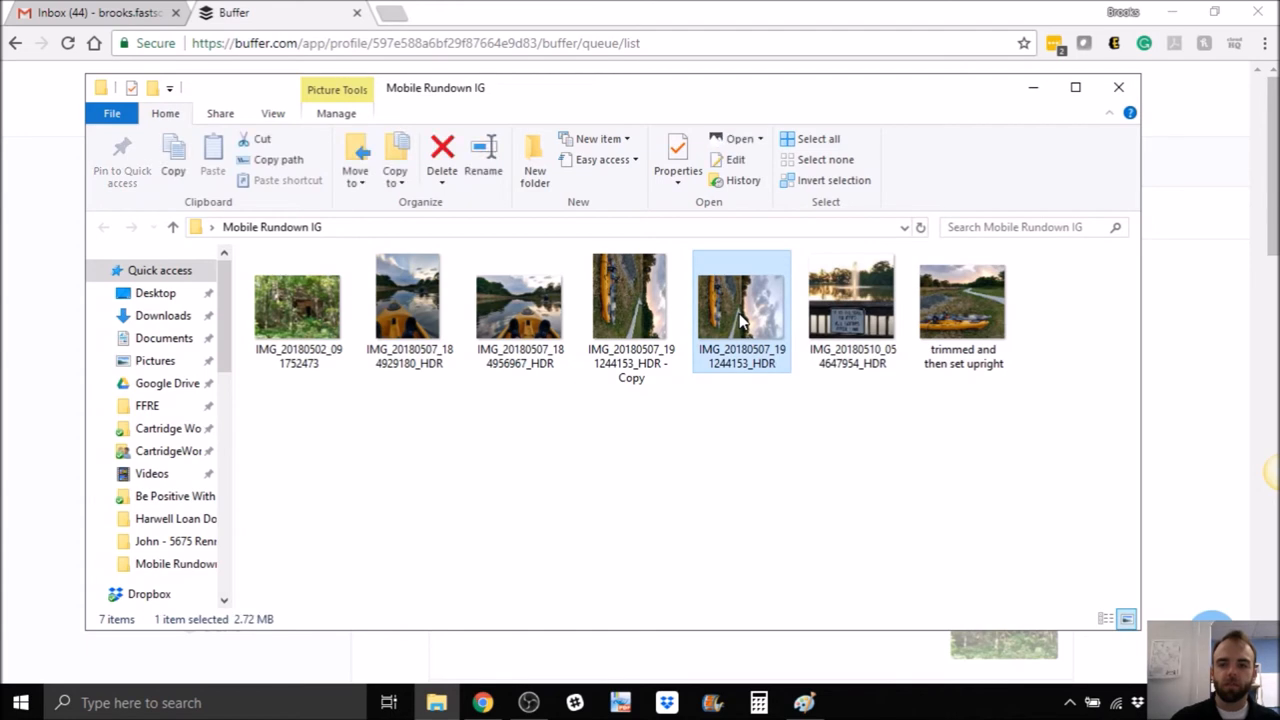
pyautogui.rightClick(741, 300)
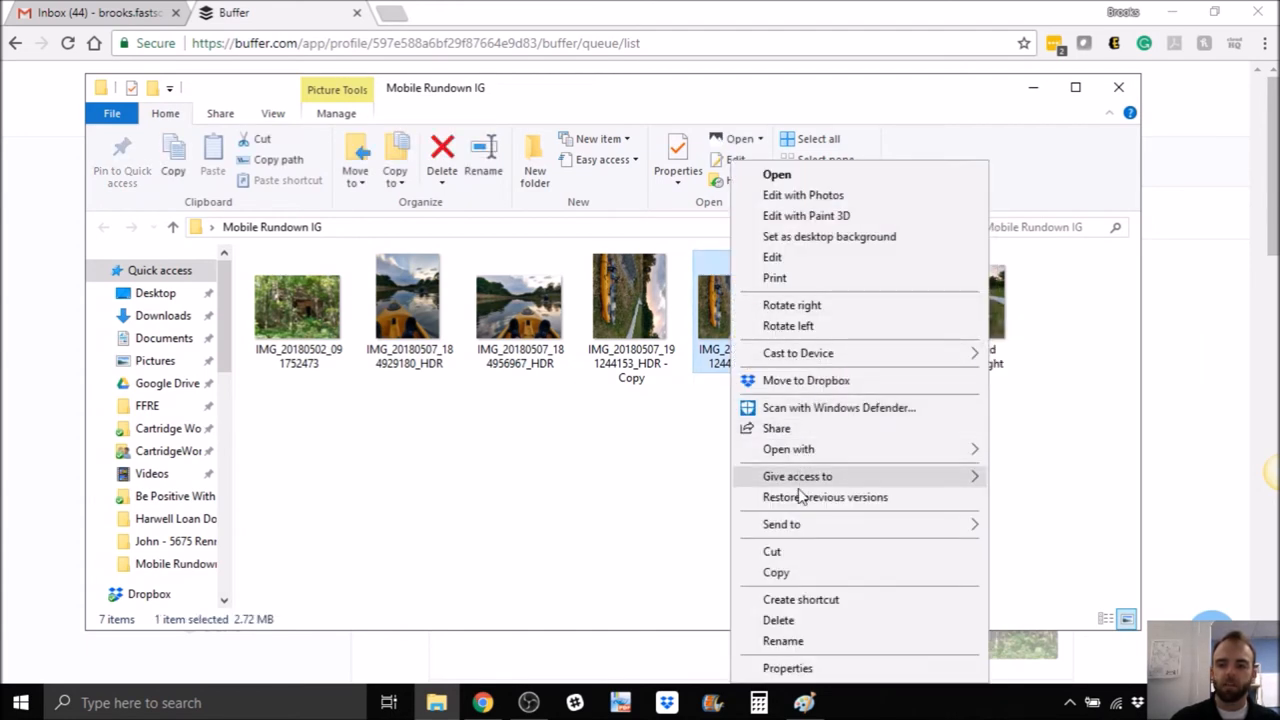
pyautogui.moveTo(800, 378)
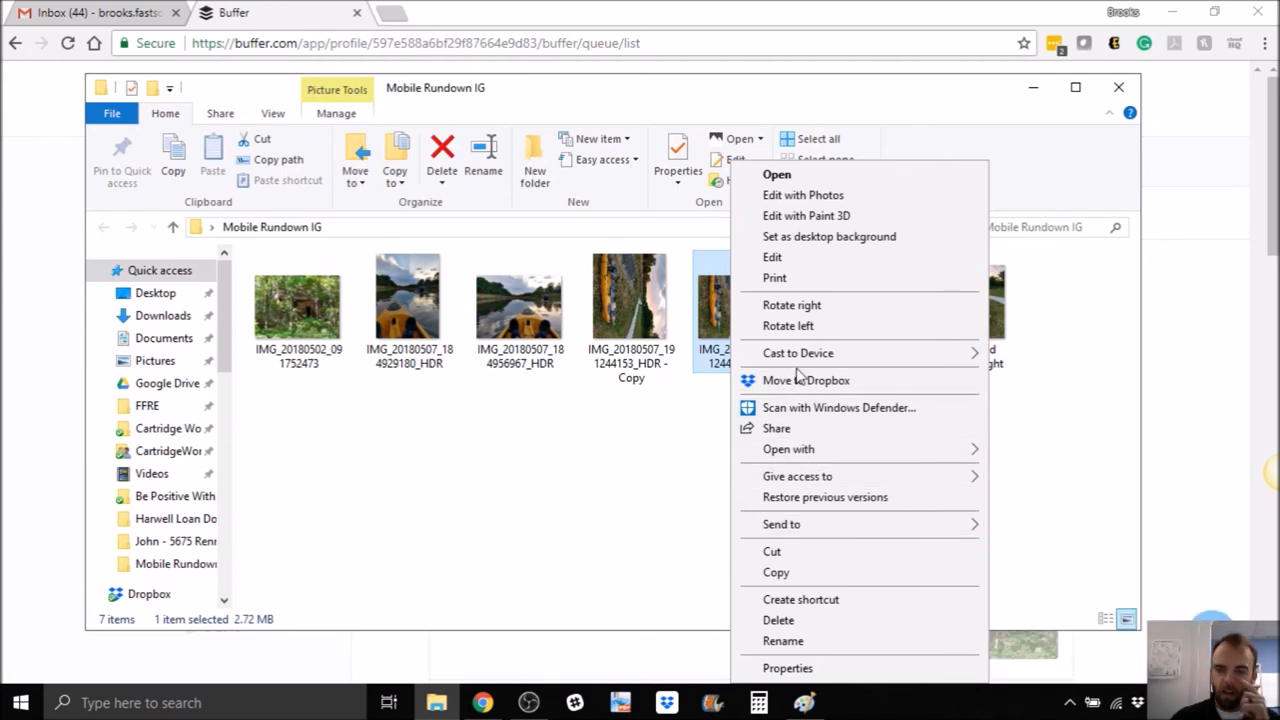
pyautogui.moveTo(815, 472)
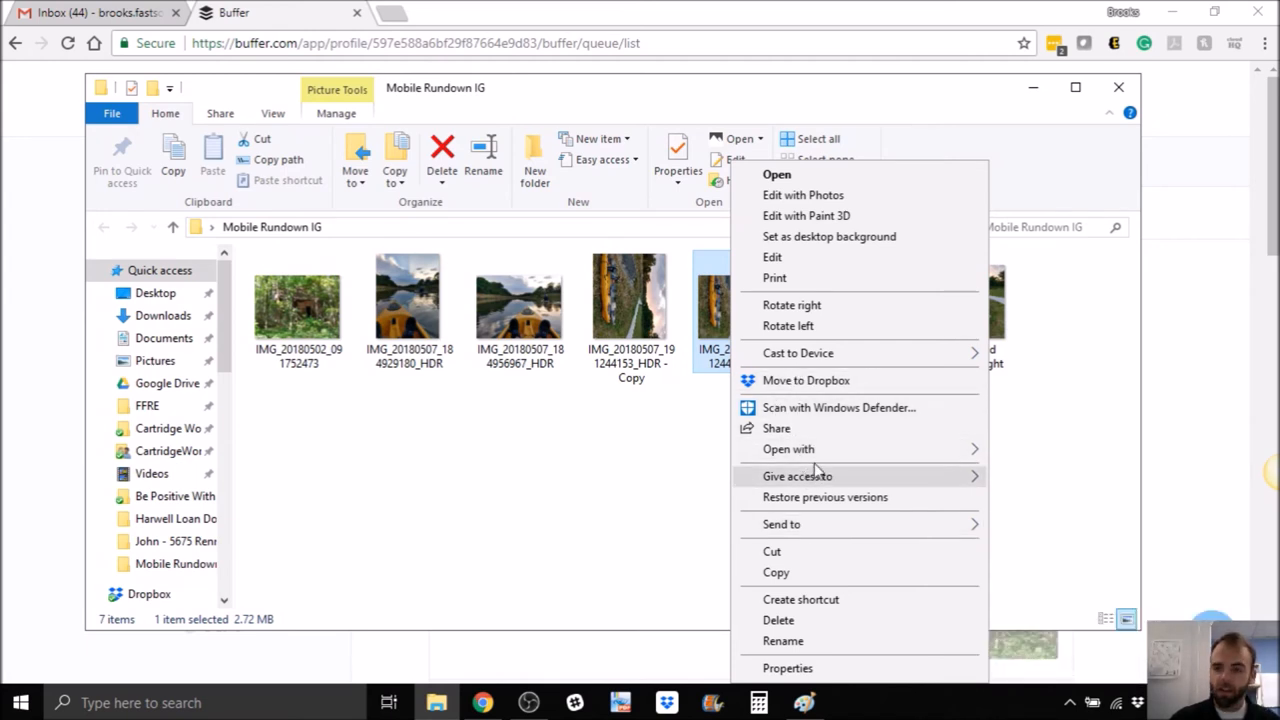
pyautogui.click(700, 461)
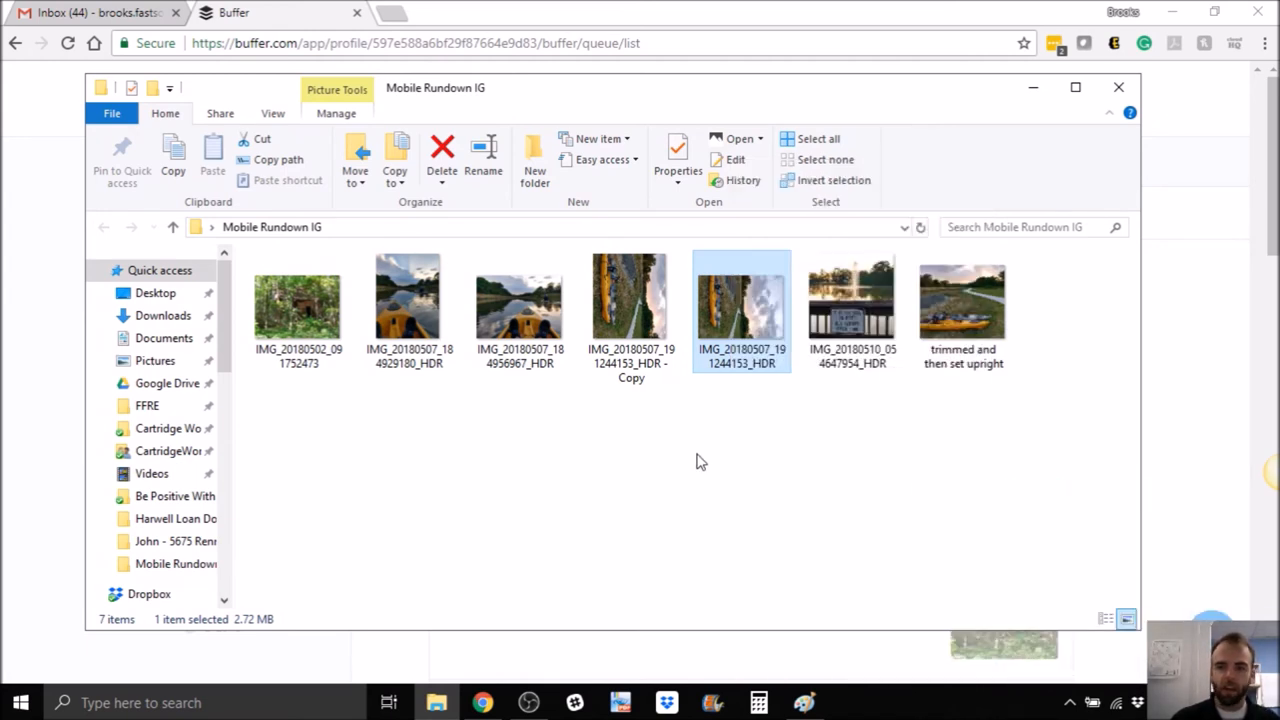
pyautogui.doubleClick(741, 300)
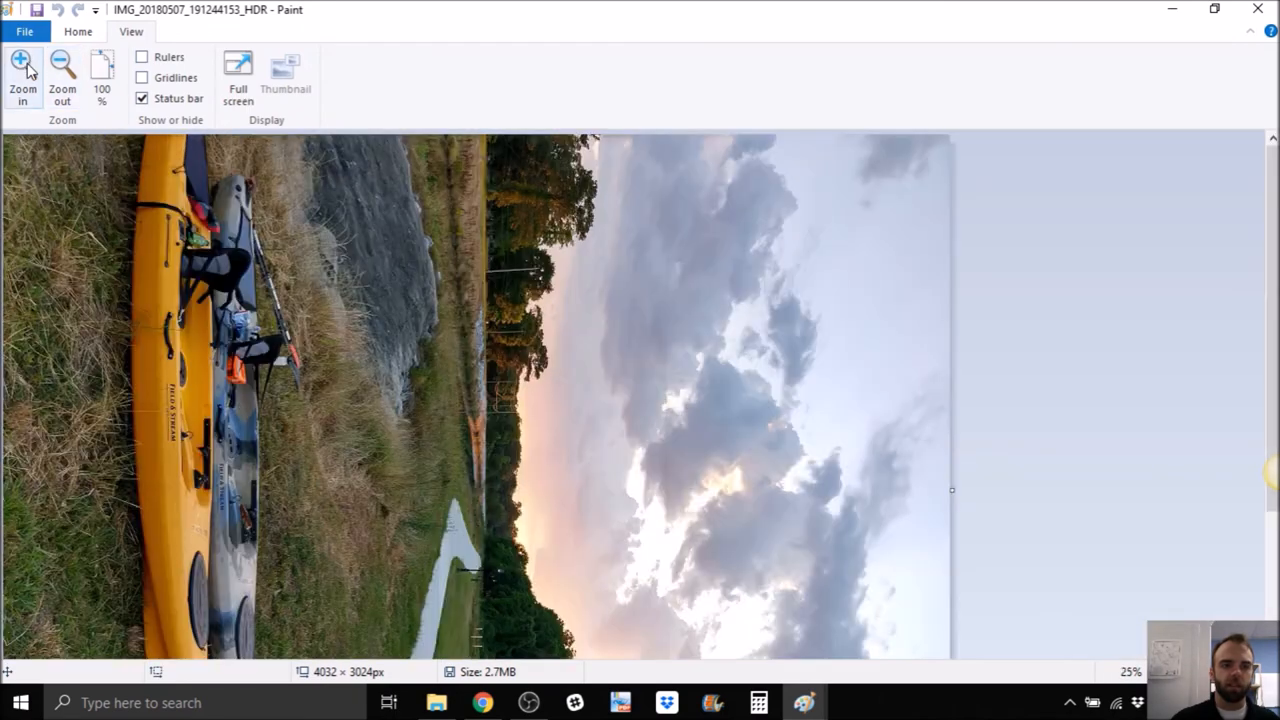
# Zoom out and rotate the photo left 90° into an upright 3024×4032 image
pyautogui.click(62, 80)
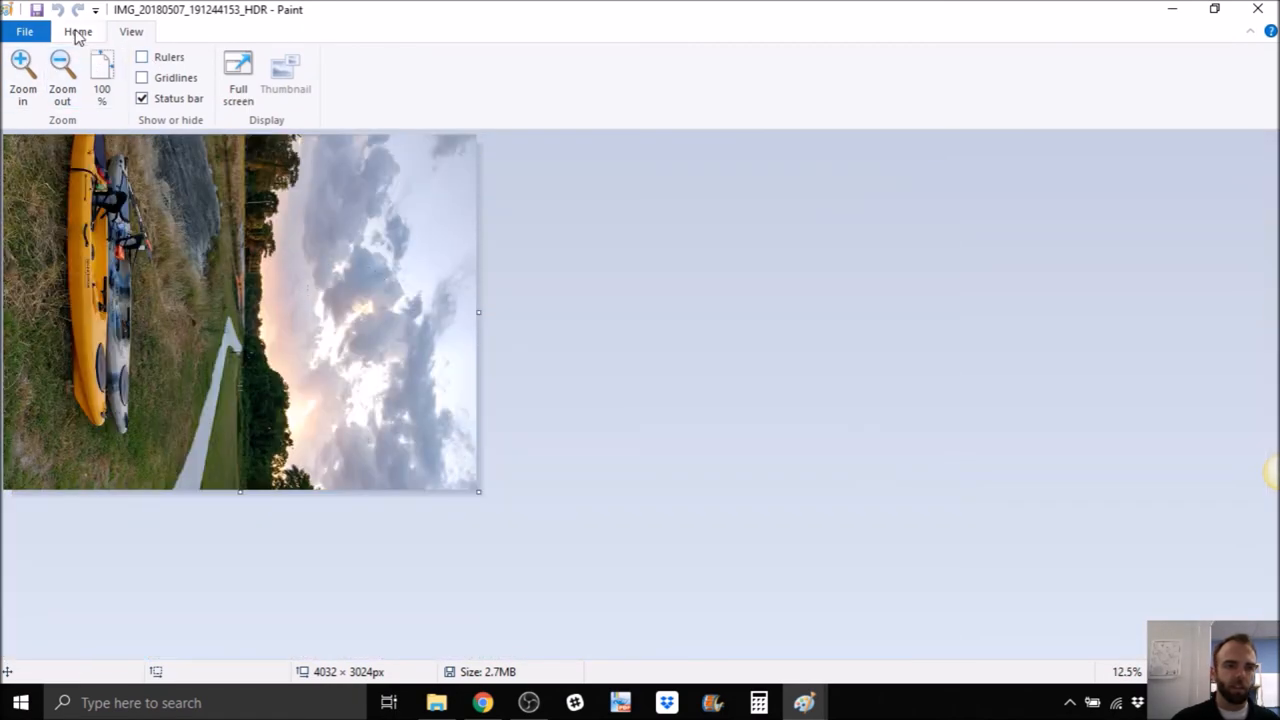
pyautogui.click(78, 31)
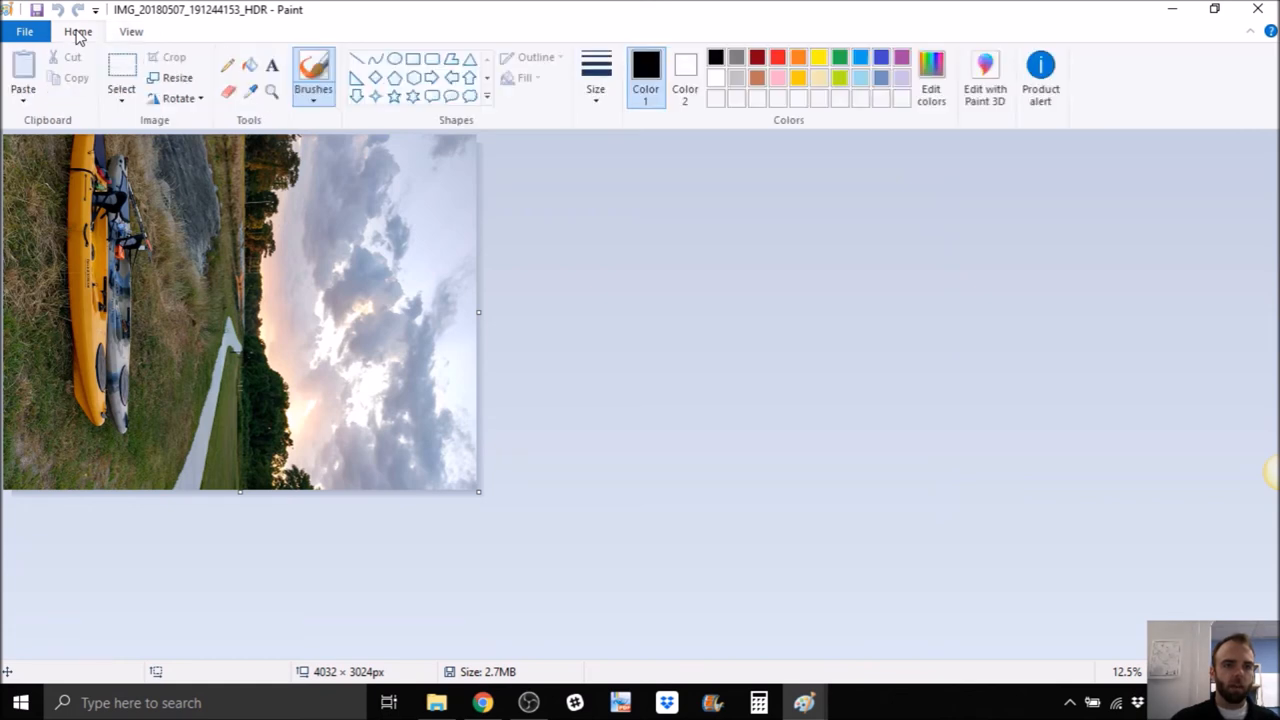
pyautogui.moveTo(184, 113)
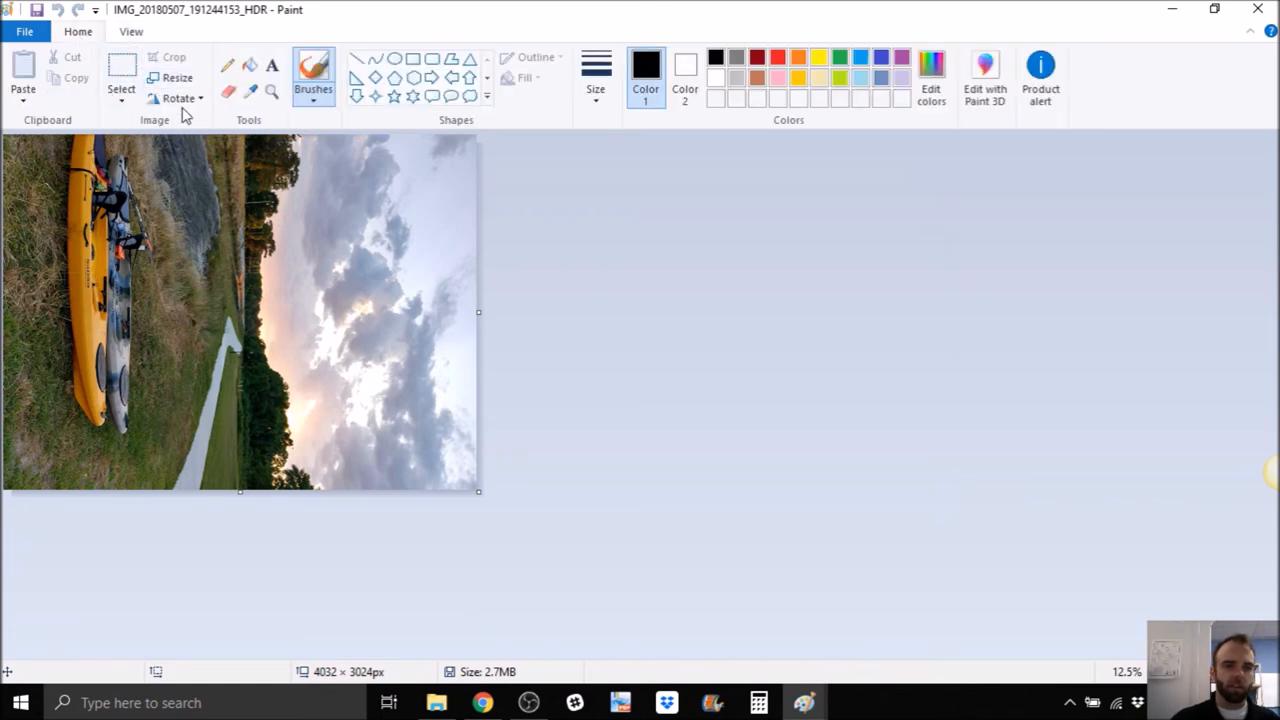
pyautogui.click(178, 98)
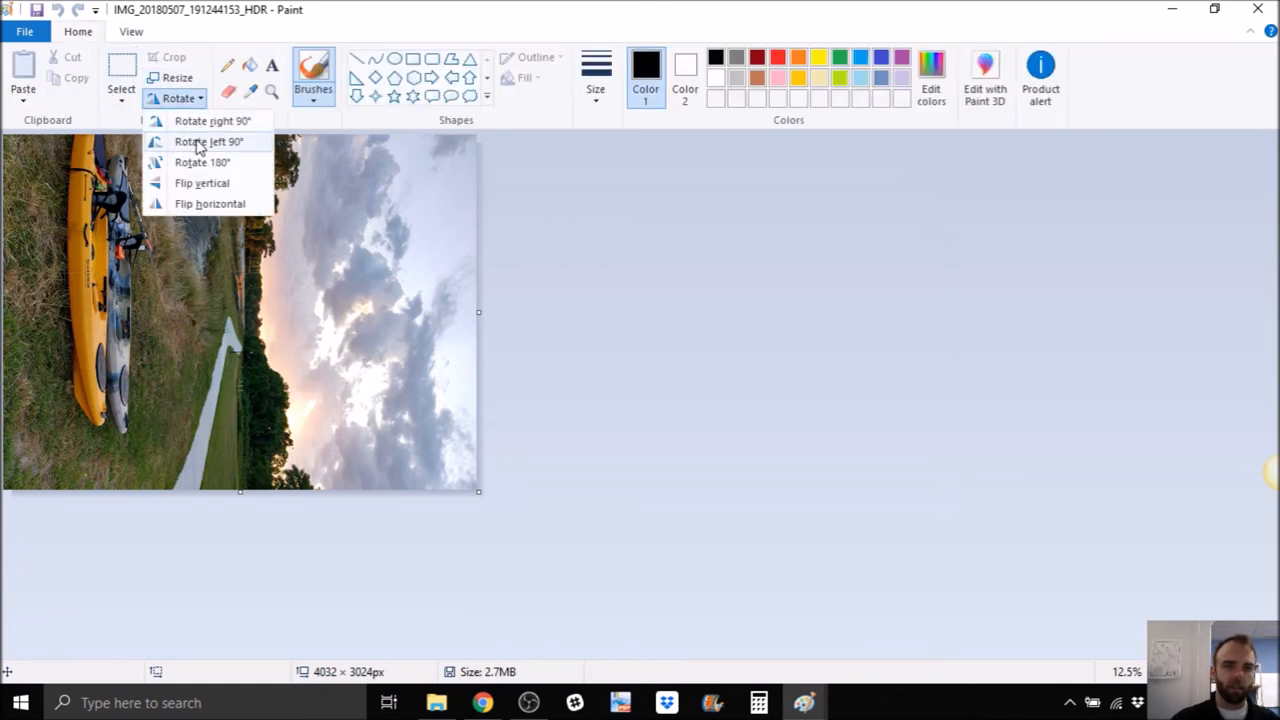
pyautogui.click(207, 141)
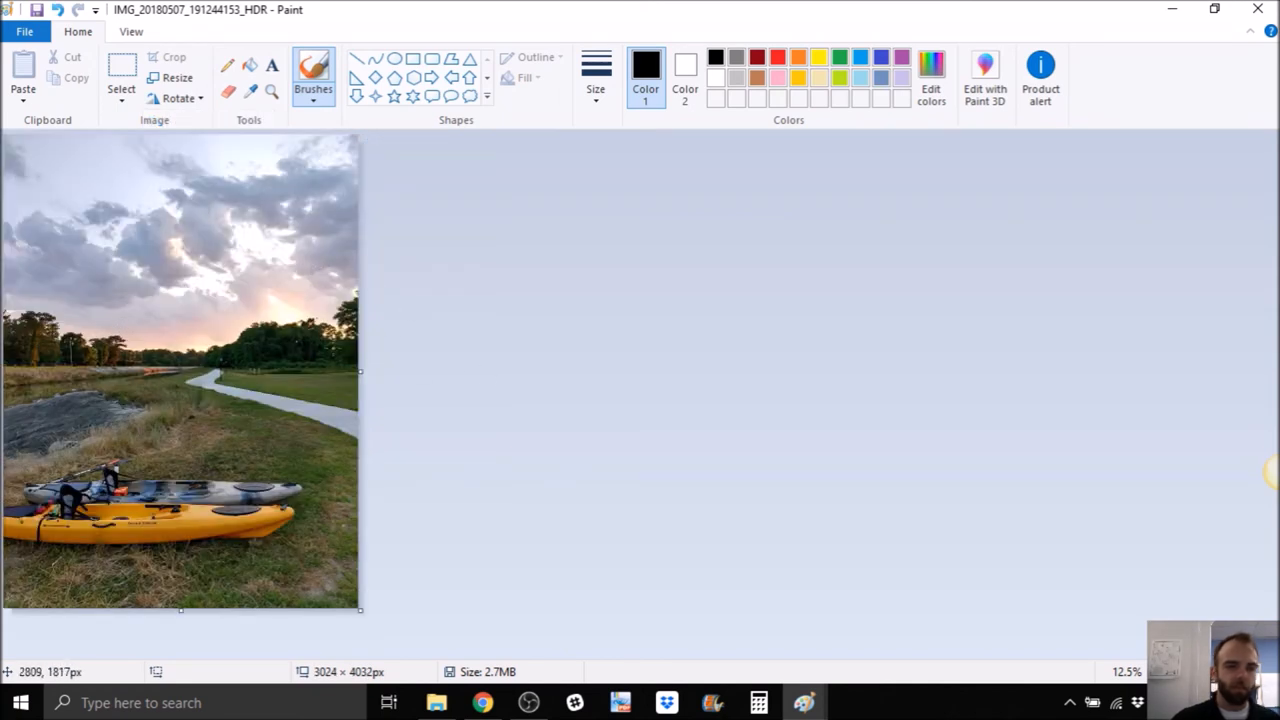
pyautogui.moveTo(60, 42)
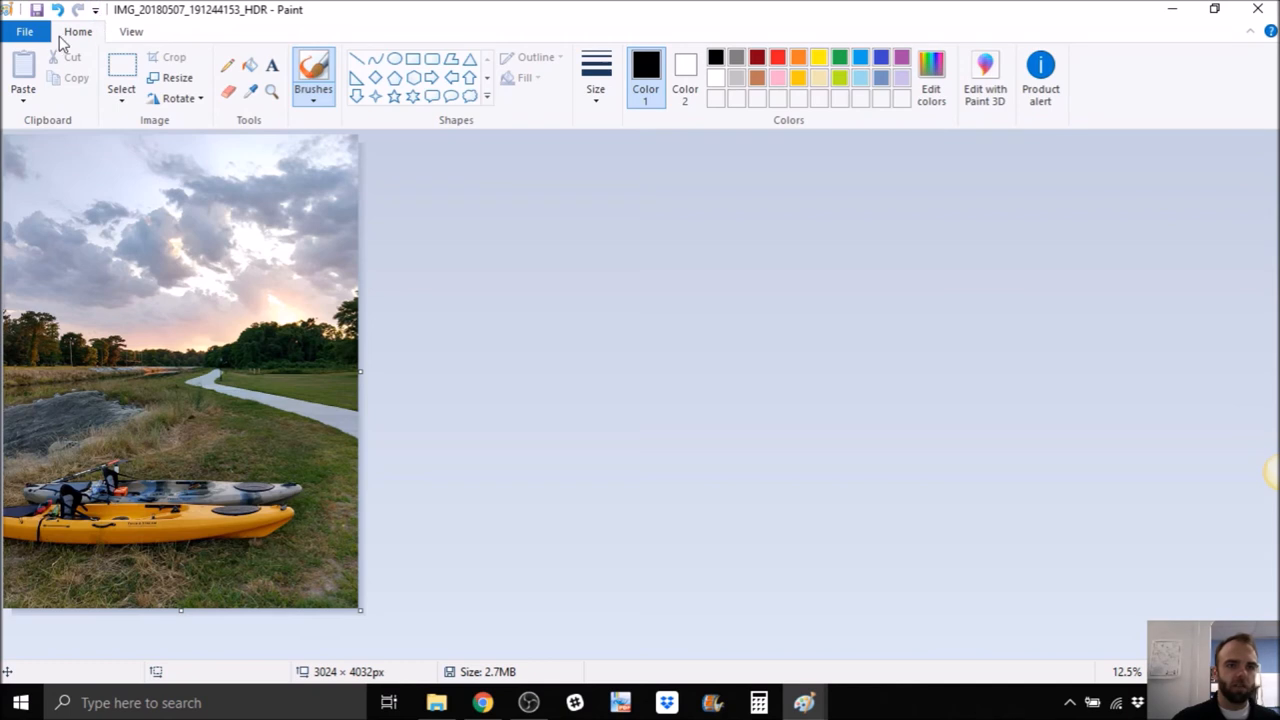
pyautogui.moveTo(121, 75)
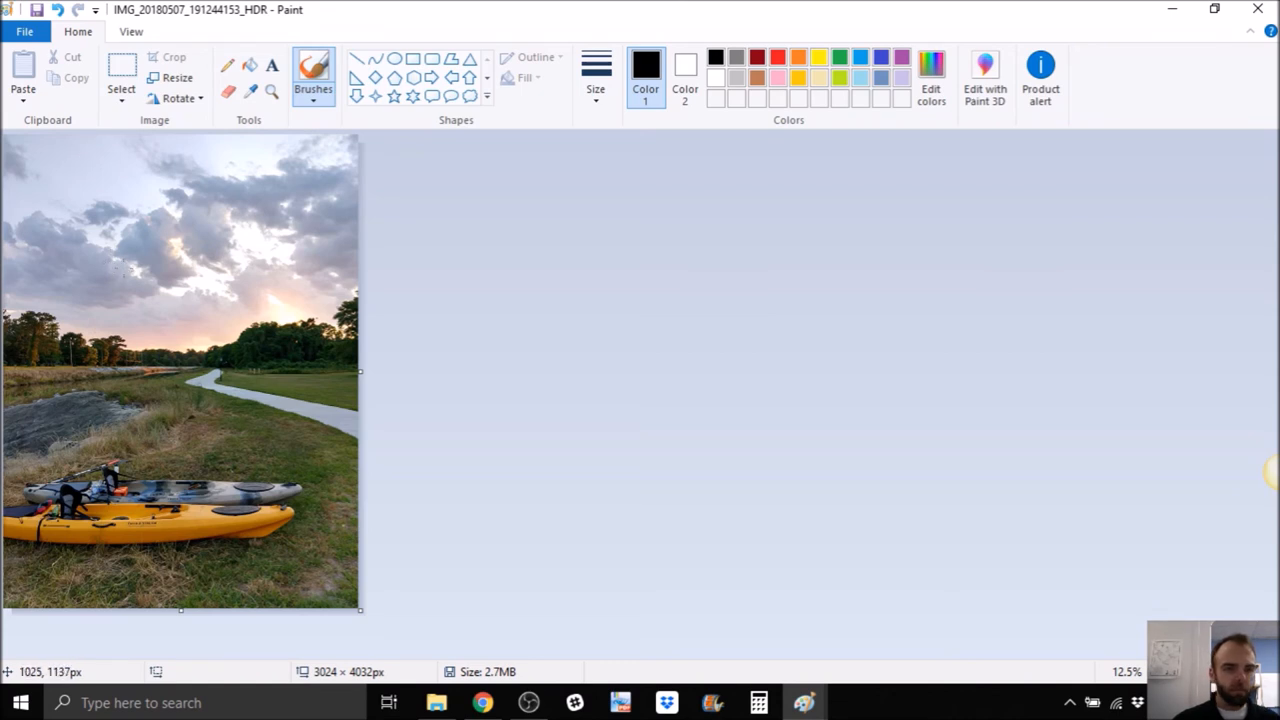
pyautogui.click(121, 75)
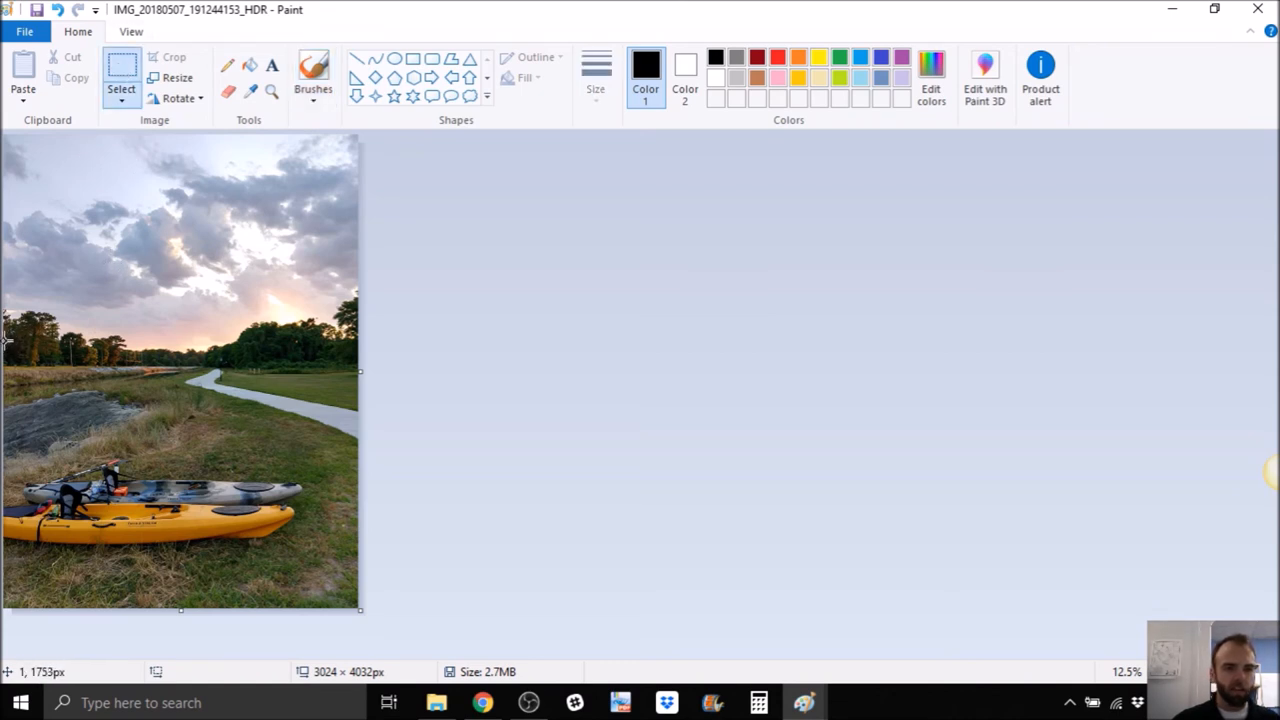
pyautogui.moveTo(8, 318)
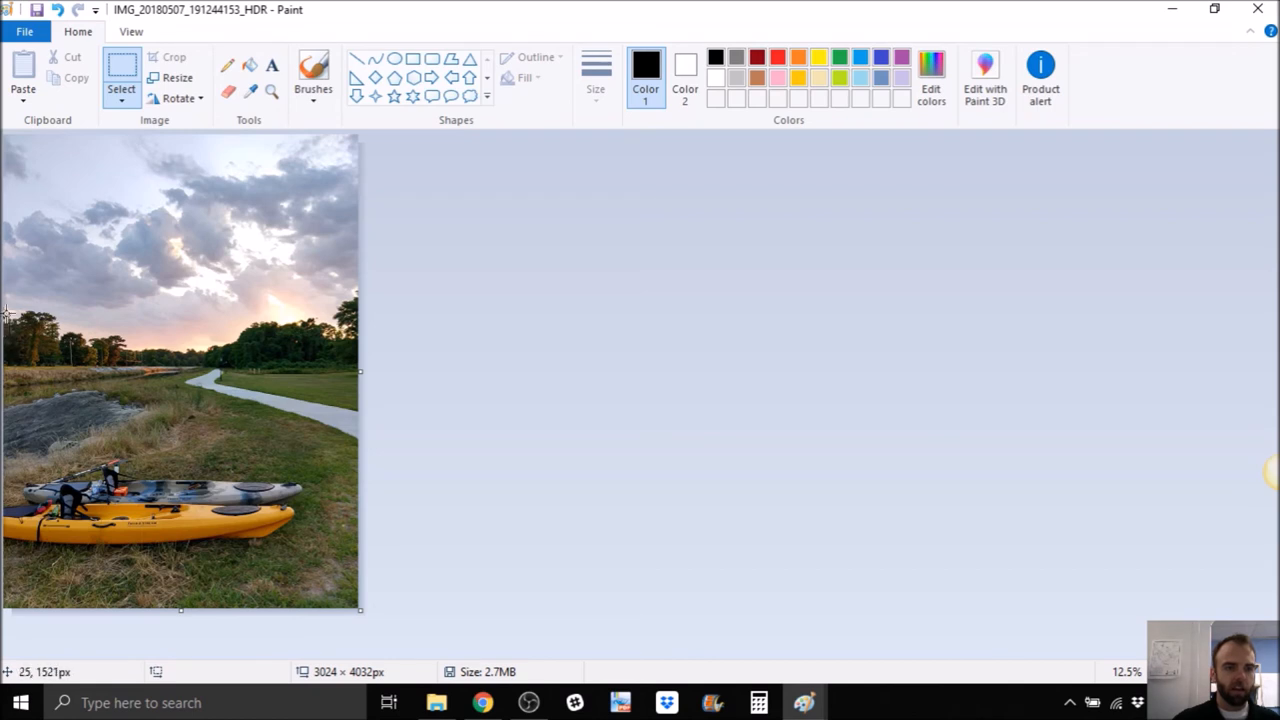
# Crop to the trees, path and kayaks area (3001×2313) and close Paint
pyautogui.moveTo(5, 300); pyautogui.dragTo(220, 497)
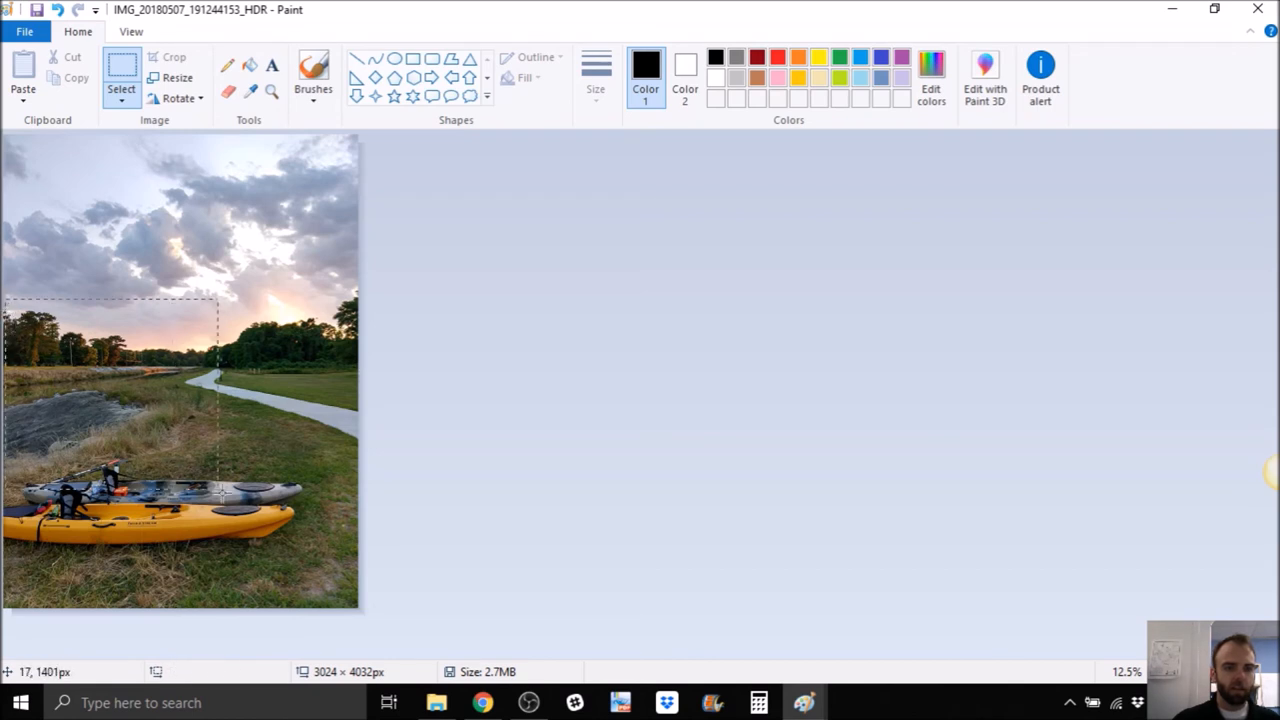
pyautogui.moveTo(222, 490); pyautogui.dragTo(356, 570)
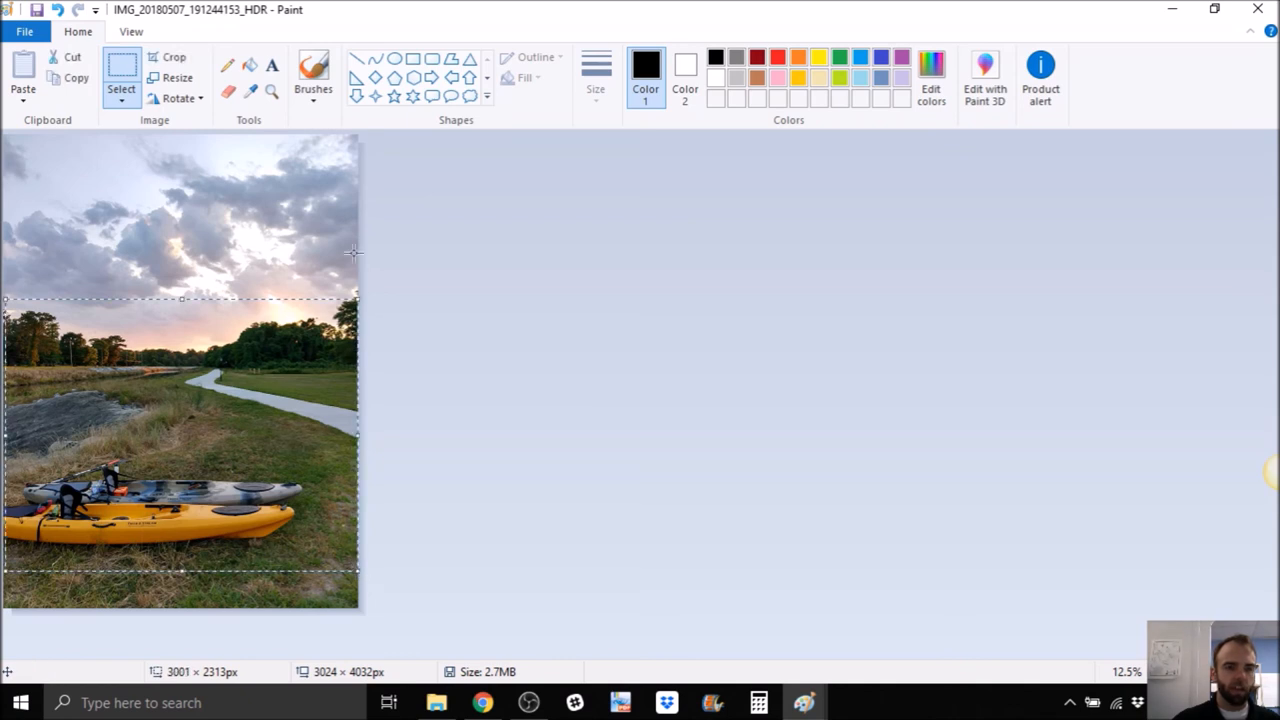
pyautogui.click(167, 57)
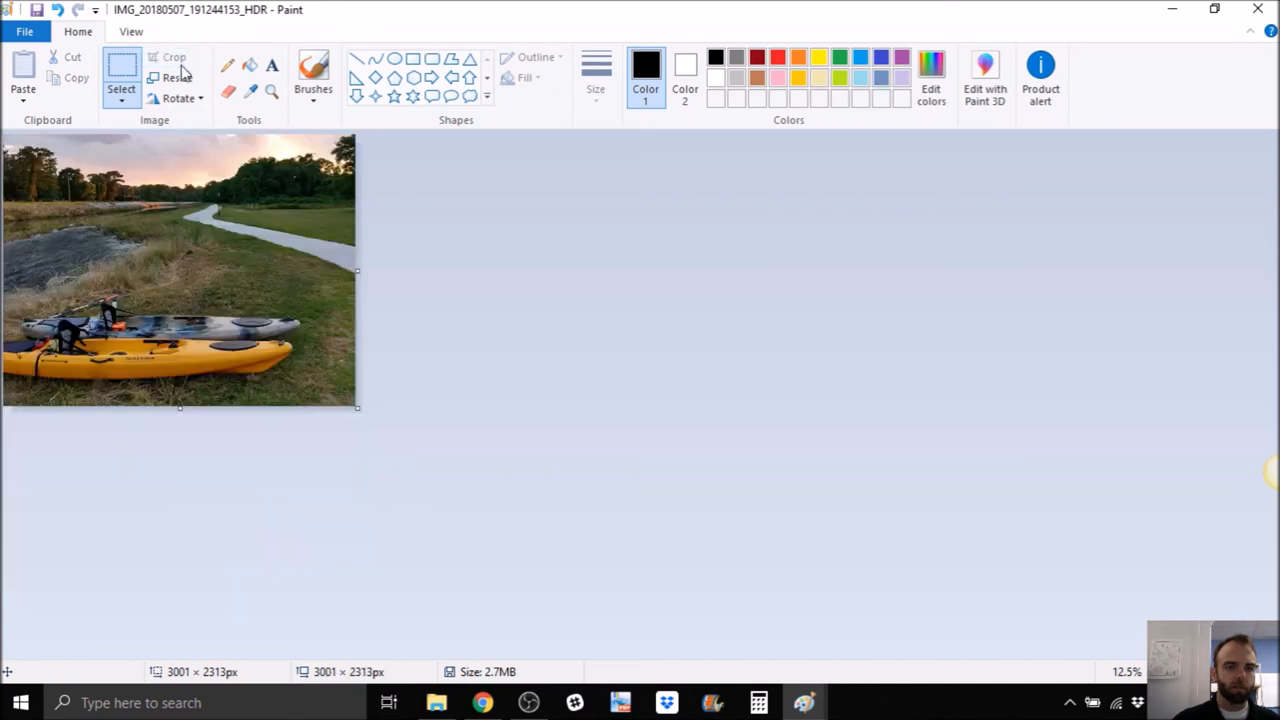
pyautogui.moveTo(360, 408)
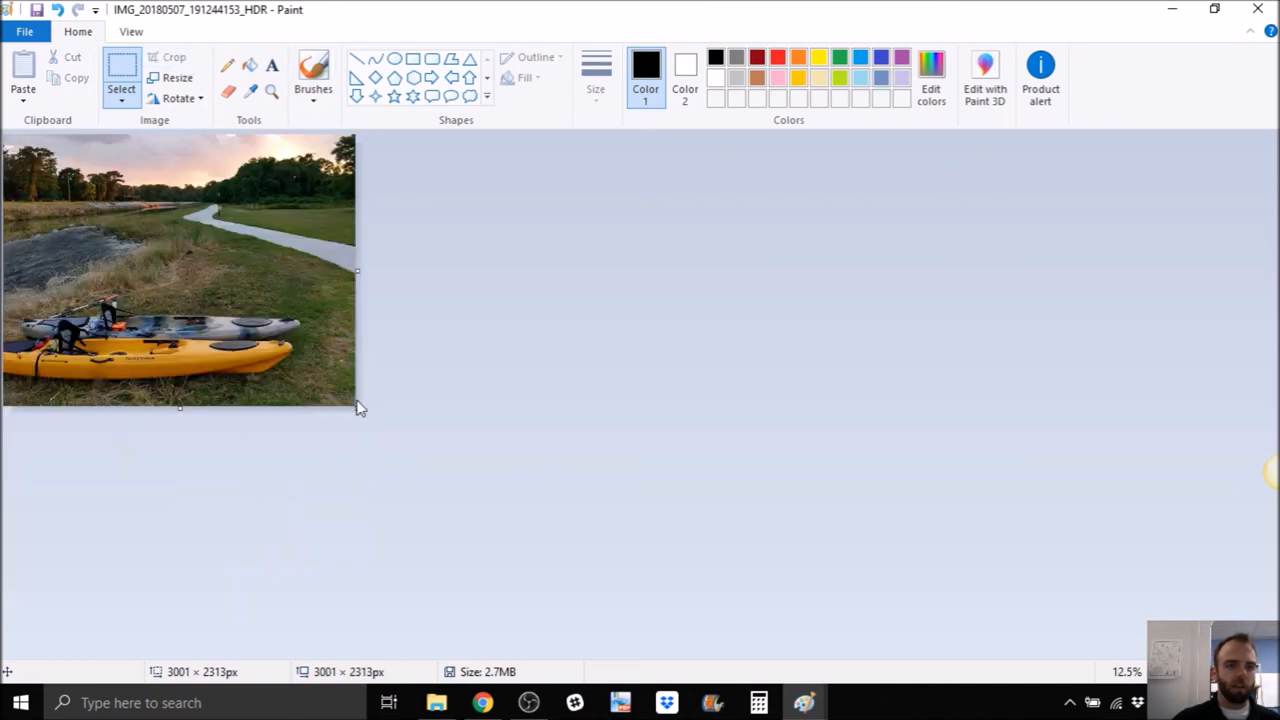
pyautogui.moveTo(82, 182)
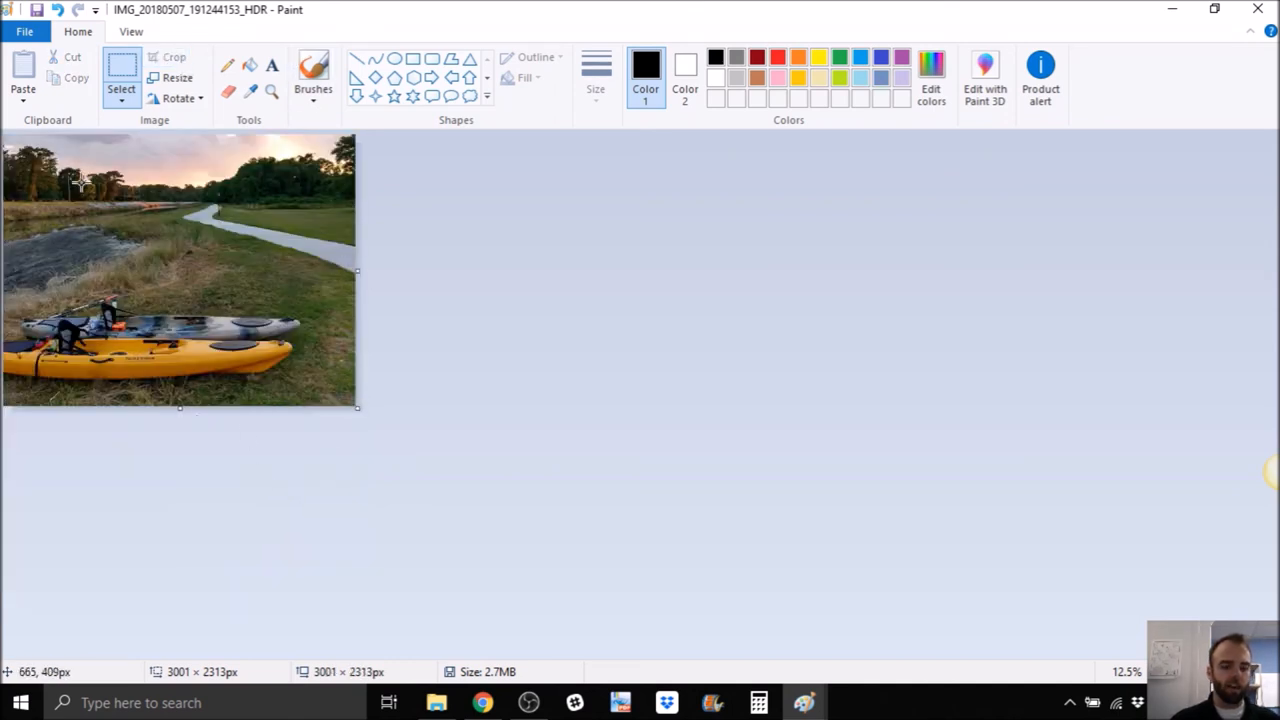
pyautogui.moveTo(37, 10)
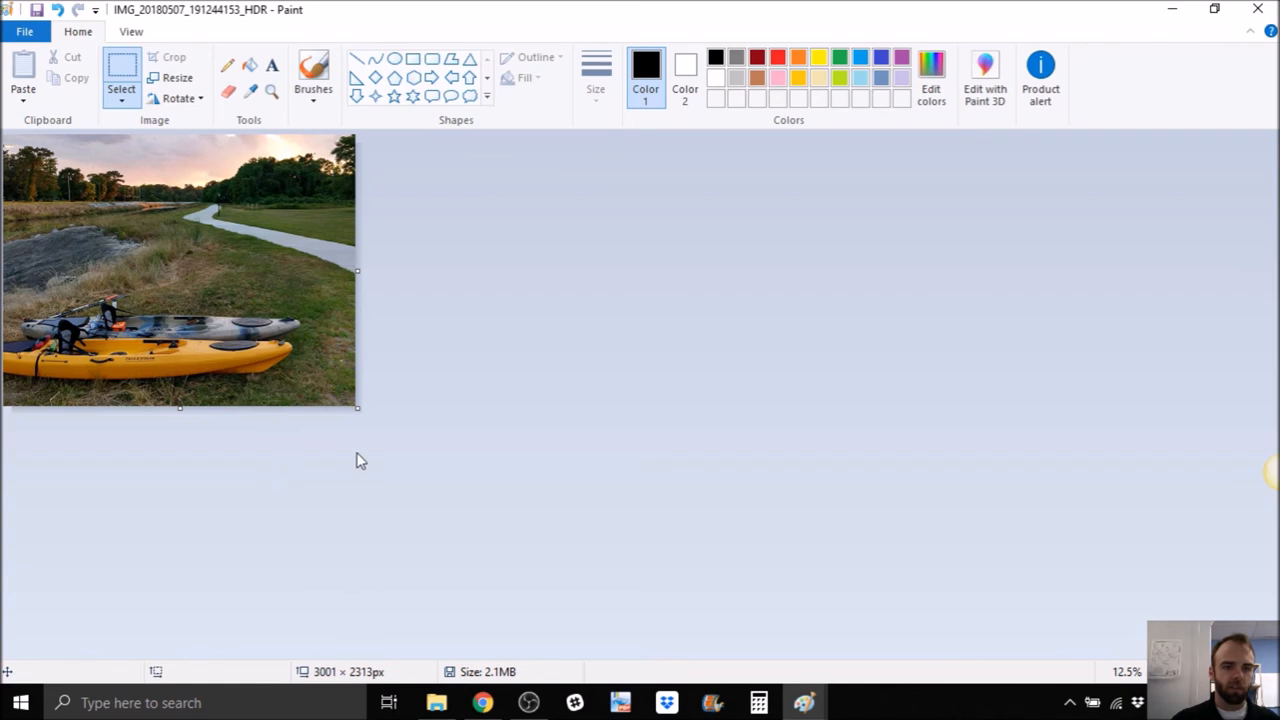
pyautogui.moveTo(1259, 12)
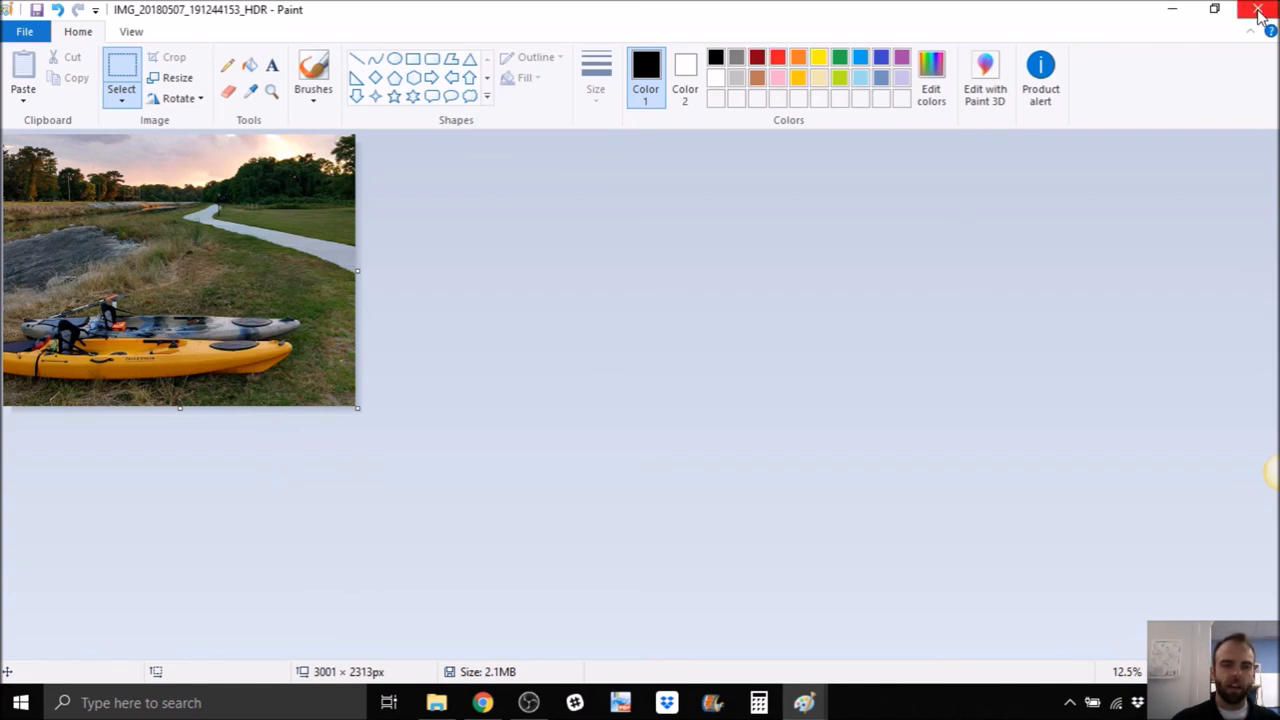
pyautogui.click(1259, 9)
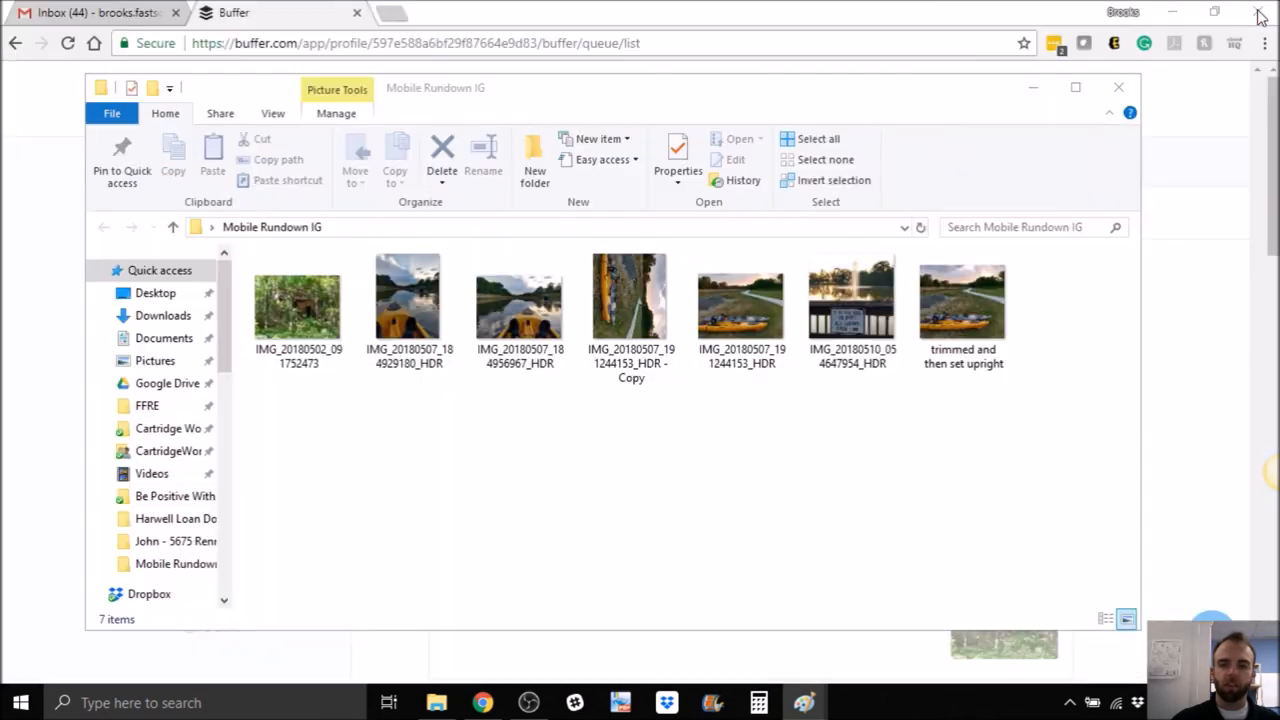
# Close File Explorer, open a new Buffer post composer, and cancel the file picker
pyautogui.click(1118, 87)
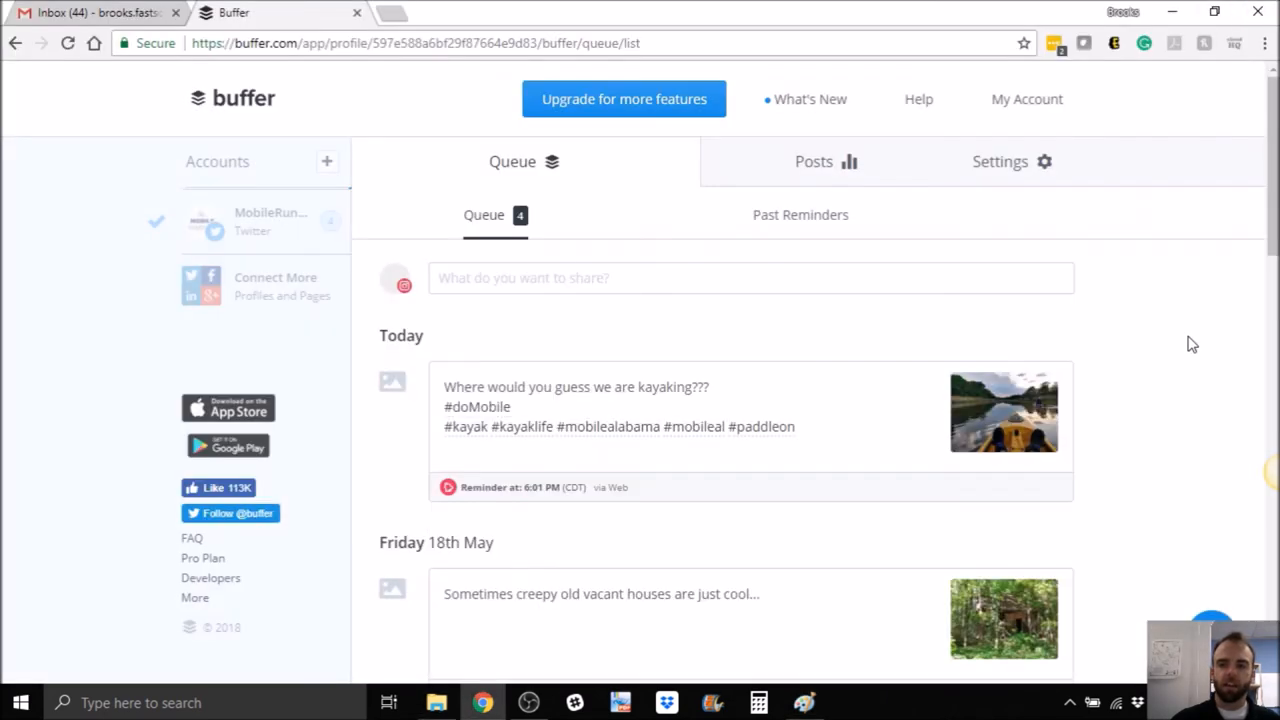
pyautogui.click(751, 278)
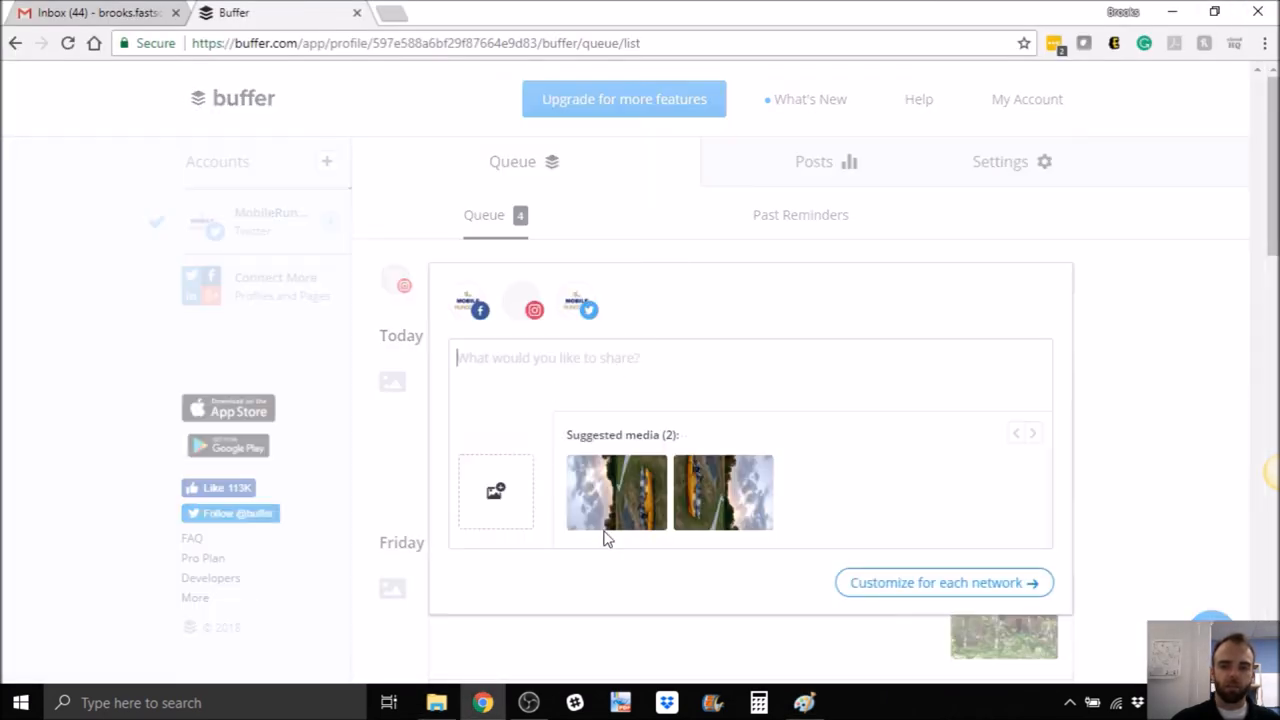
pyautogui.click(495, 491)
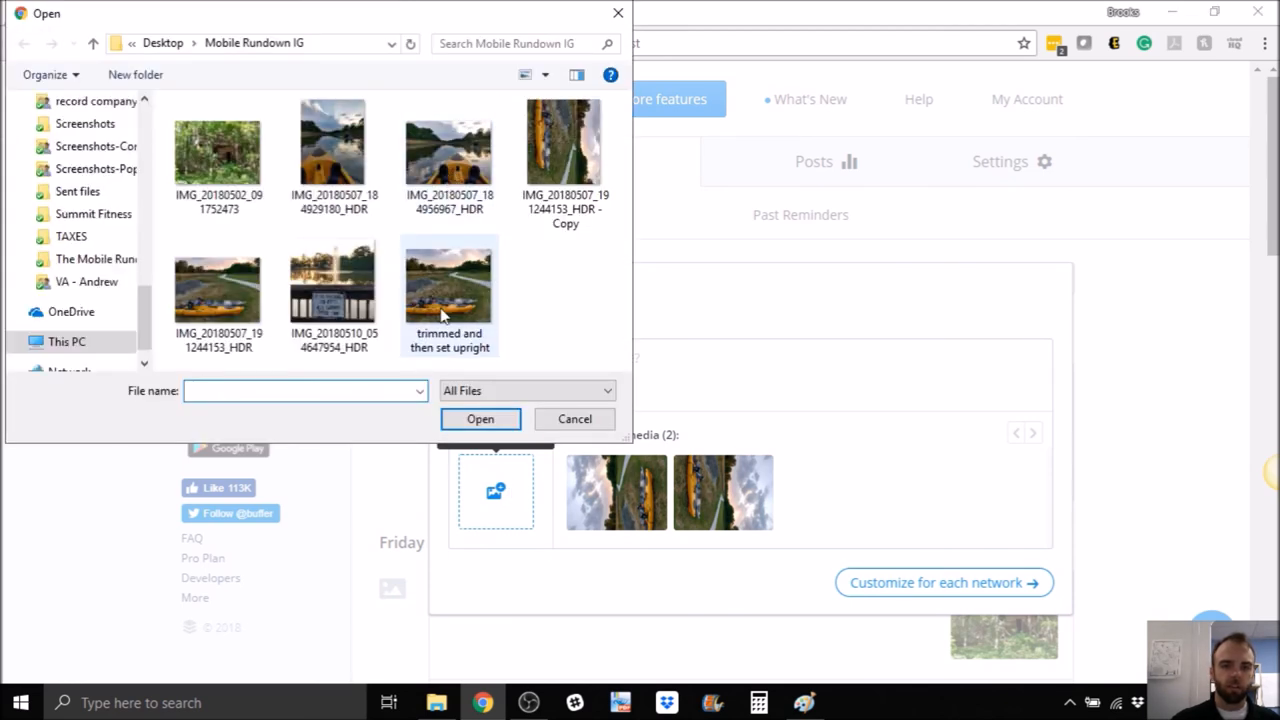
pyautogui.click(574, 418)
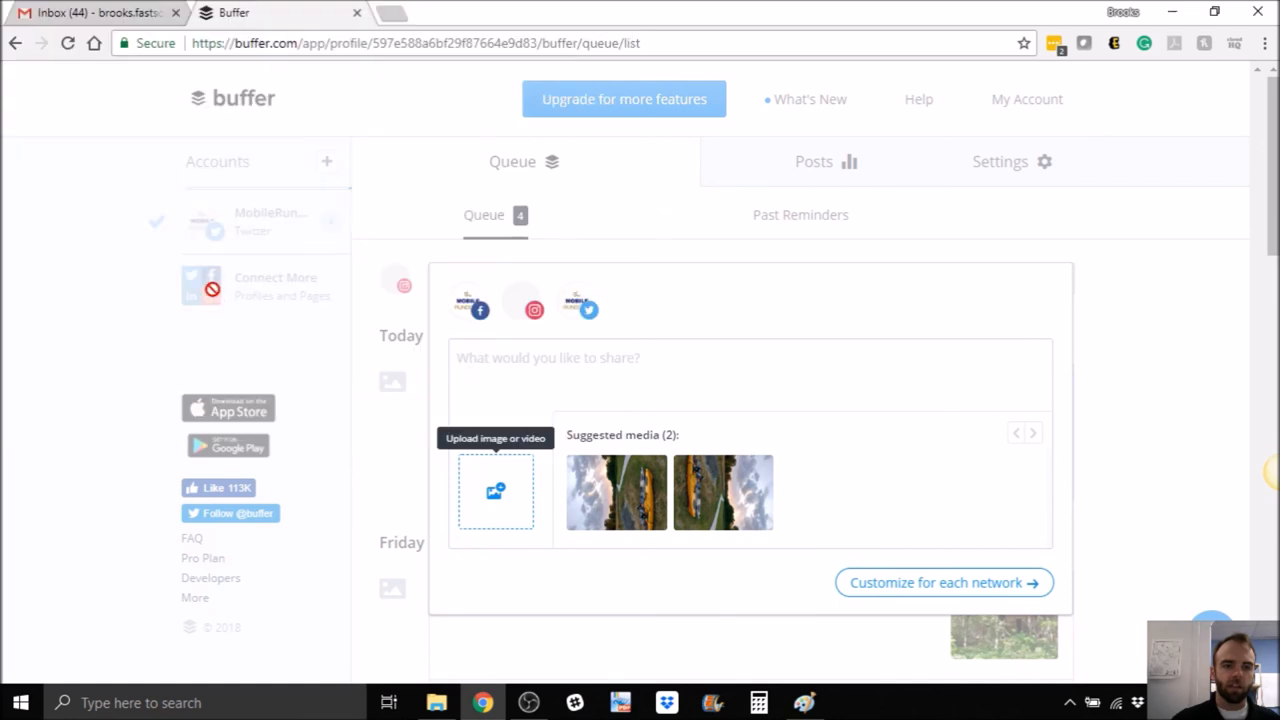
# Upload the trimmed kayak-on-grass landscape photo through the Upload image or video tile
pyautogui.click(495, 490)
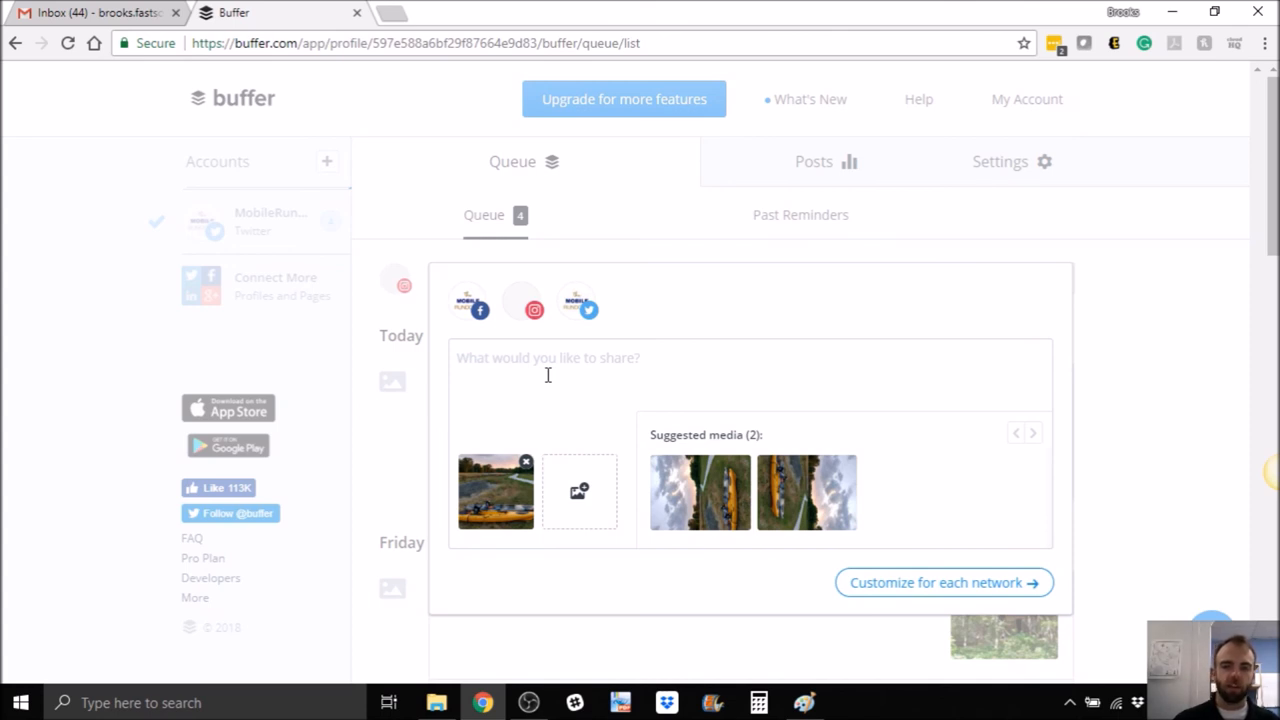
pyautogui.moveTo(601, 388)
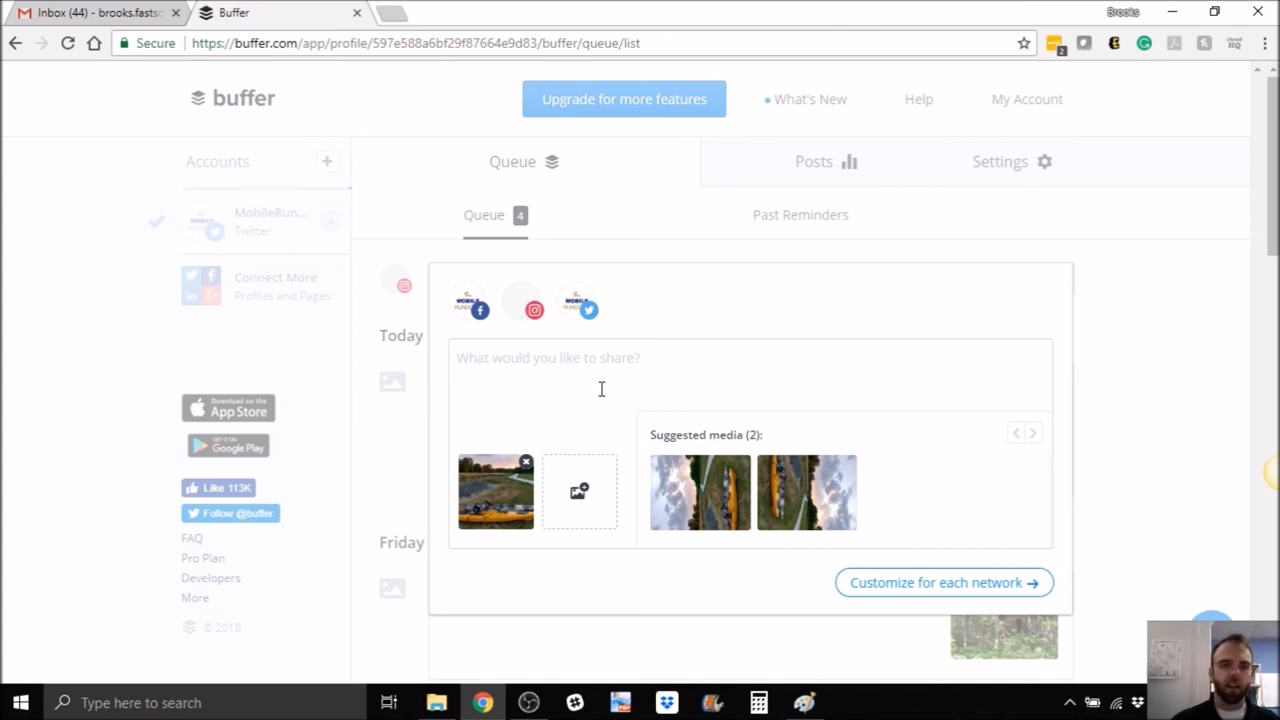
pyautogui.moveTo(614, 412)
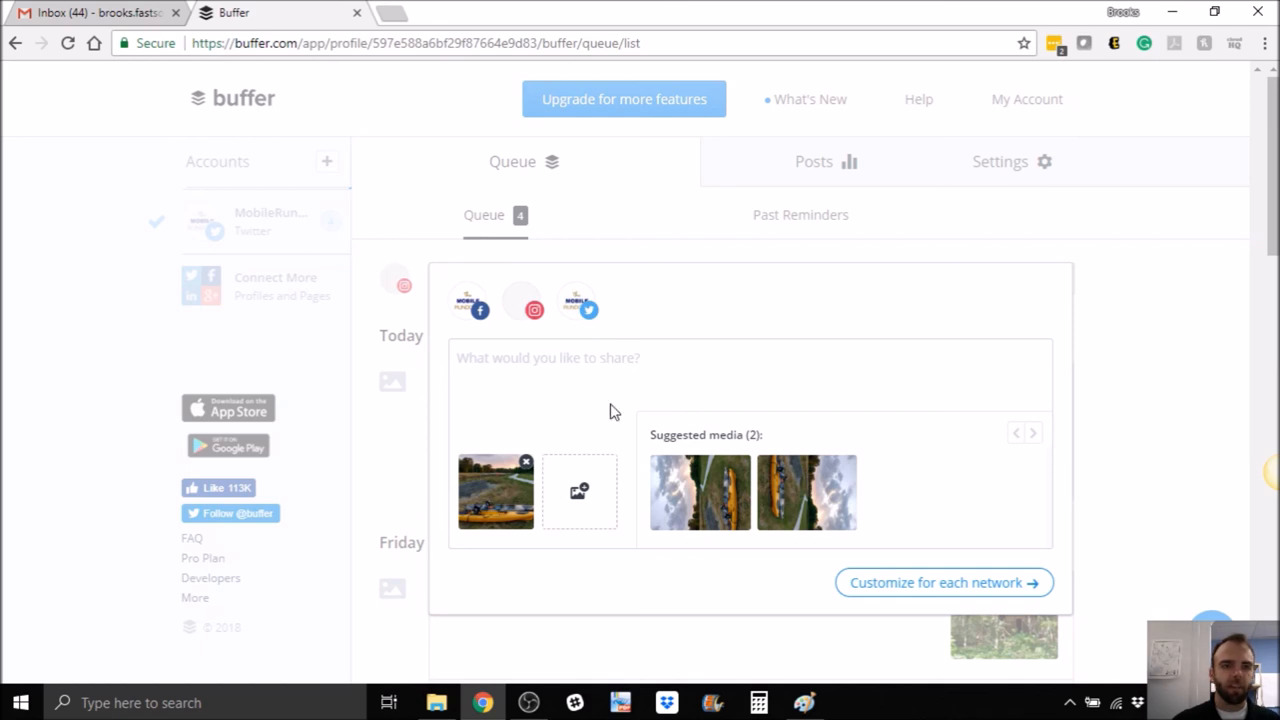
pyautogui.moveTo(640, 401)
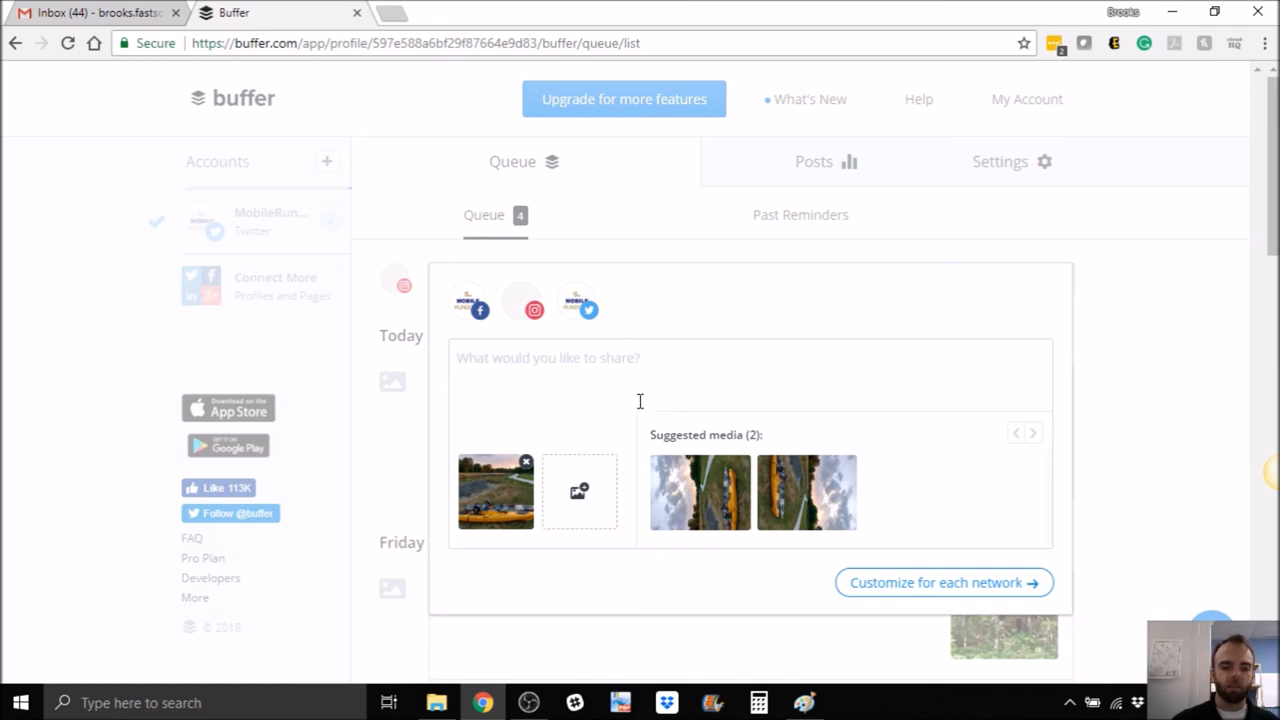